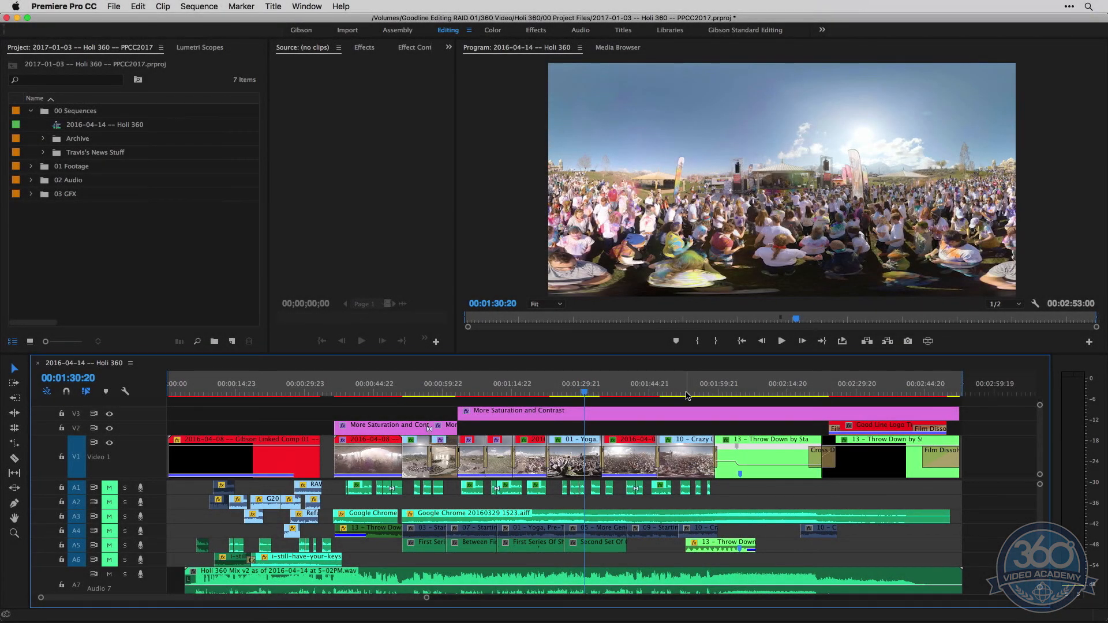
Step: Preview later moments of the Holi 360 sequence, then open its export settings with Cmd+M
click(683, 393)
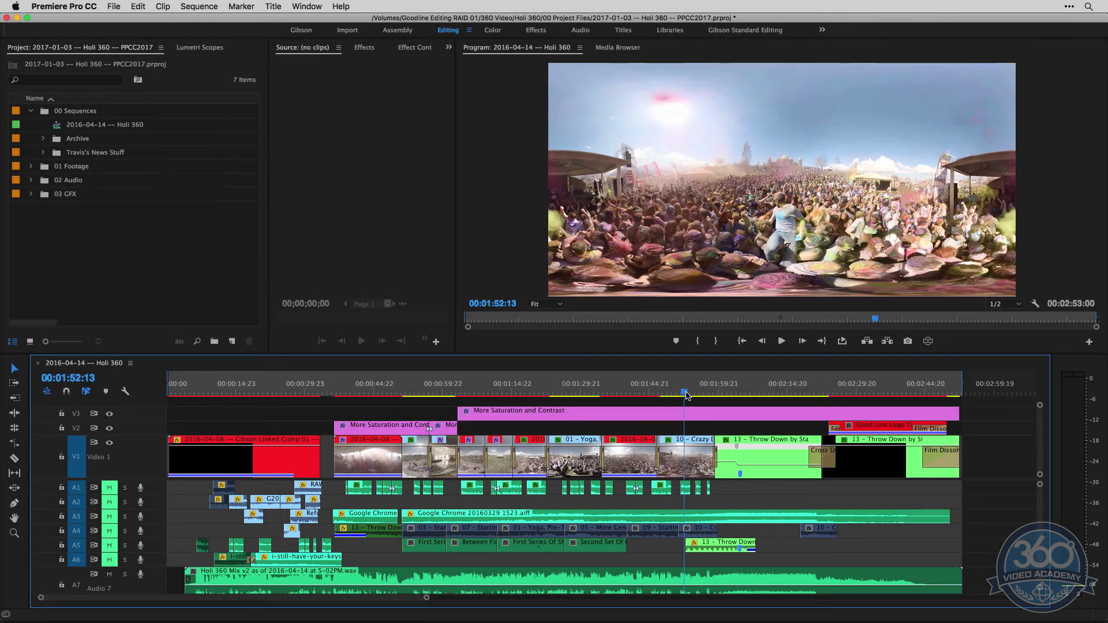
click(670, 393)
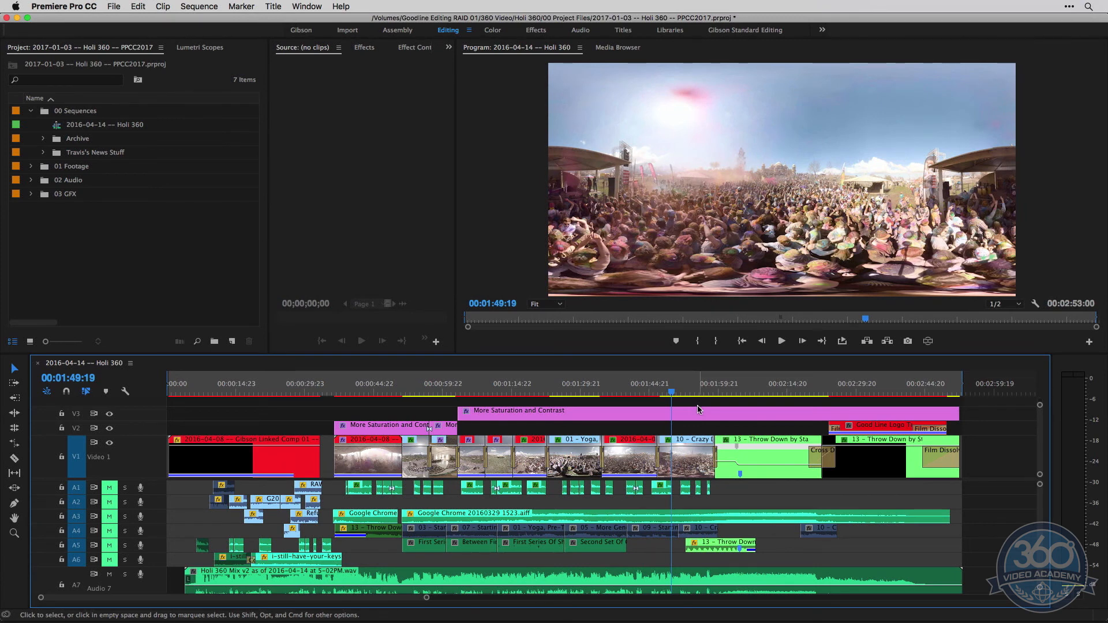
mouse_move(709, 403)
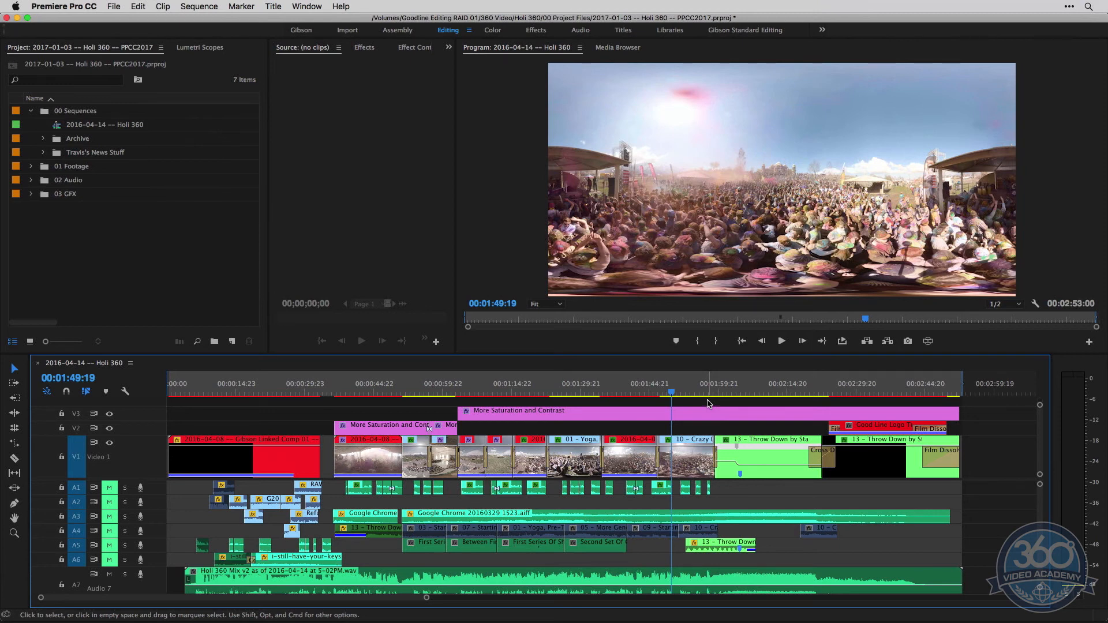
key(cmd+m)
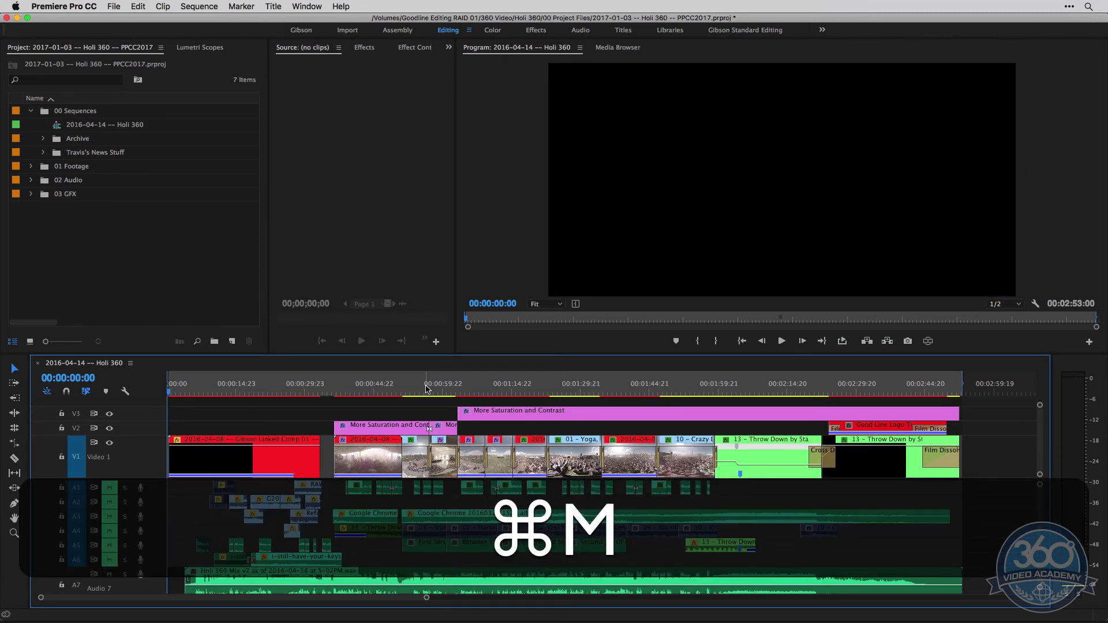
key(cmd+m)
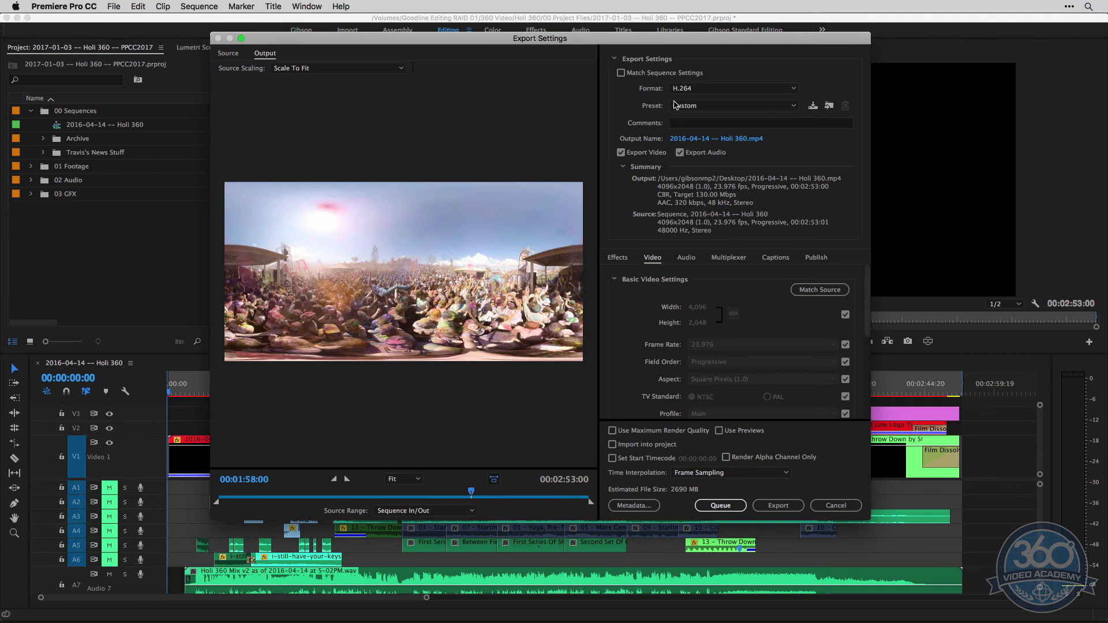
mouse_move(693, 240)
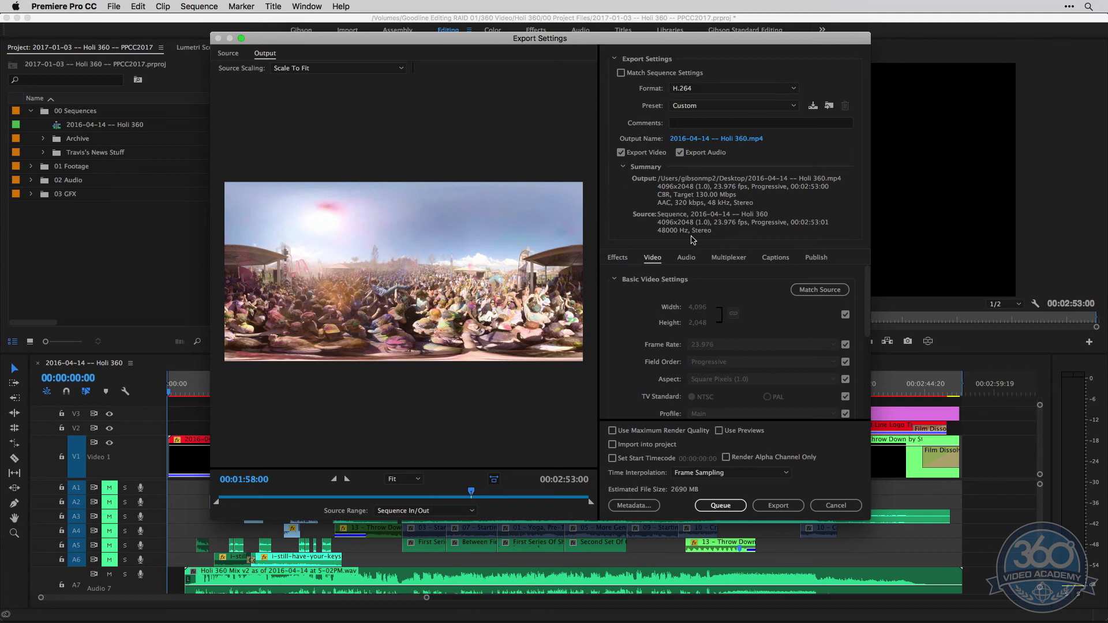
Step: Try QuickTime, return the format to H.264, and choose the Match Source – High bitrate preset
click(733, 88)
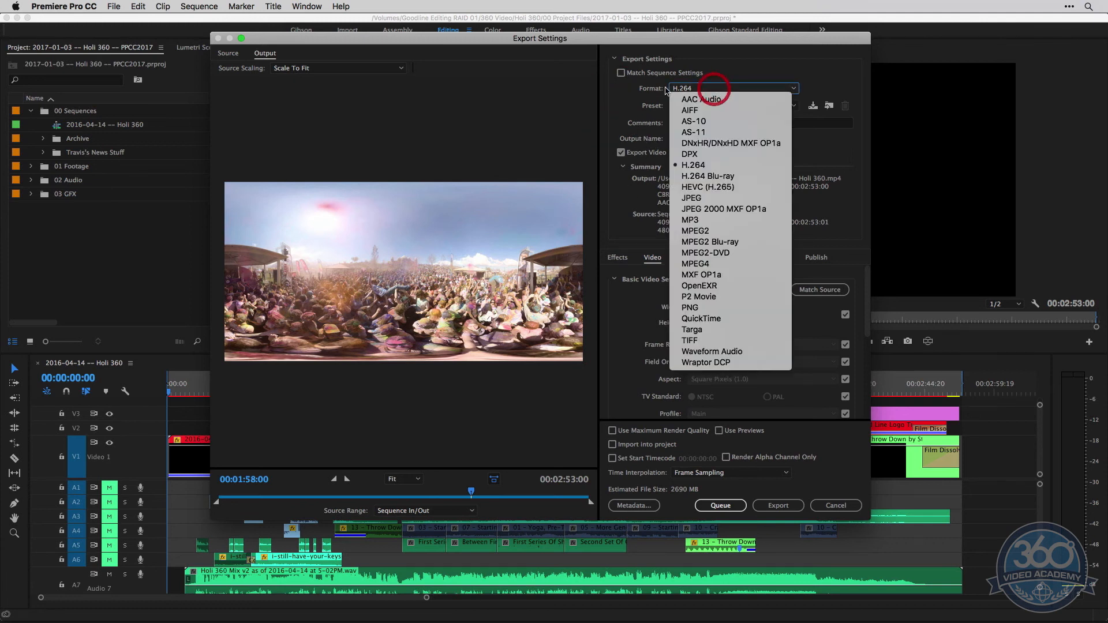
mouse_move(699, 324)
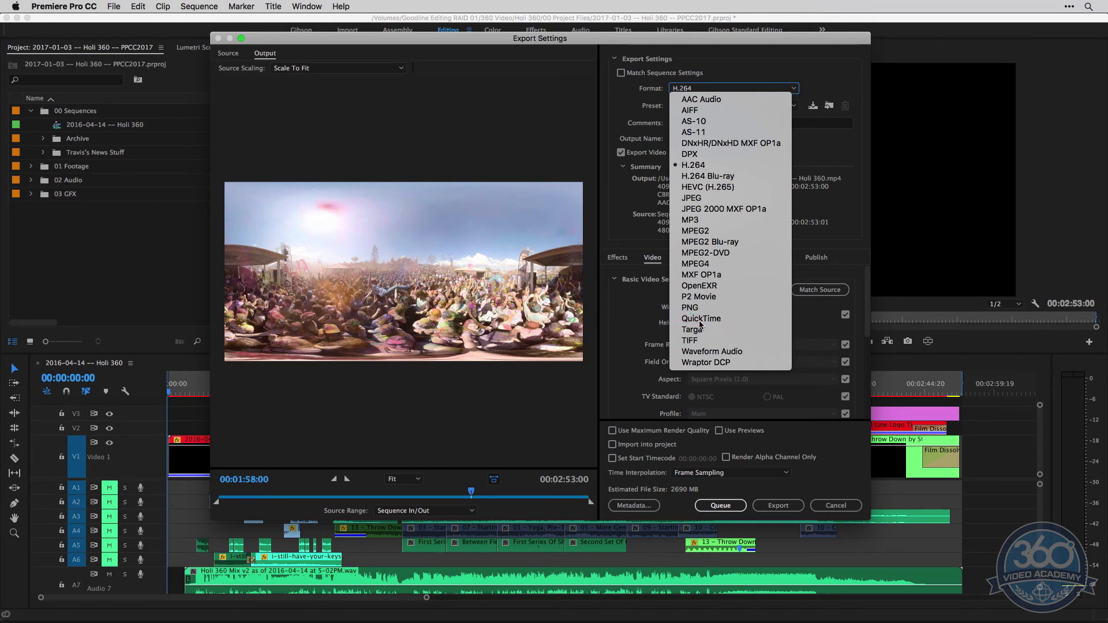
click(701, 318)
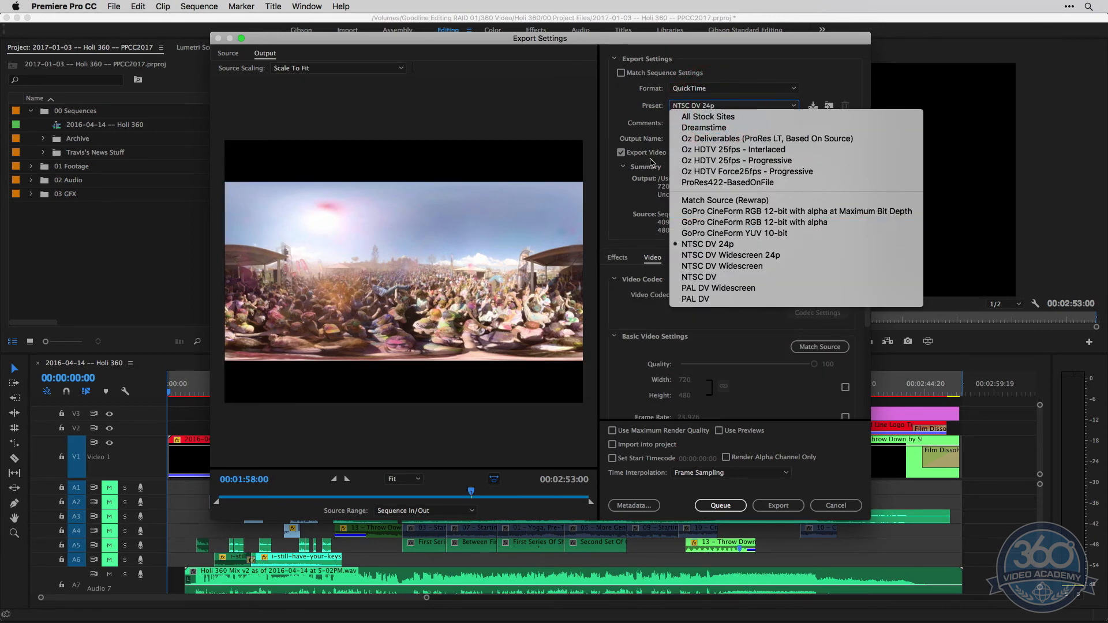
click(733, 88)
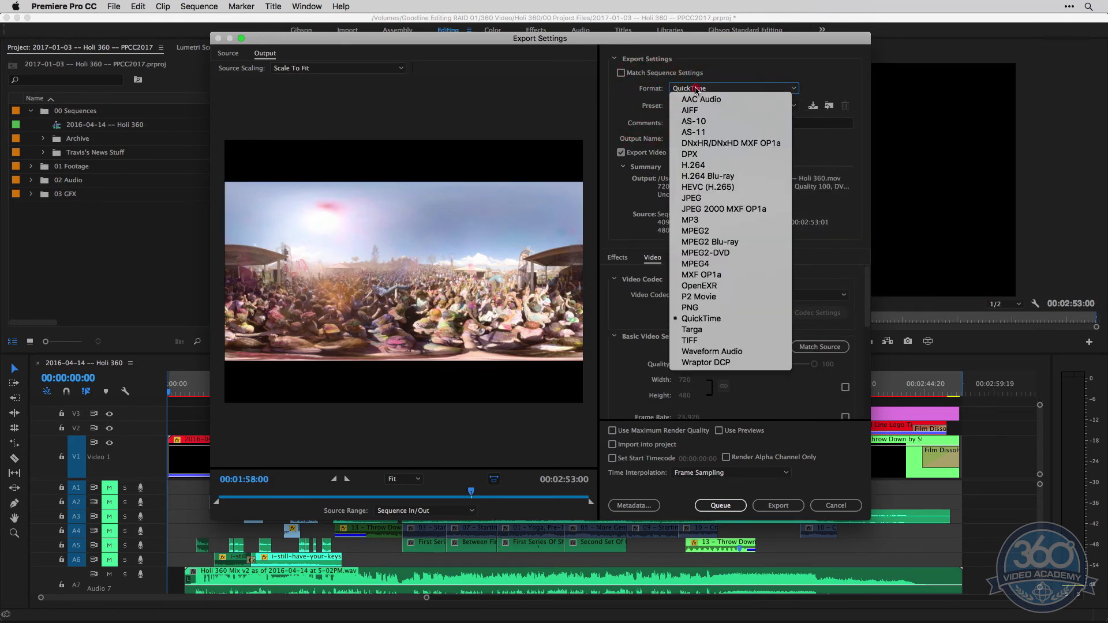
click(693, 164)
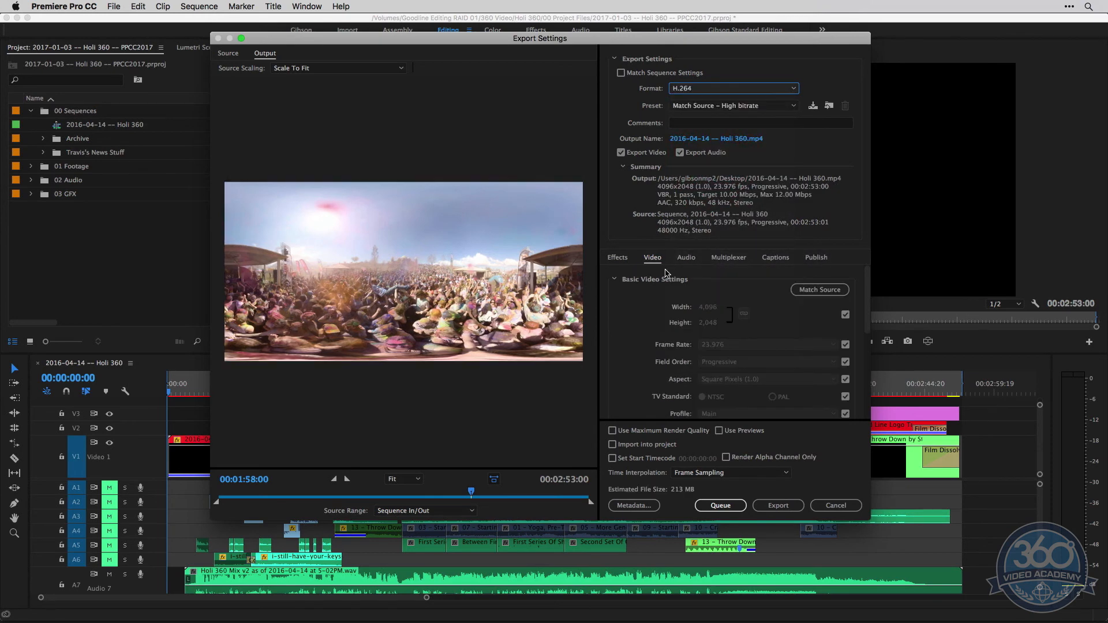
click(734, 105)
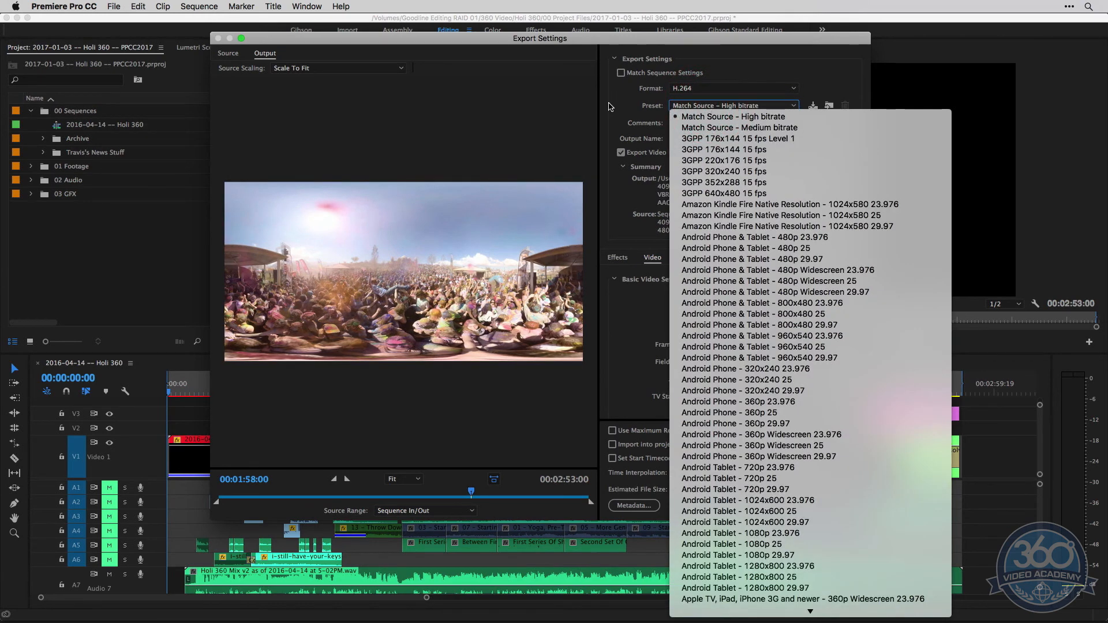
click(733, 116)
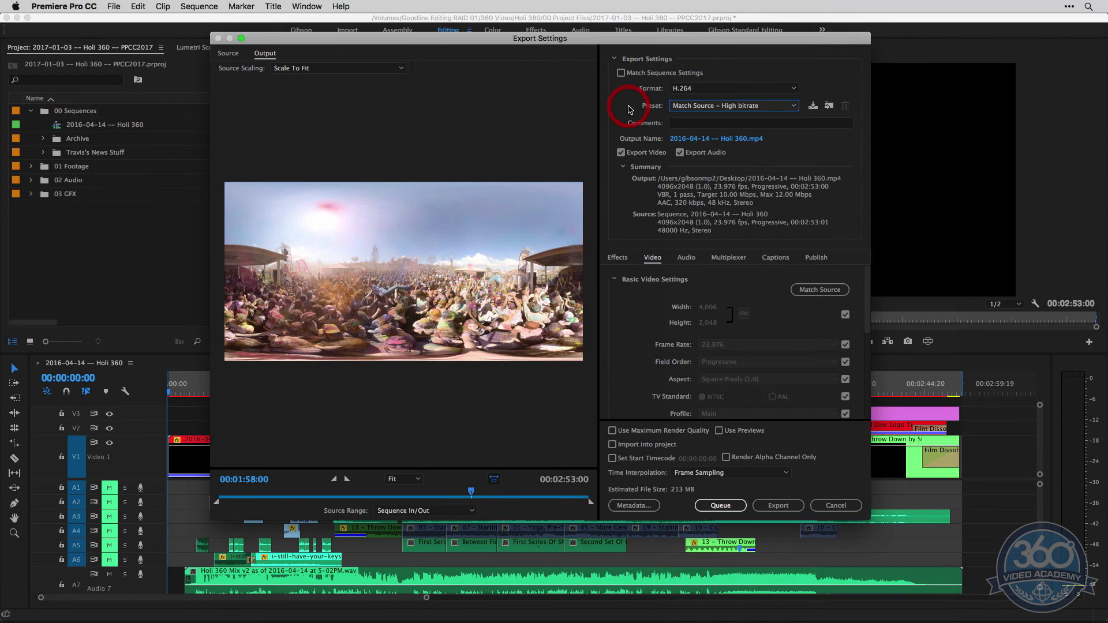
mouse_move(681, 305)
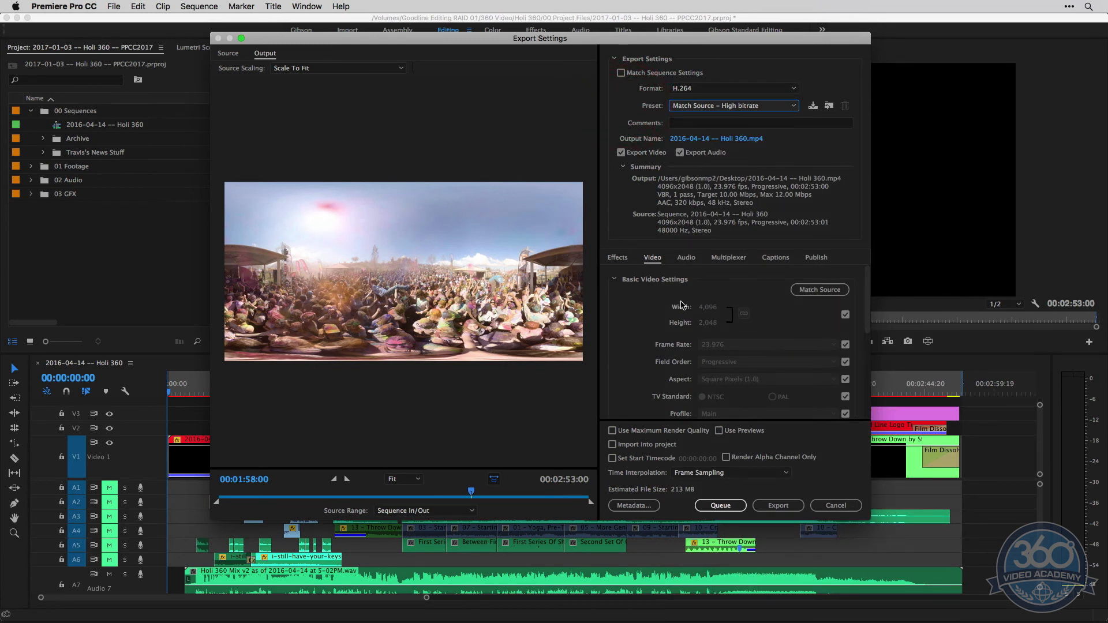
mouse_move(710, 143)
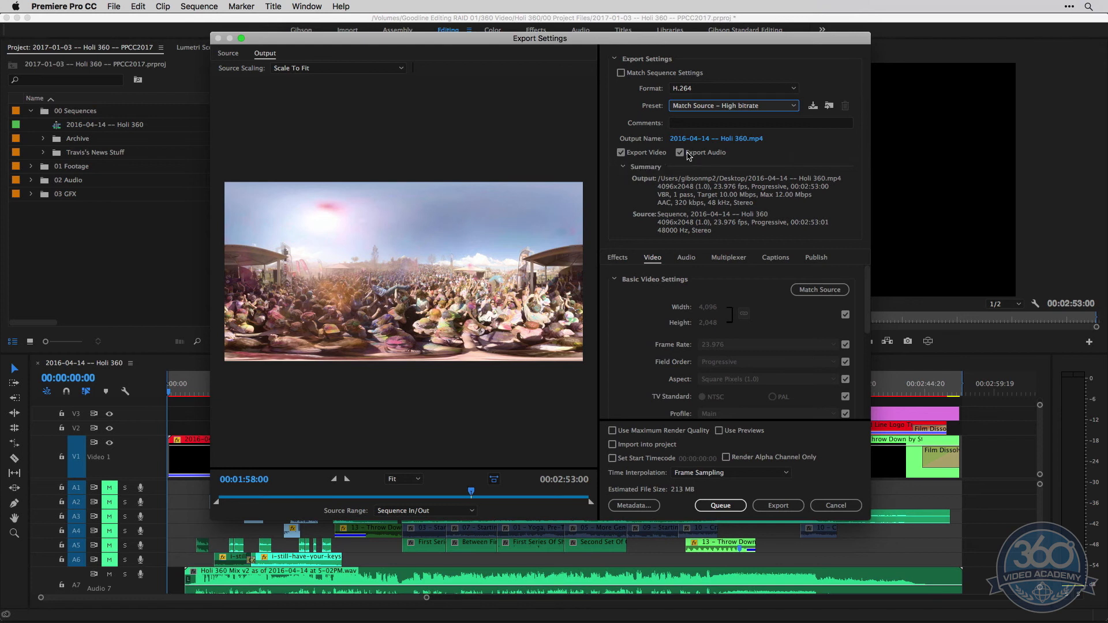
mouse_move(897, 312)
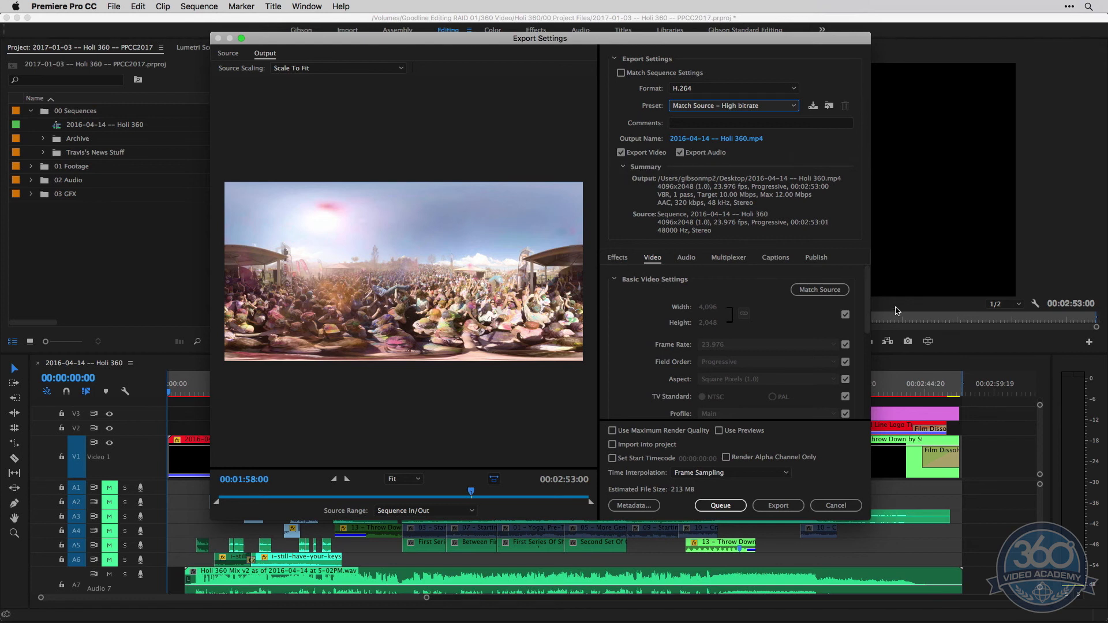
Step: Scroll the Video settings down to the Bitrate Settings section
scroll(down, 3)
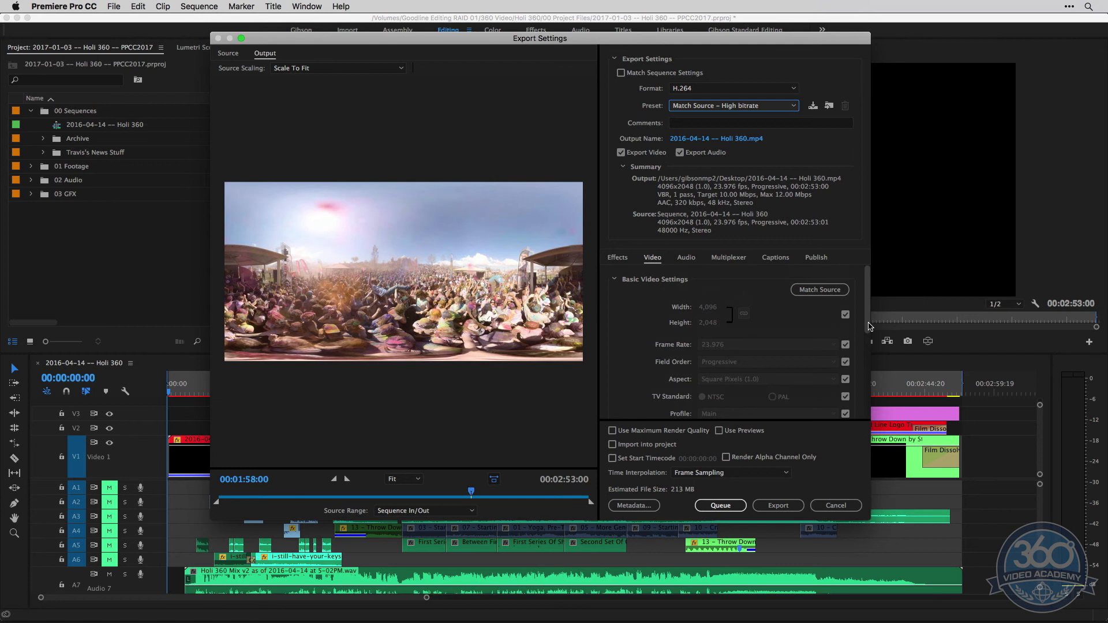
mouse_move(868, 289)
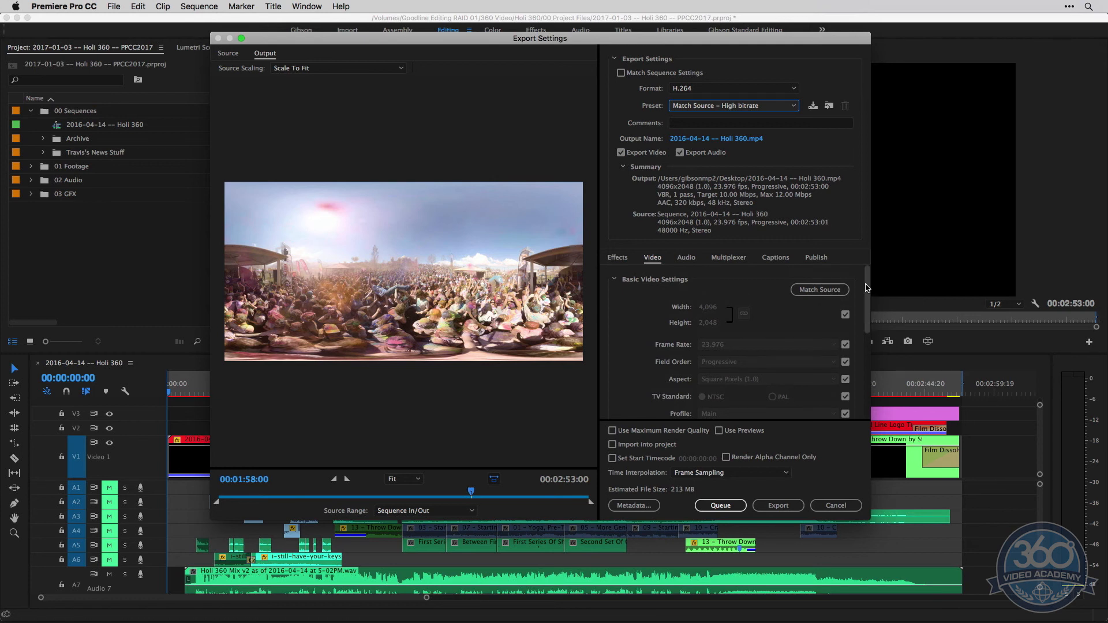
scroll(down, 3)
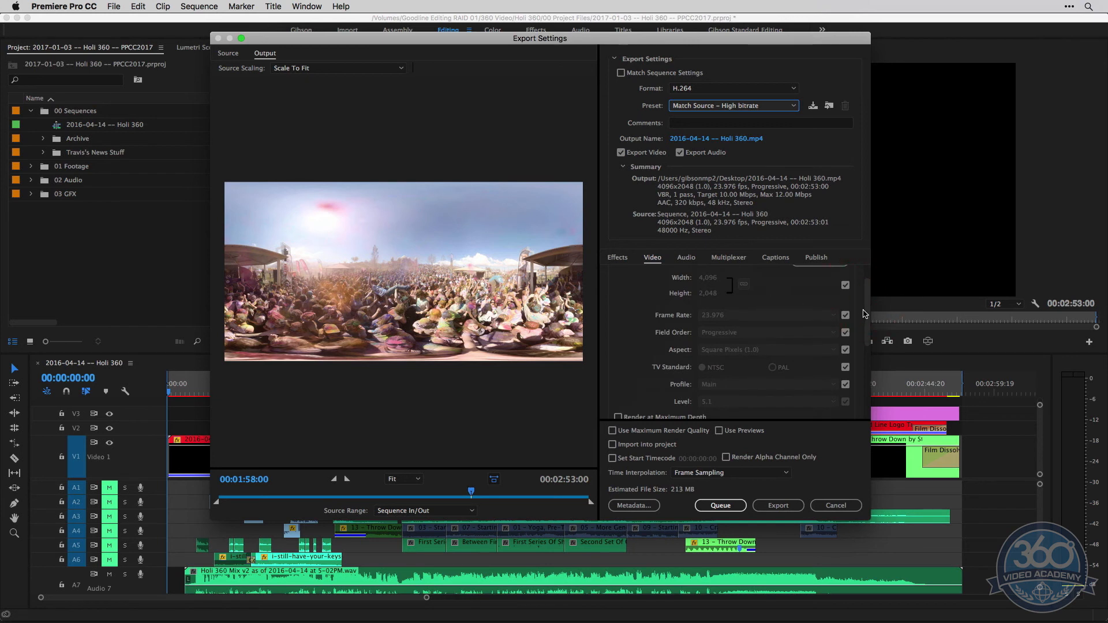
scroll(down, 3)
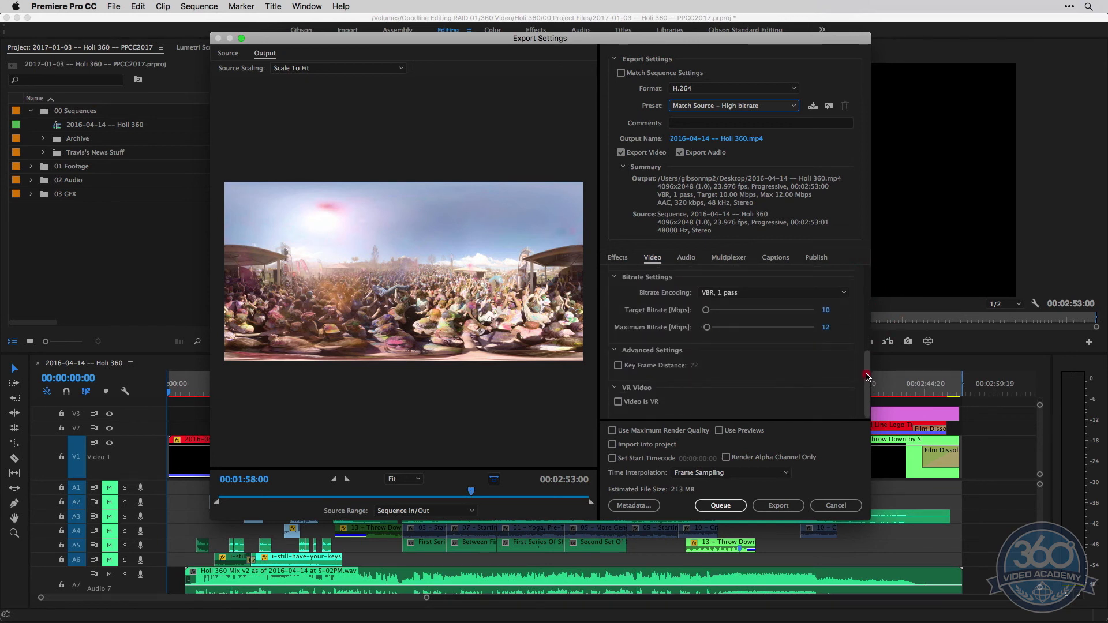
mouse_move(735, 308)
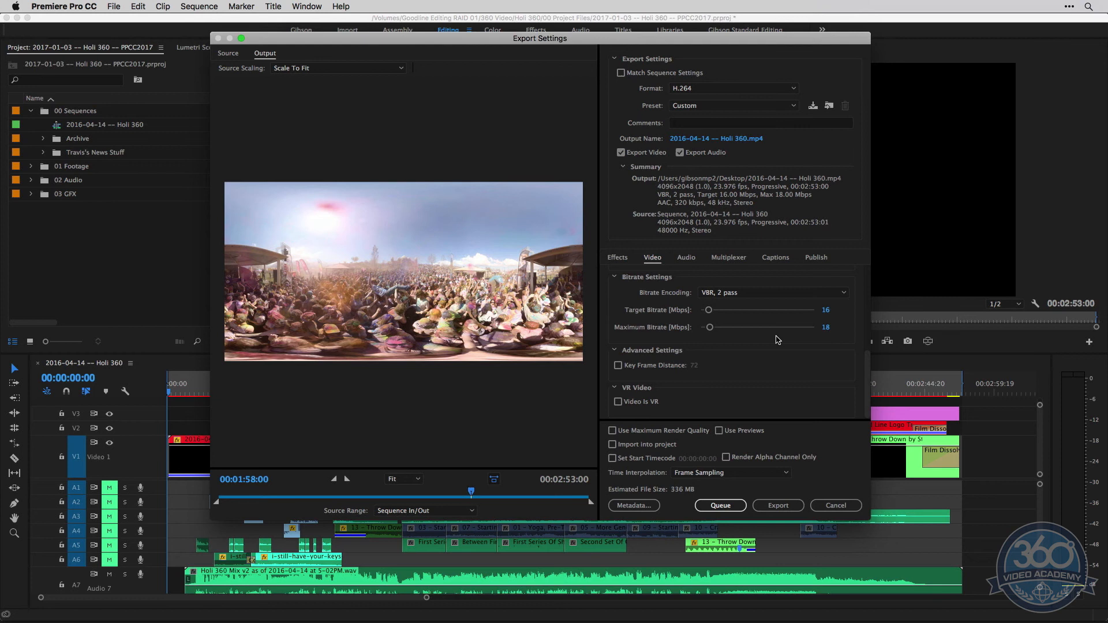
mouse_move(846, 353)
text(60)
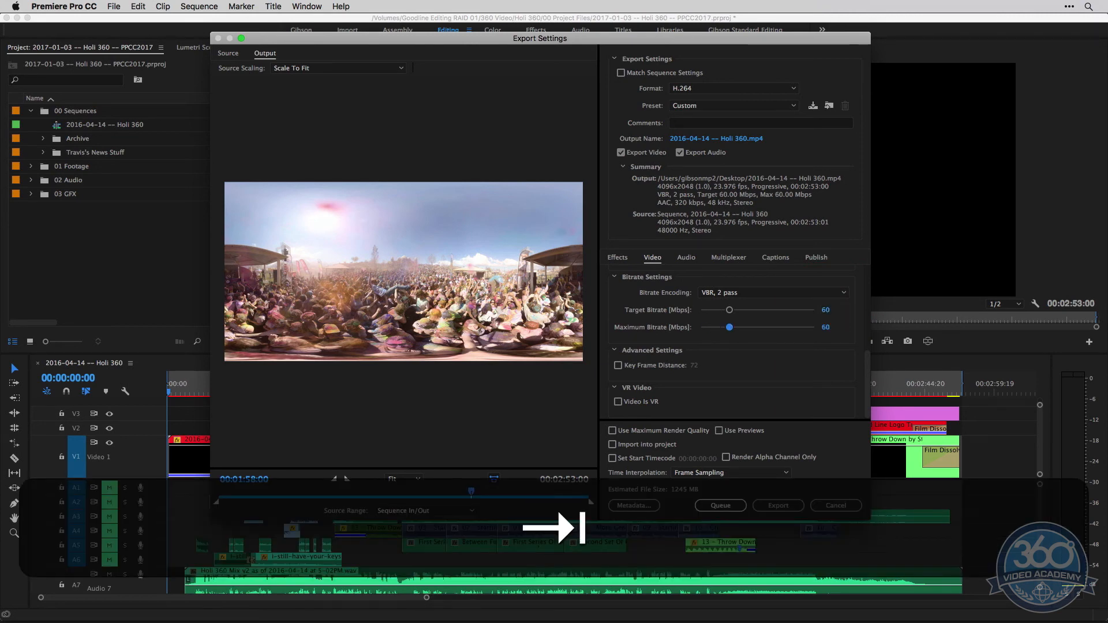
Step: Select the Target Bitrate value for editing
triple_click(825, 309)
text(56)
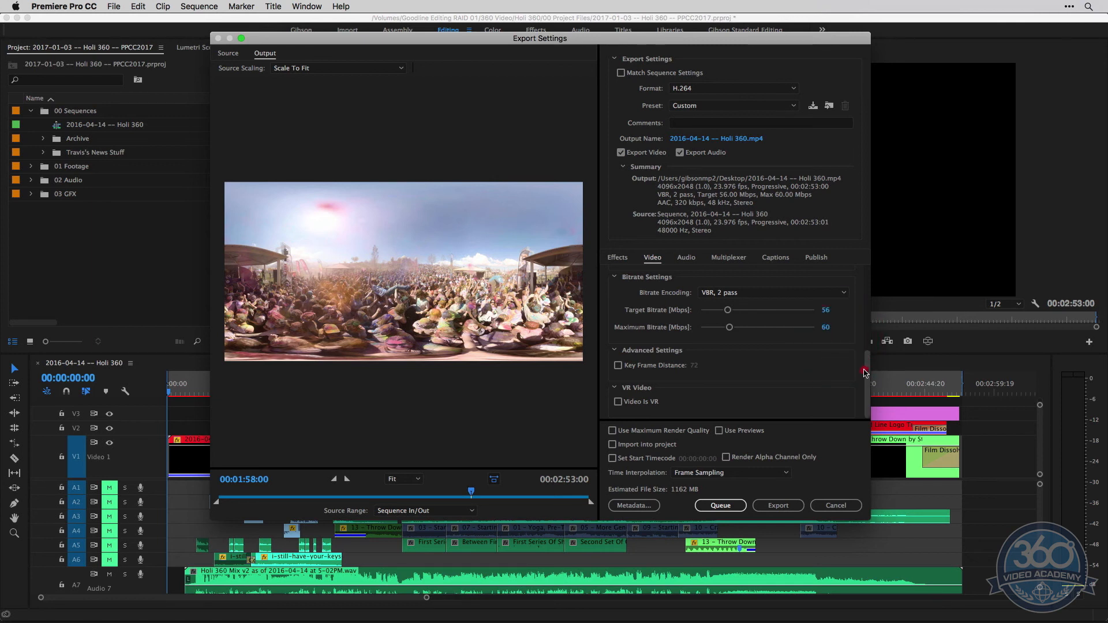
mouse_move(674, 492)
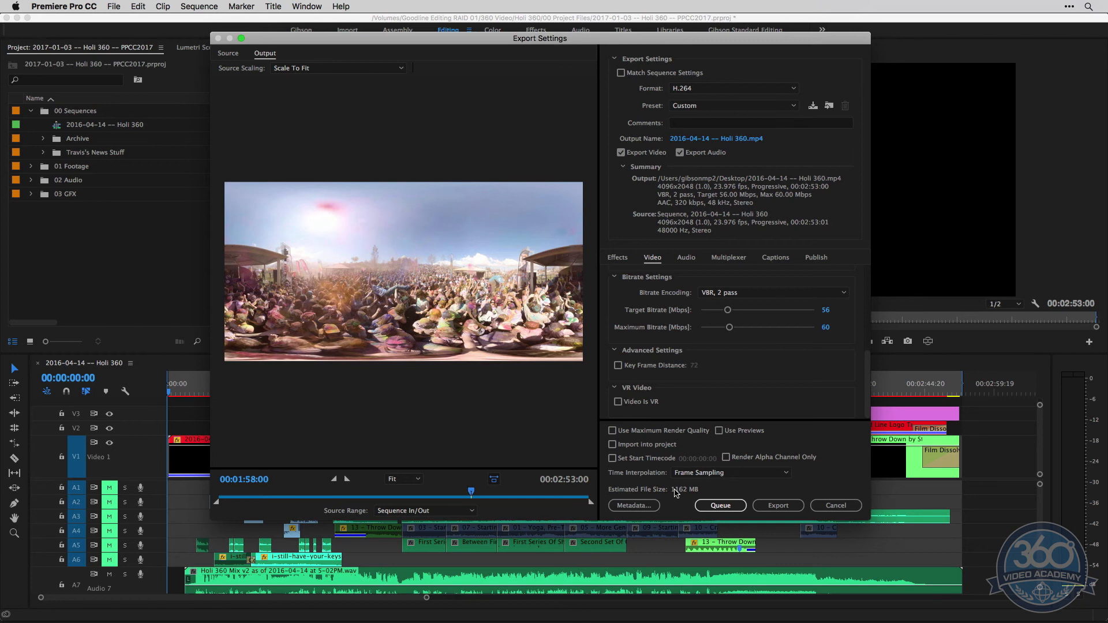
mouse_move(949, 398)
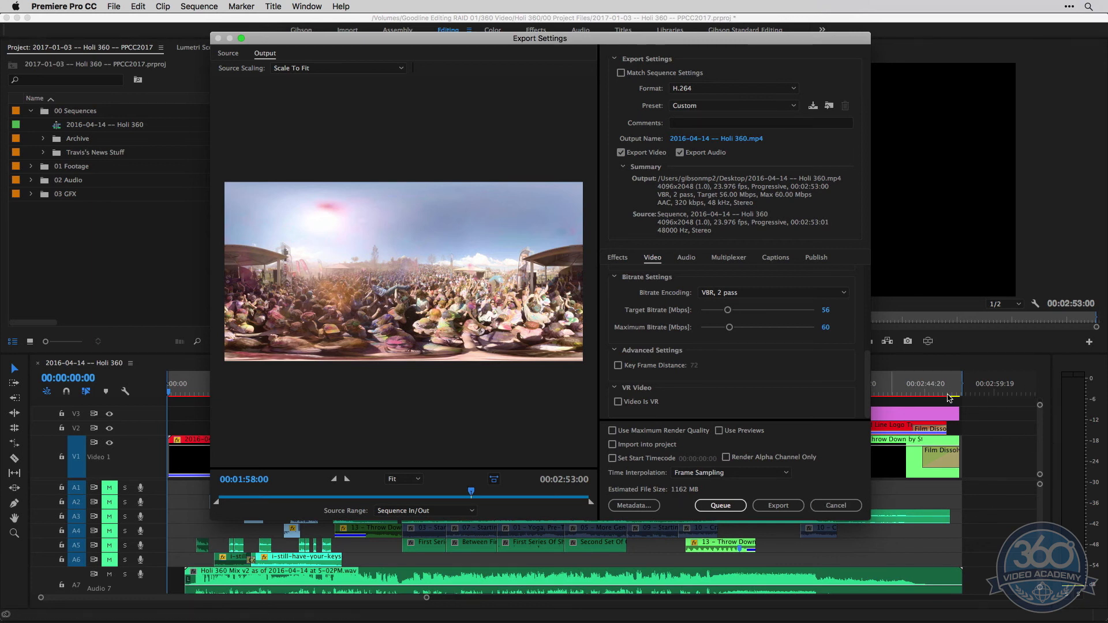
mouse_move(825, 429)
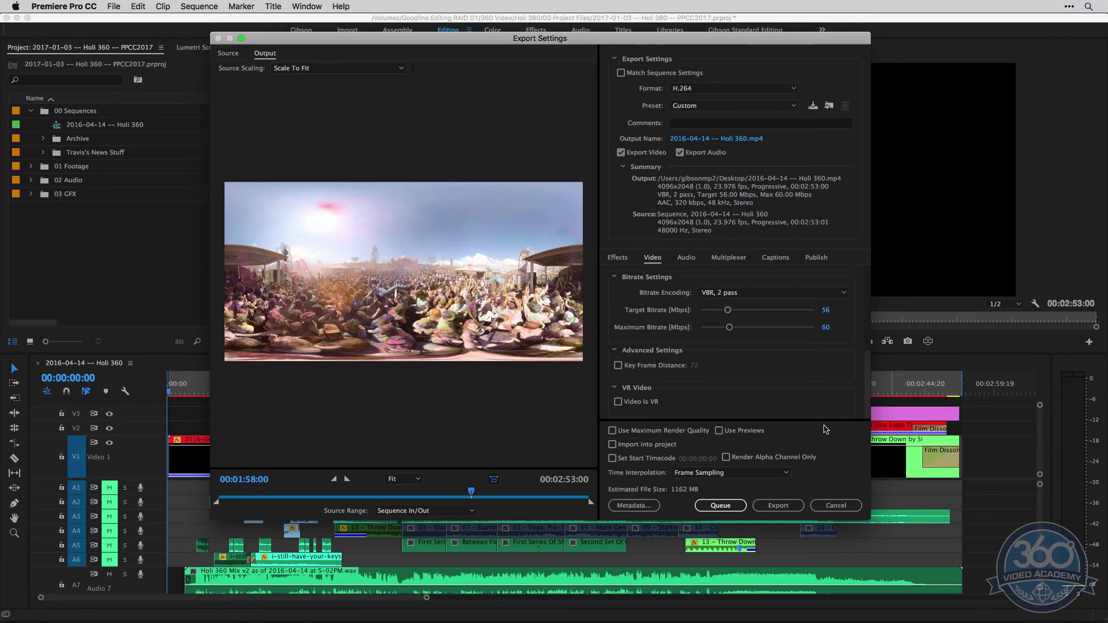
mouse_move(848, 368)
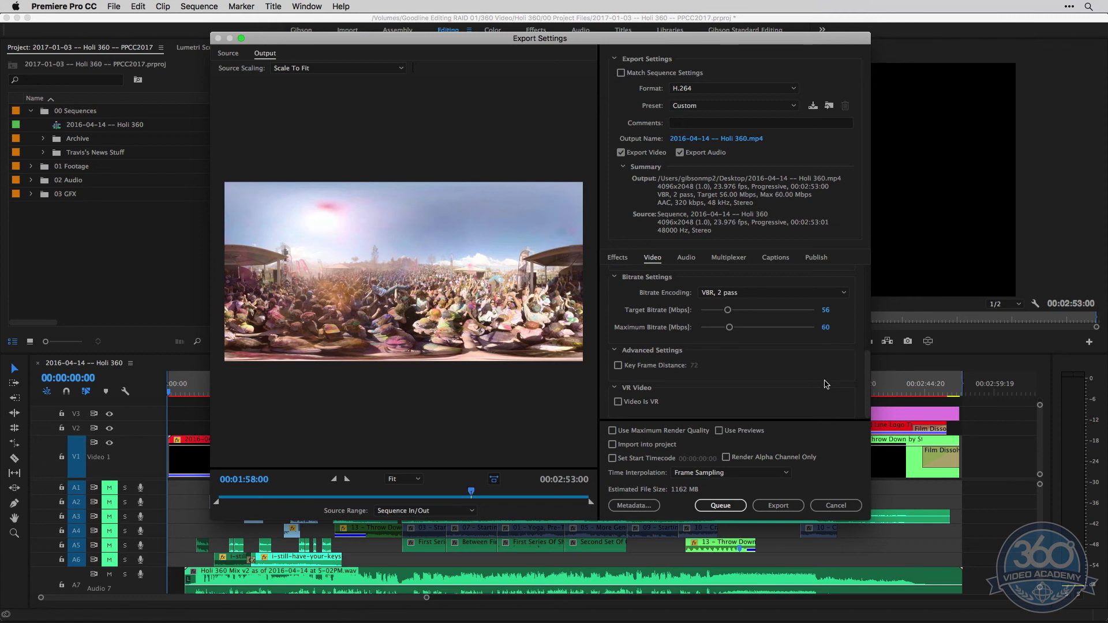
mouse_move(841, 369)
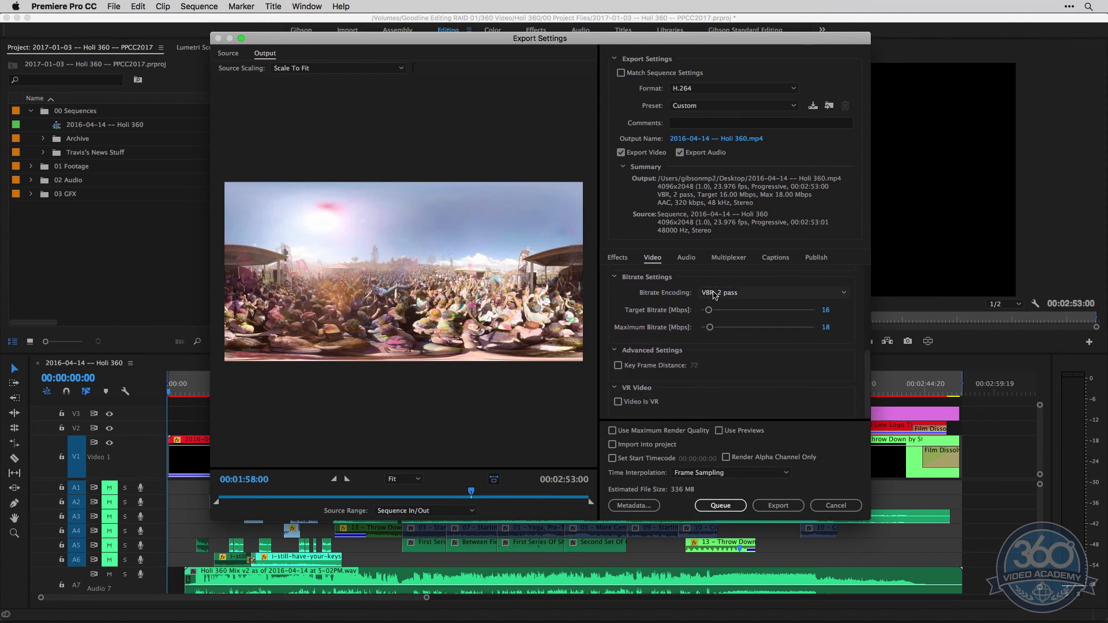
Step: Cycle Bitrate Encoding through CBR and one-pass VBR, settling on VBR 2 pass
click(772, 292)
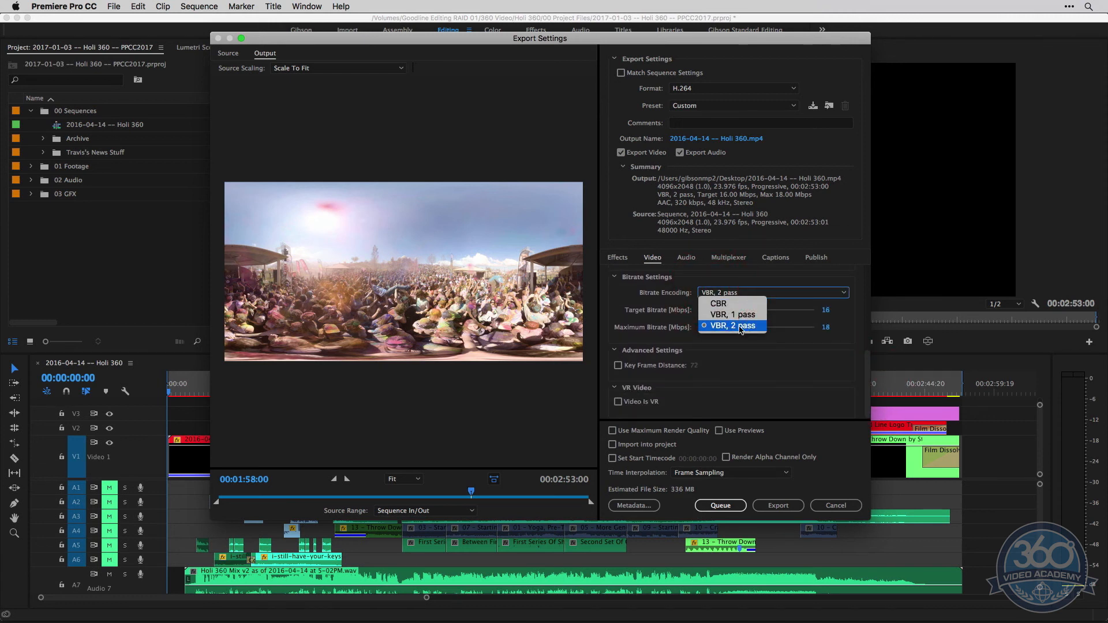
click(733, 325)
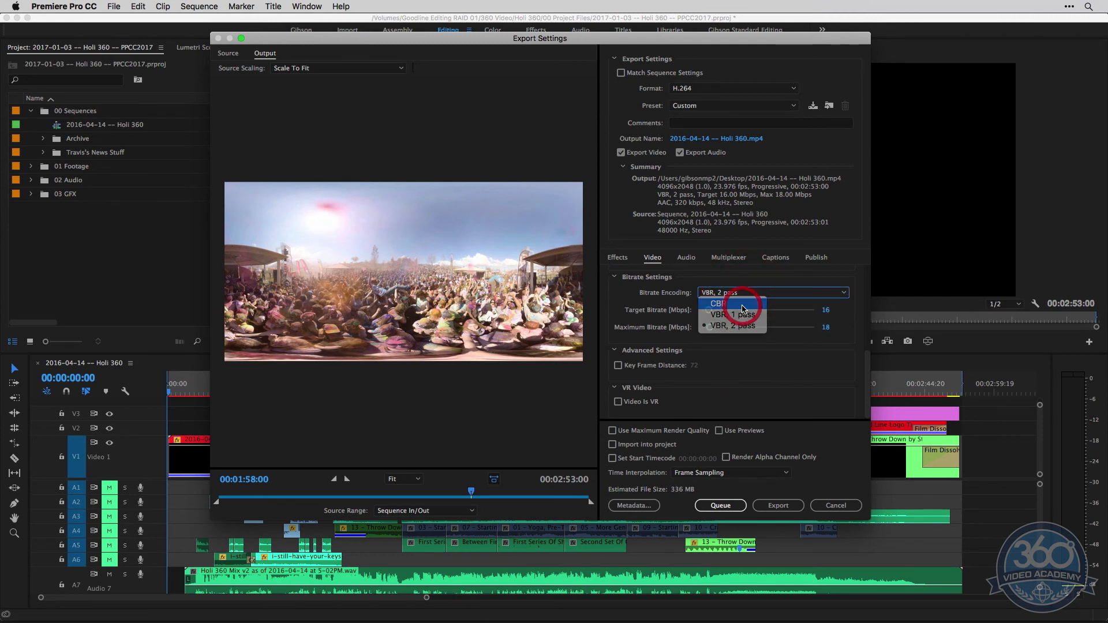
click(716, 303)
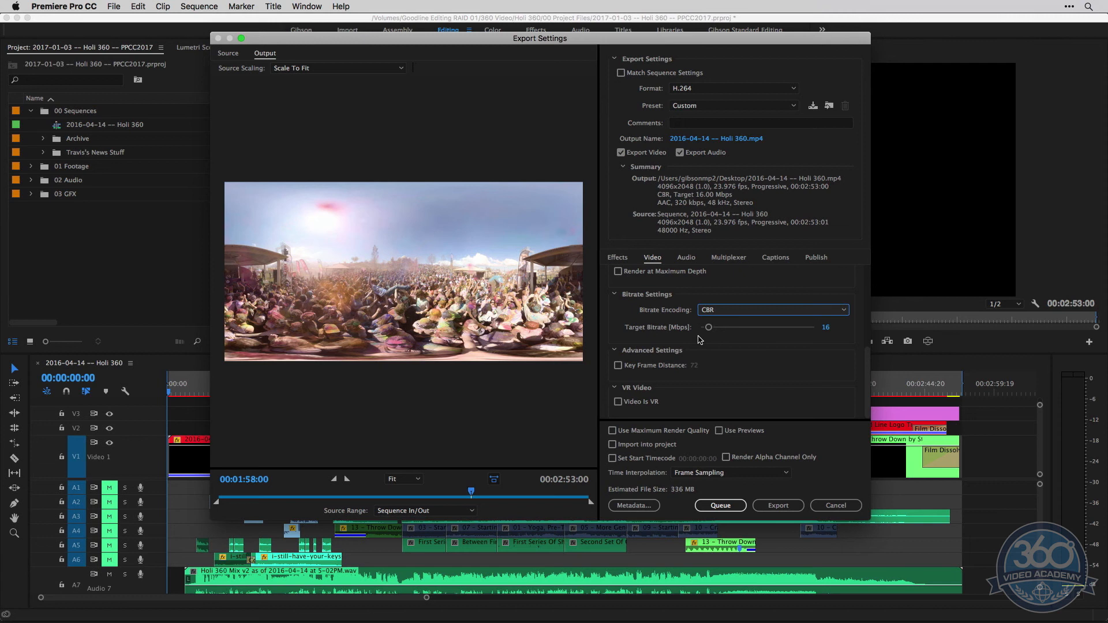
mouse_move(674, 327)
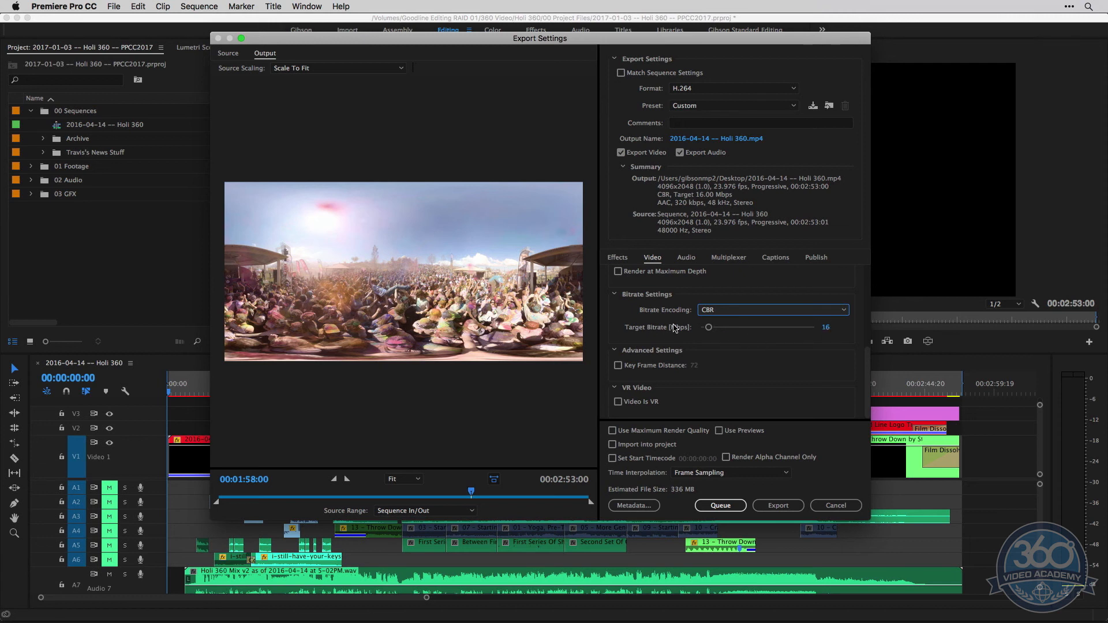
click(772, 309)
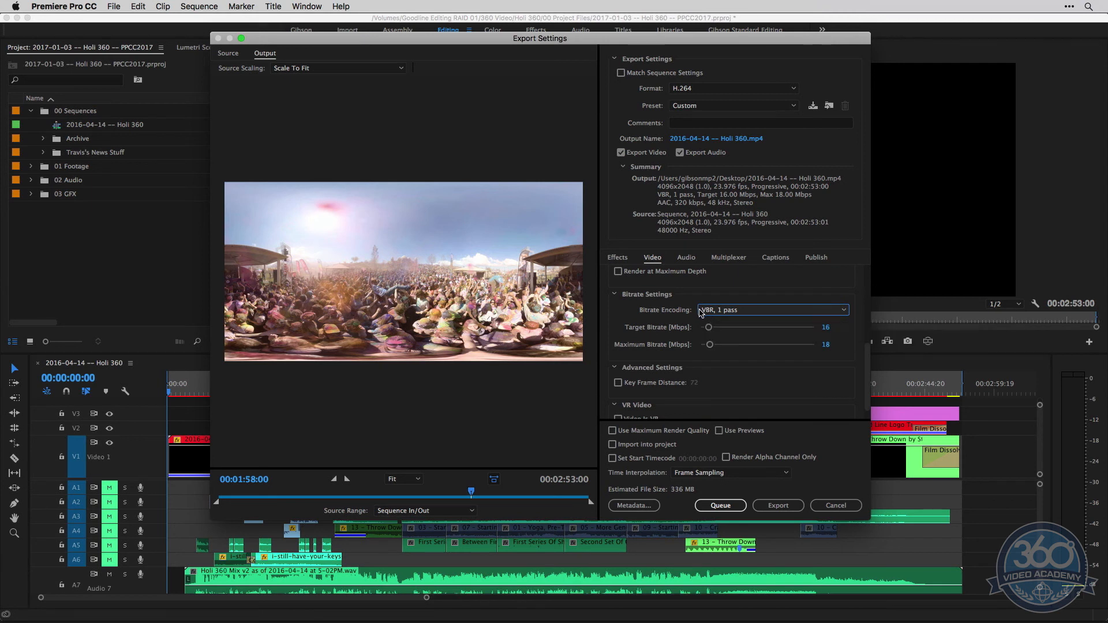
mouse_move(834, 330)
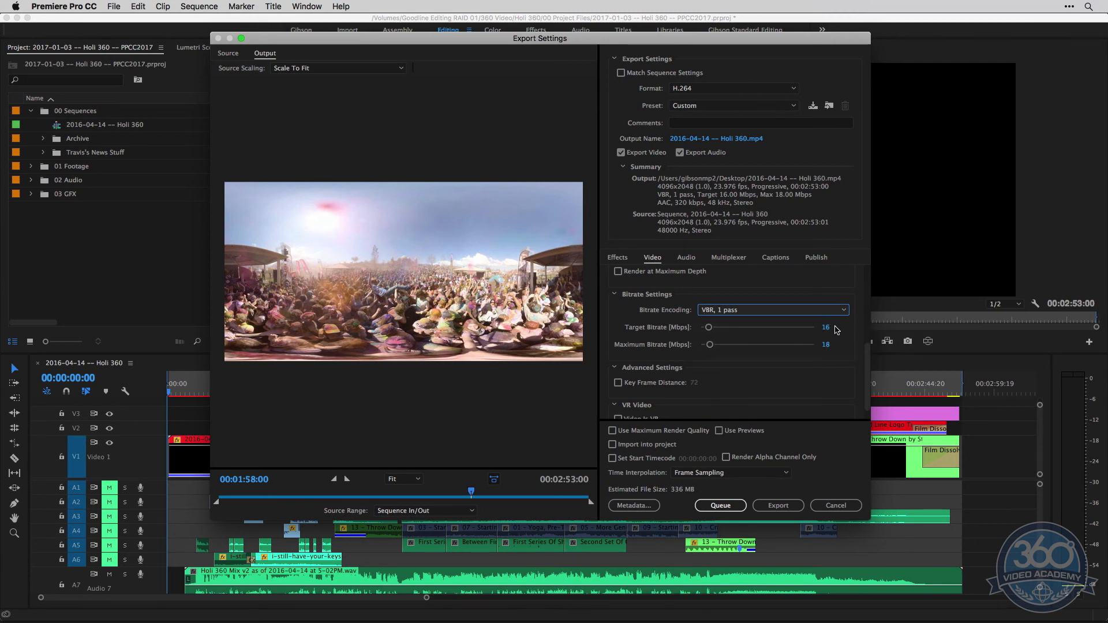
mouse_move(818, 370)
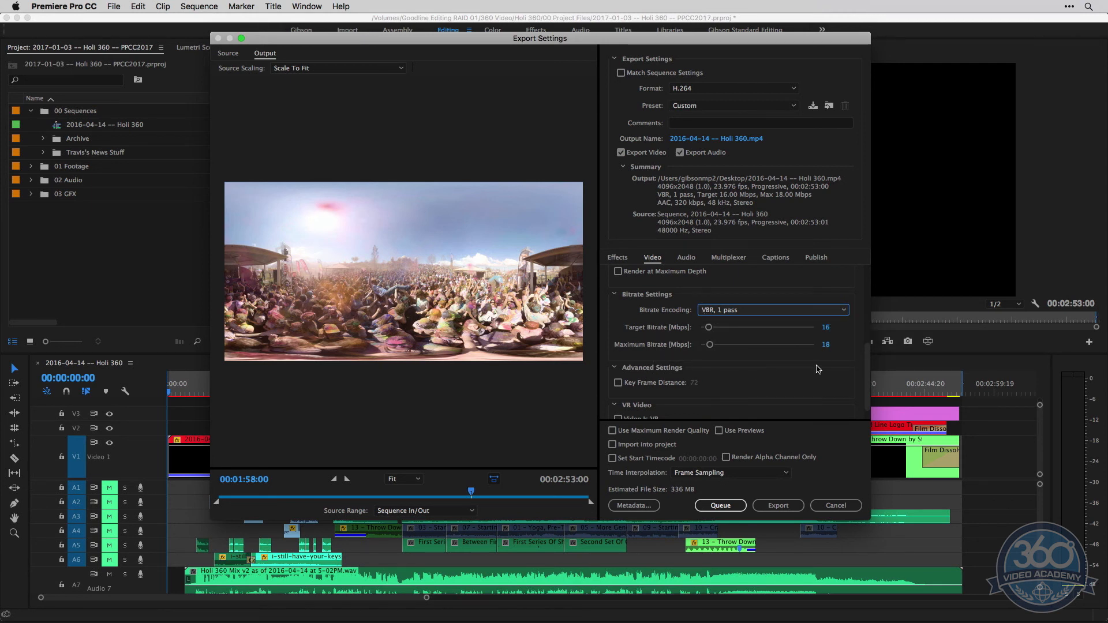
mouse_move(523, 357)
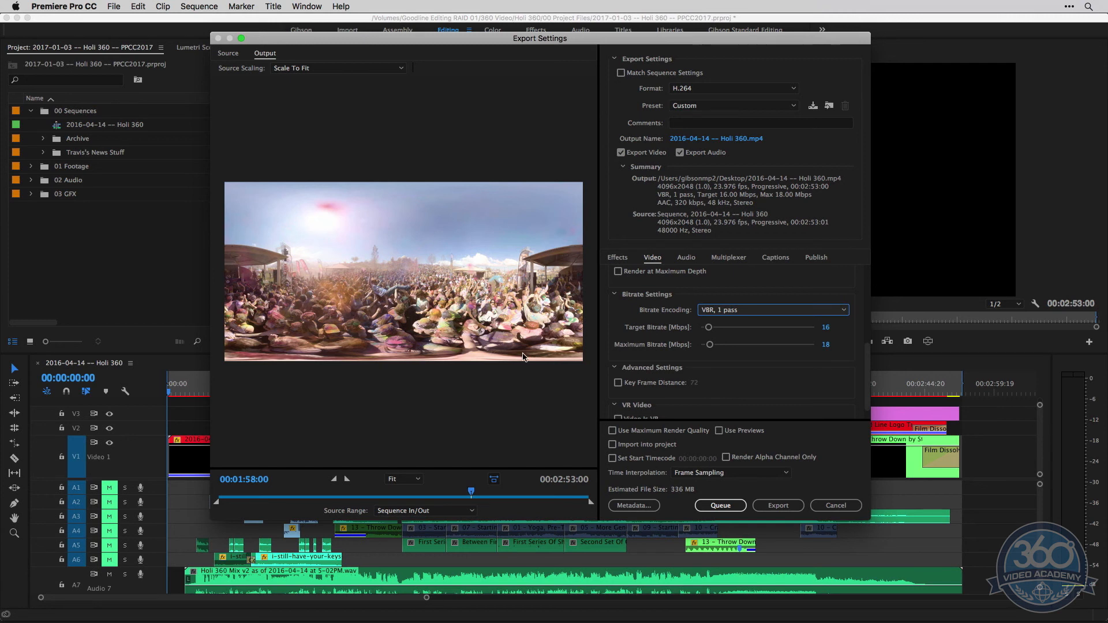
mouse_move(656, 331)
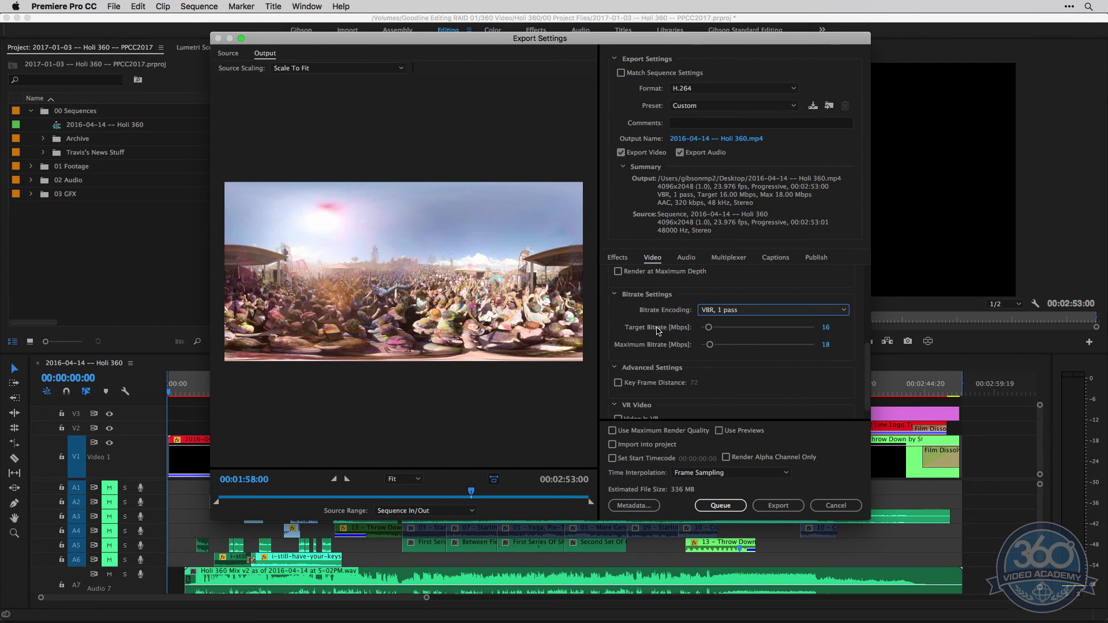
mouse_move(755, 360)
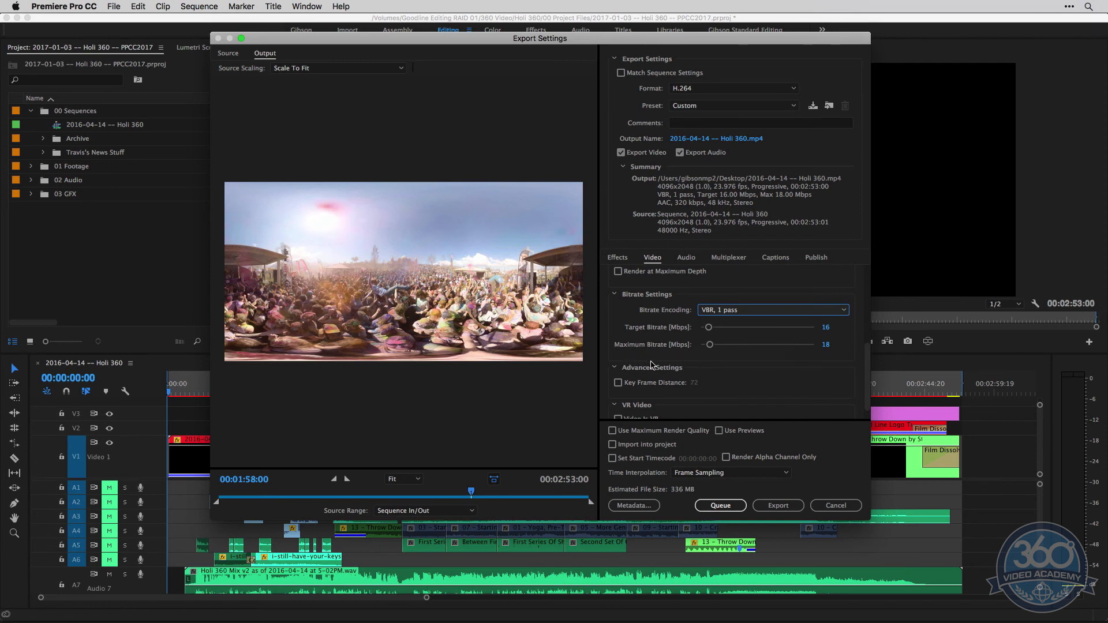
mouse_move(422, 353)
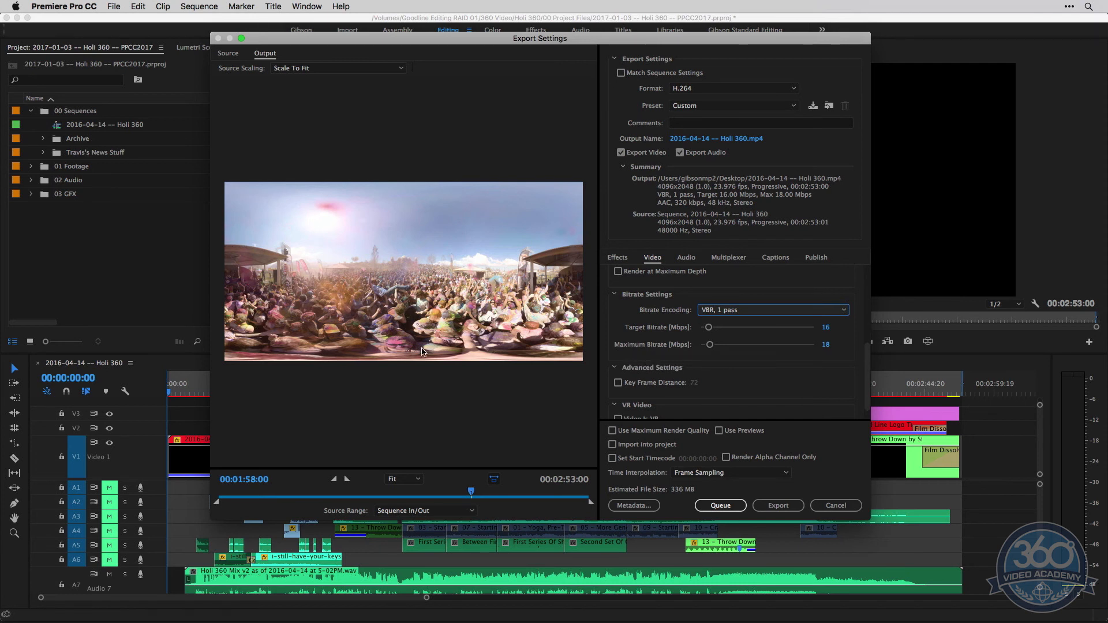
mouse_move(563, 329)
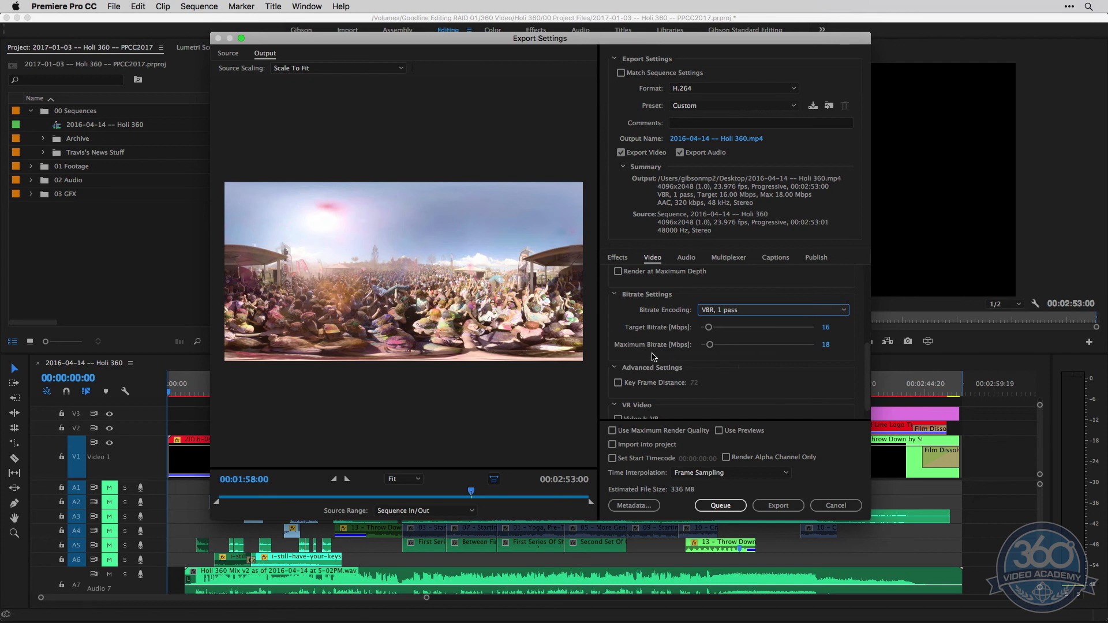
mouse_move(739, 322)
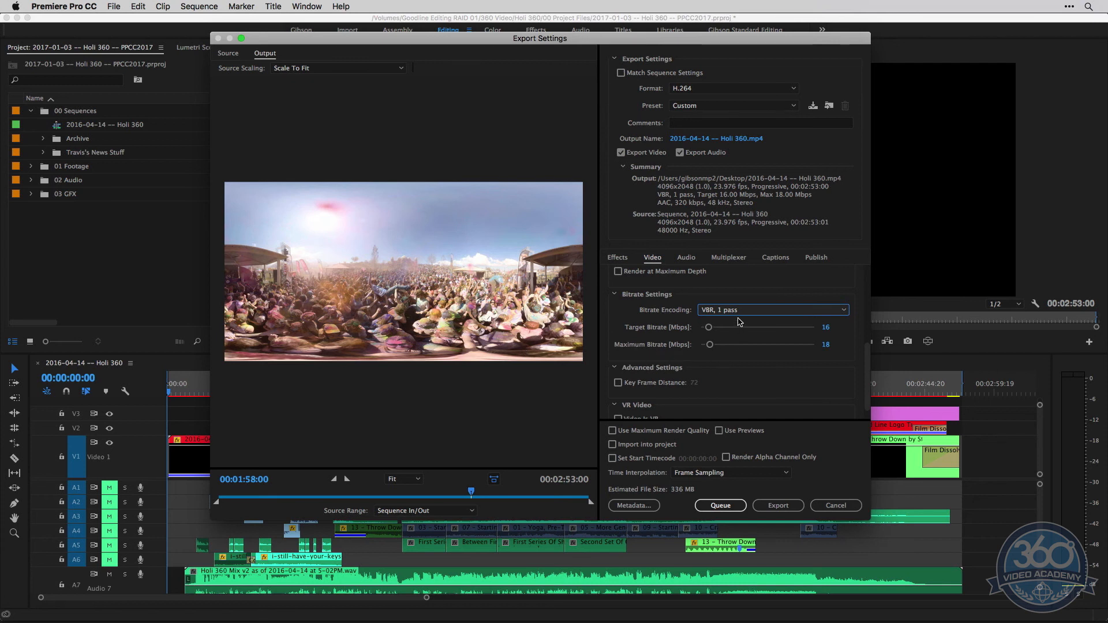
click(772, 310)
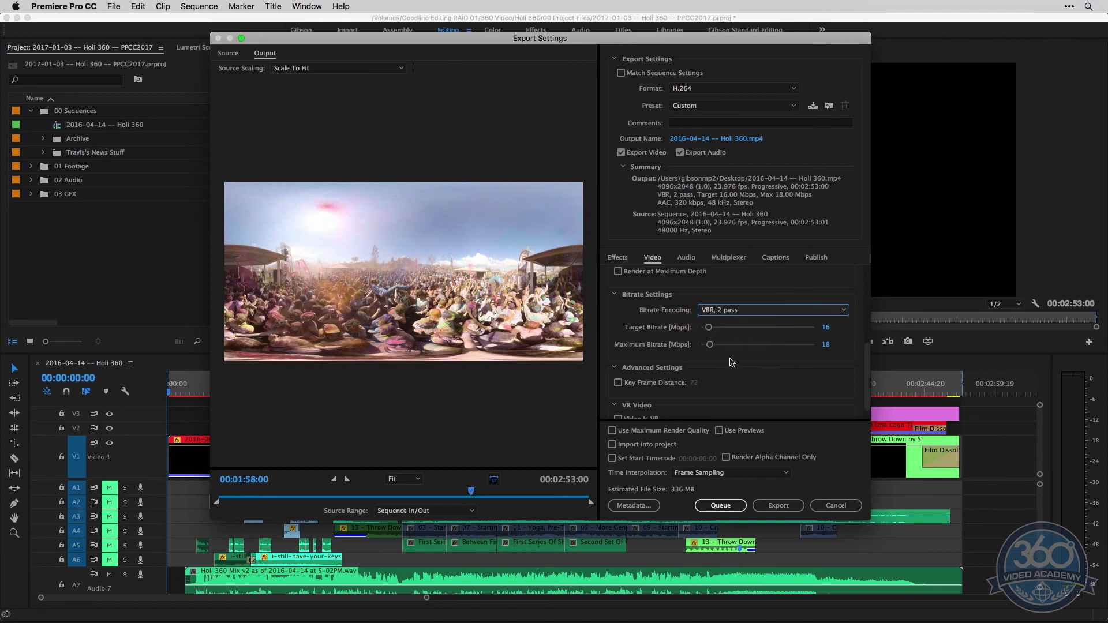
mouse_move(808, 362)
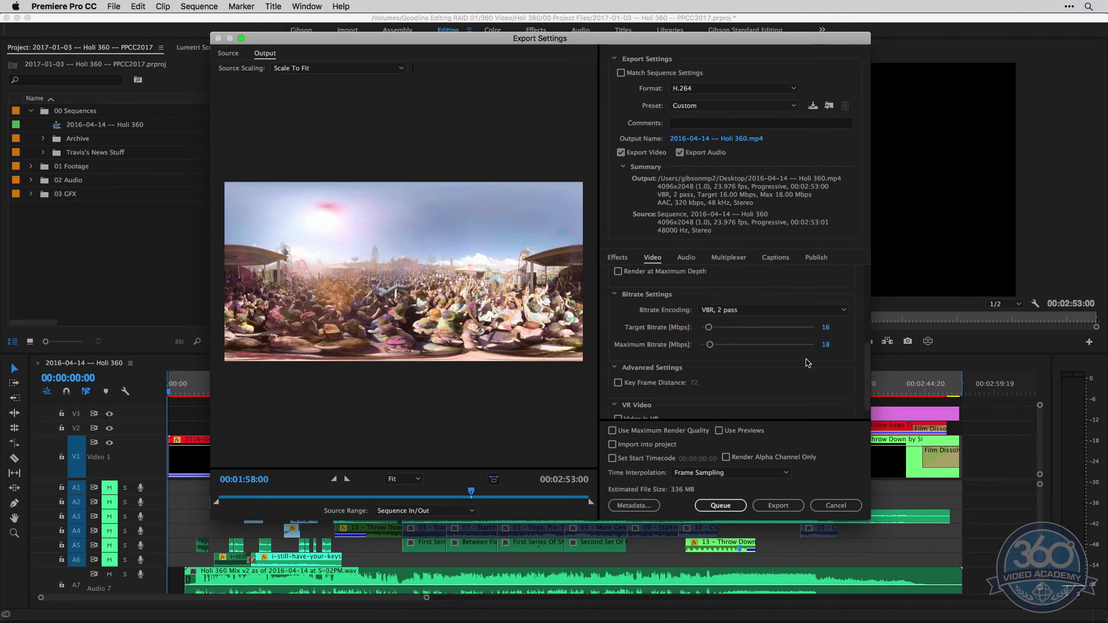
mouse_move(384, 303)
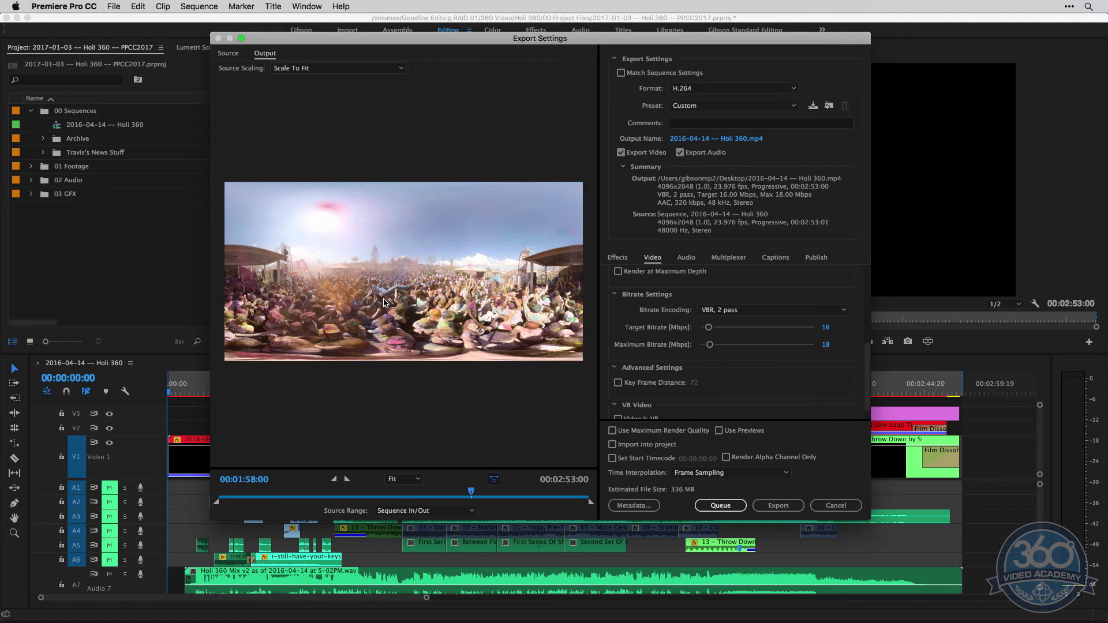
mouse_move(530, 271)
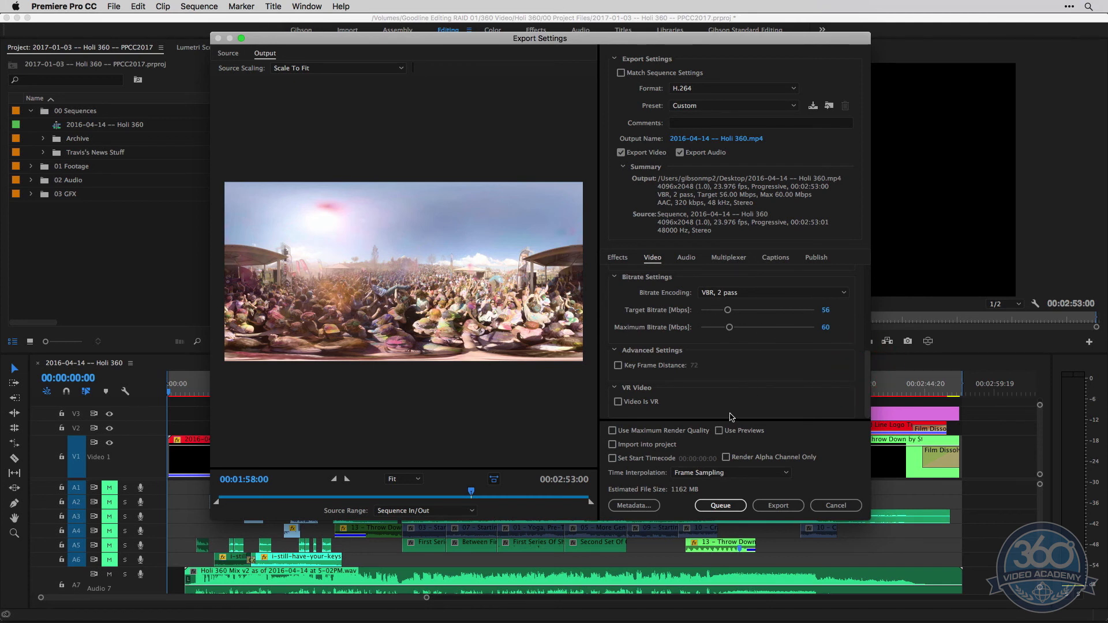
mouse_move(617, 402)
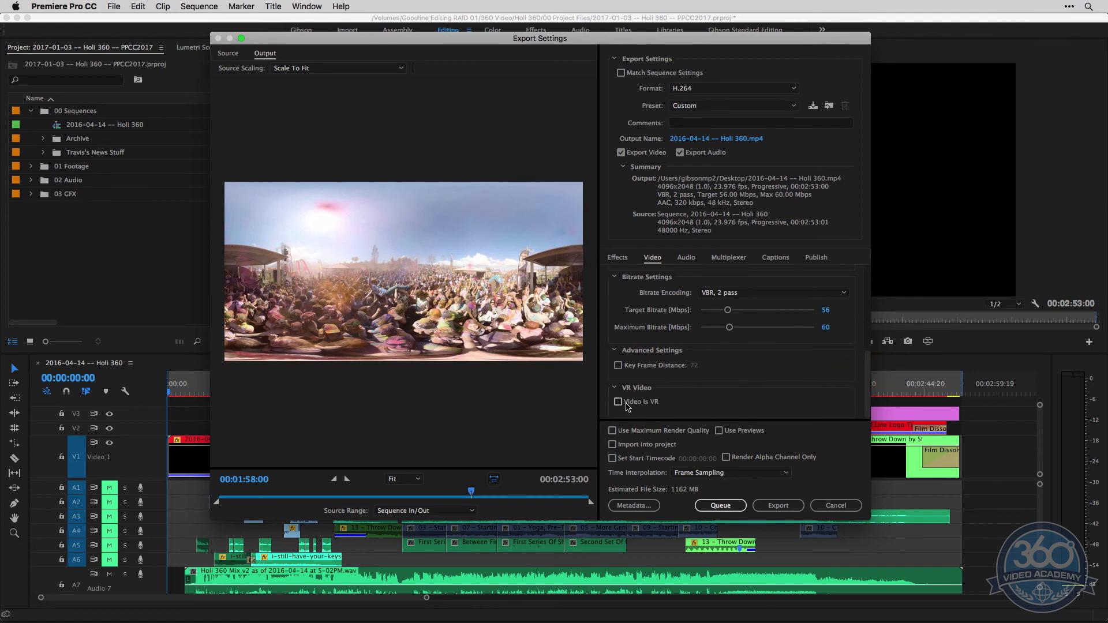
Step: Toggle Video Is VR on for the H.264 export, keeping the Monoscopic layout
click(618, 402)
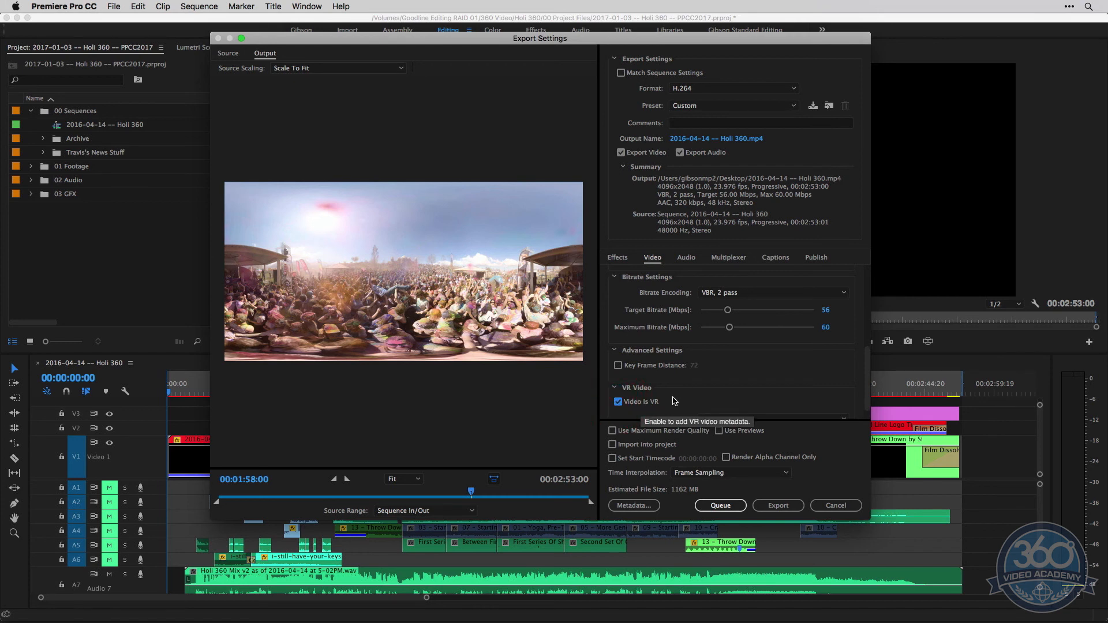
click(617, 402)
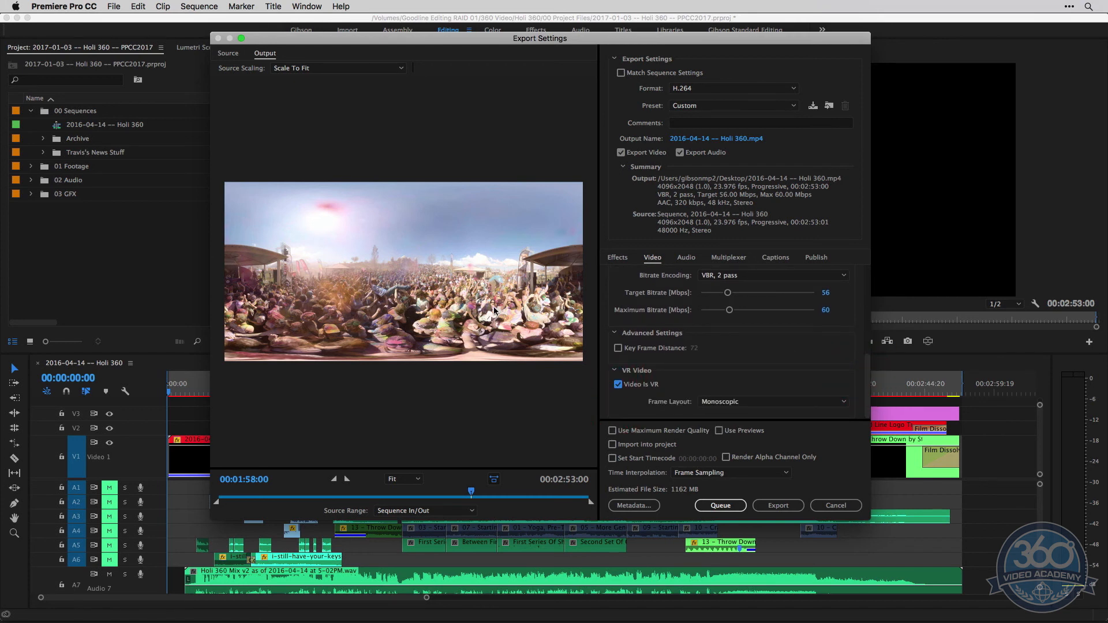
mouse_move(387, 252)
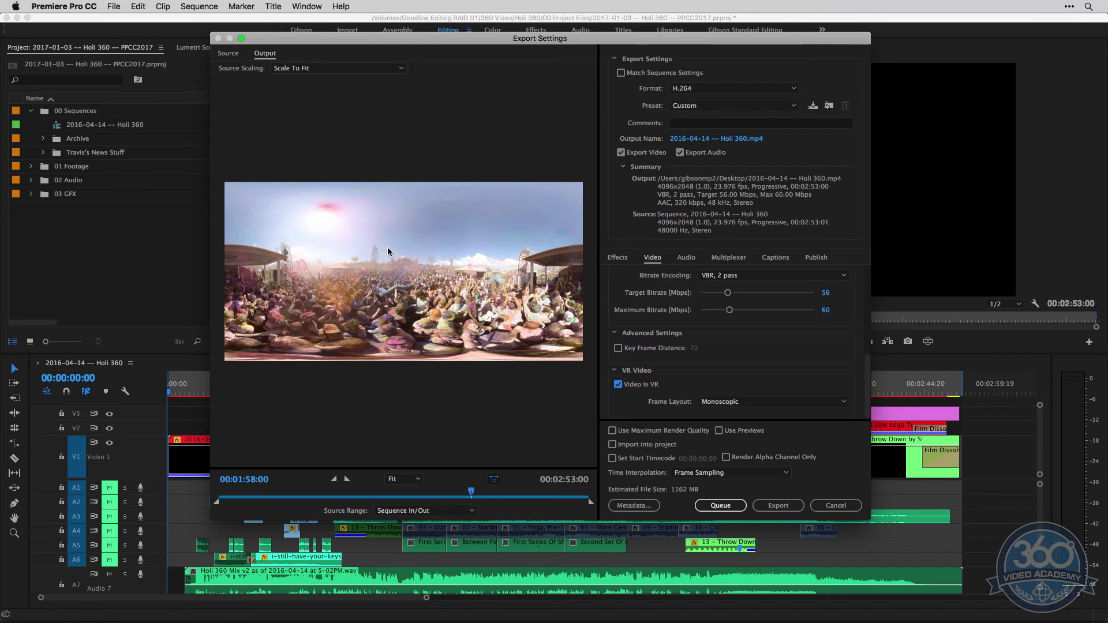
mouse_move(471, 355)
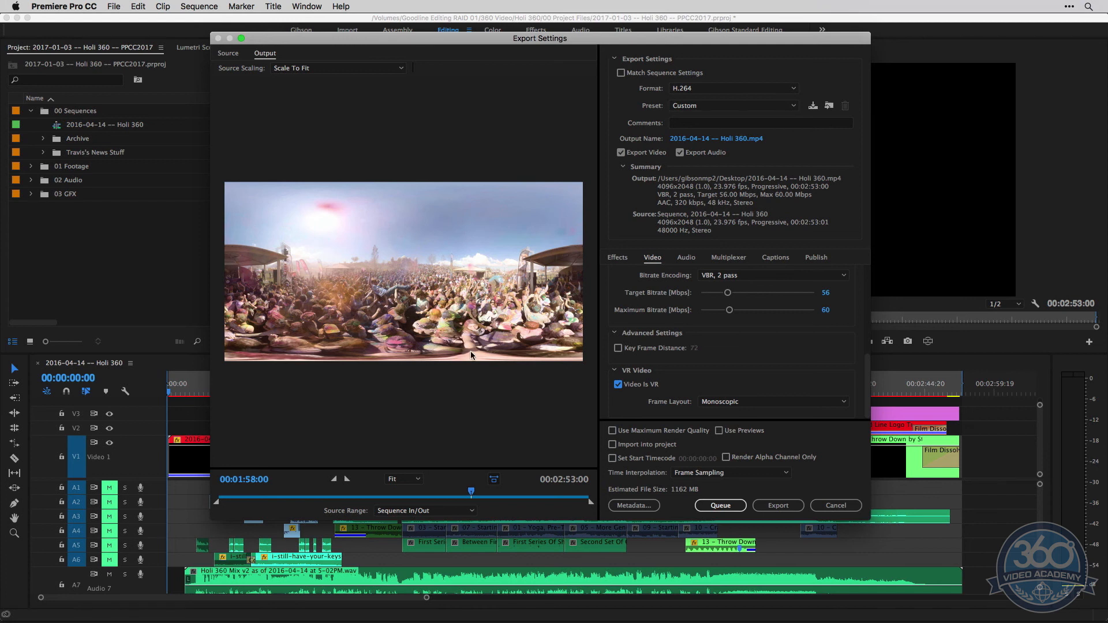
mouse_move(658, 382)
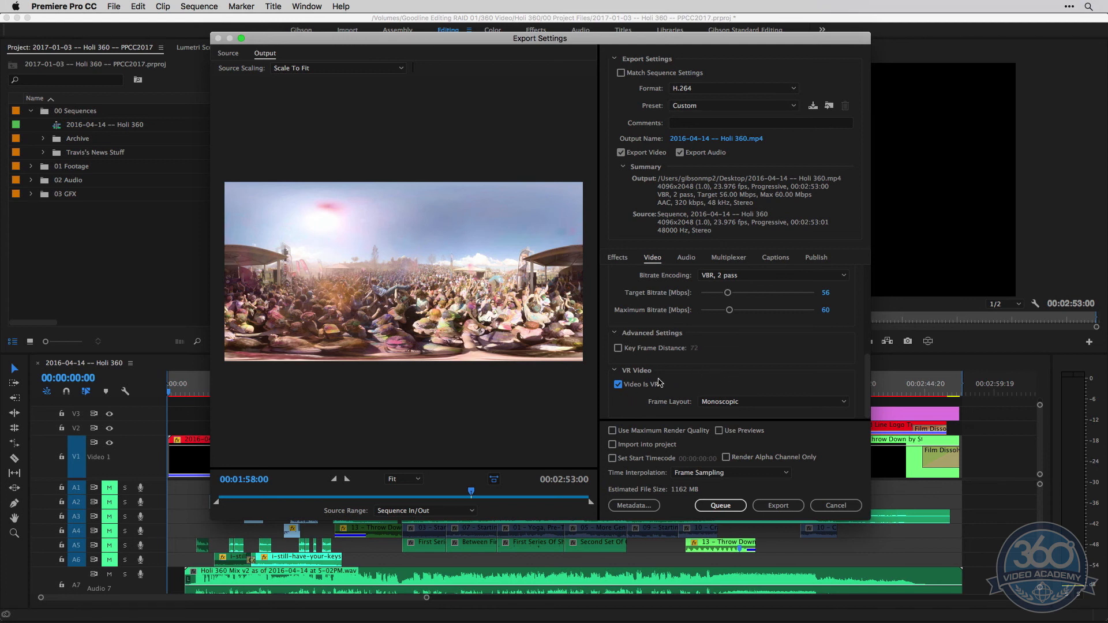
click(617, 384)
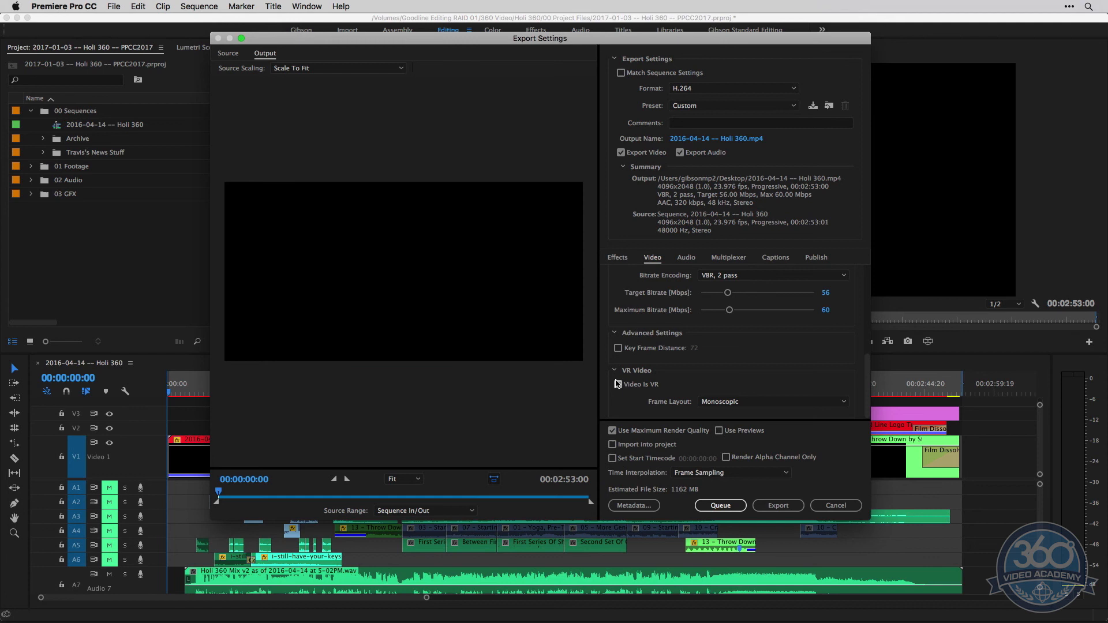
click(617, 384)
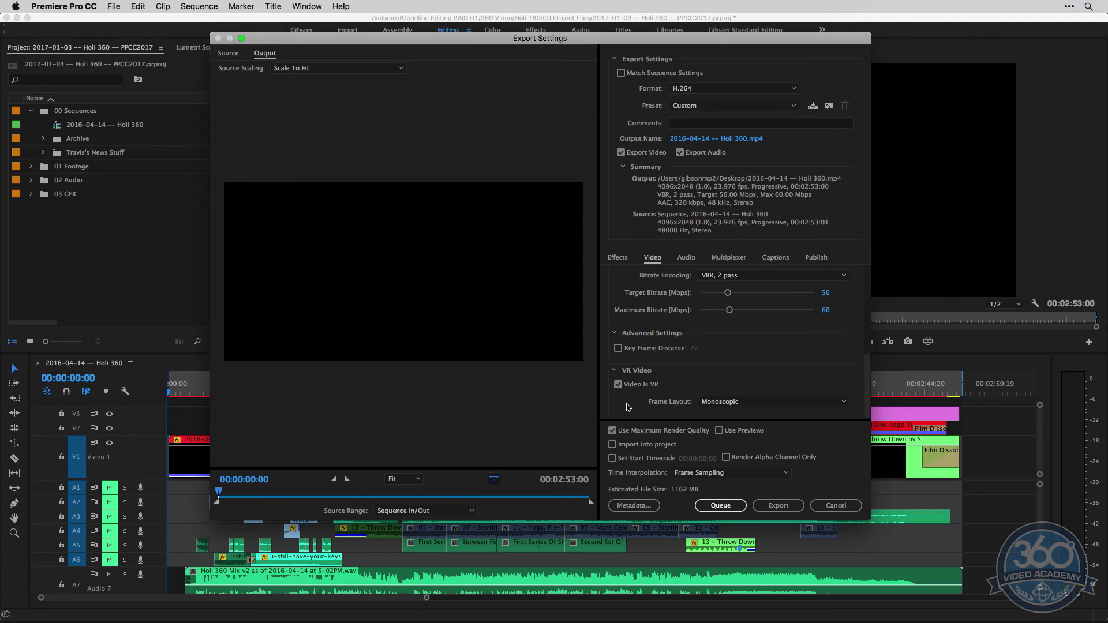
mouse_move(622, 412)
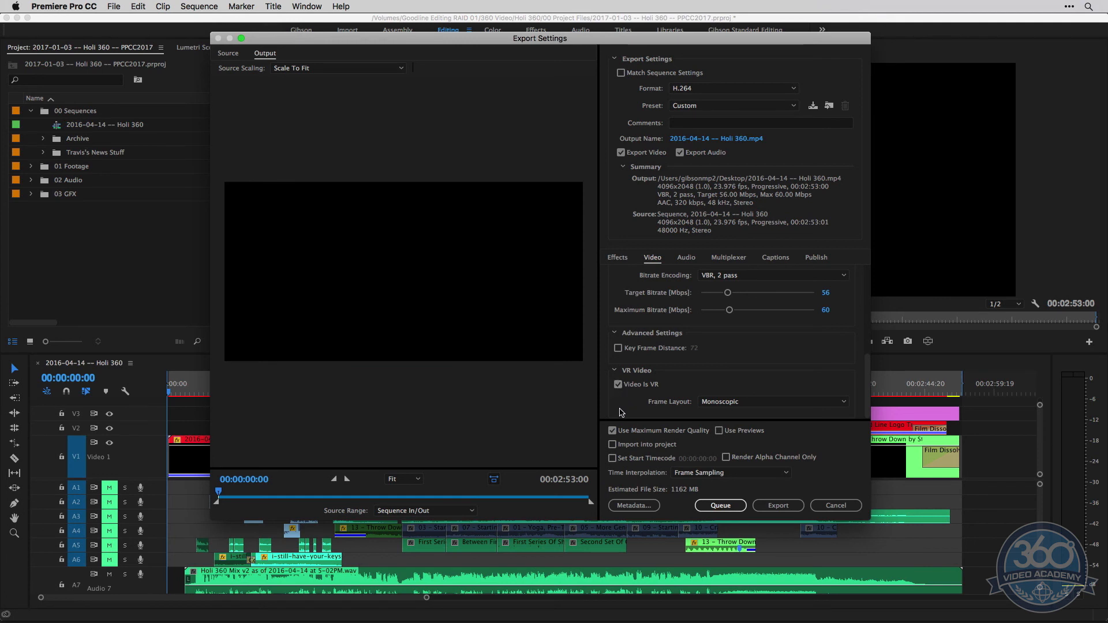
mouse_move(466, 290)
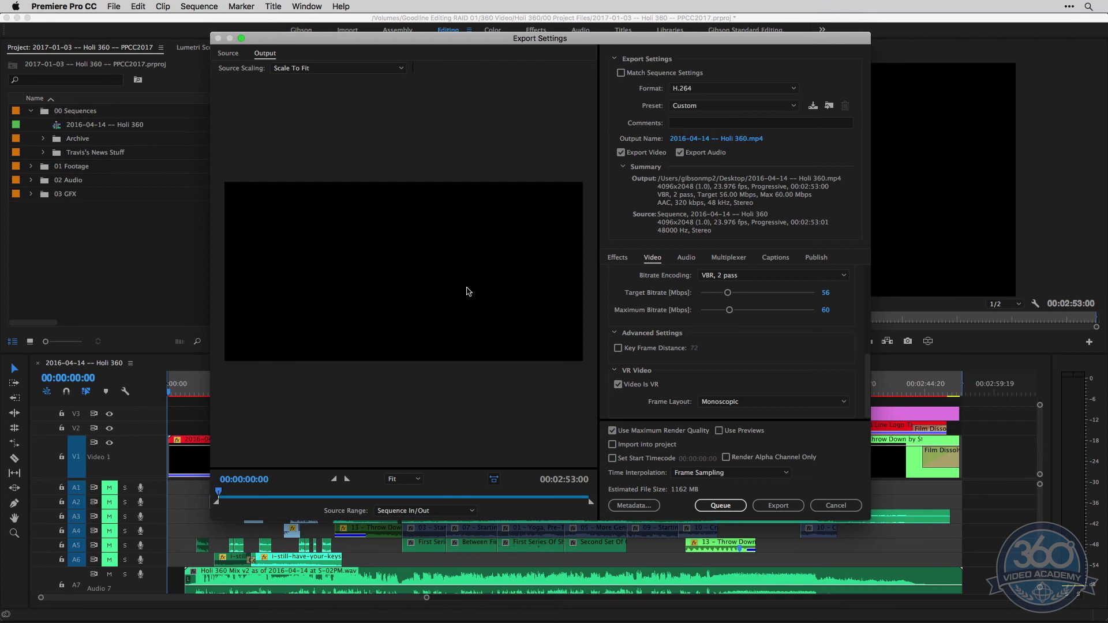
mouse_move(420, 494)
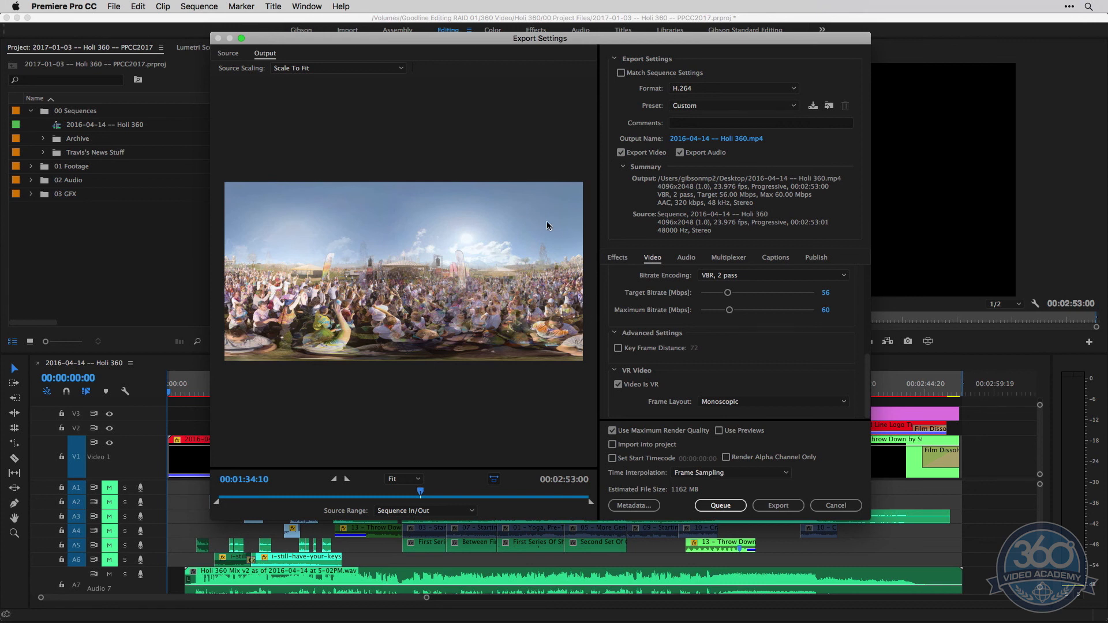
mouse_move(422, 341)
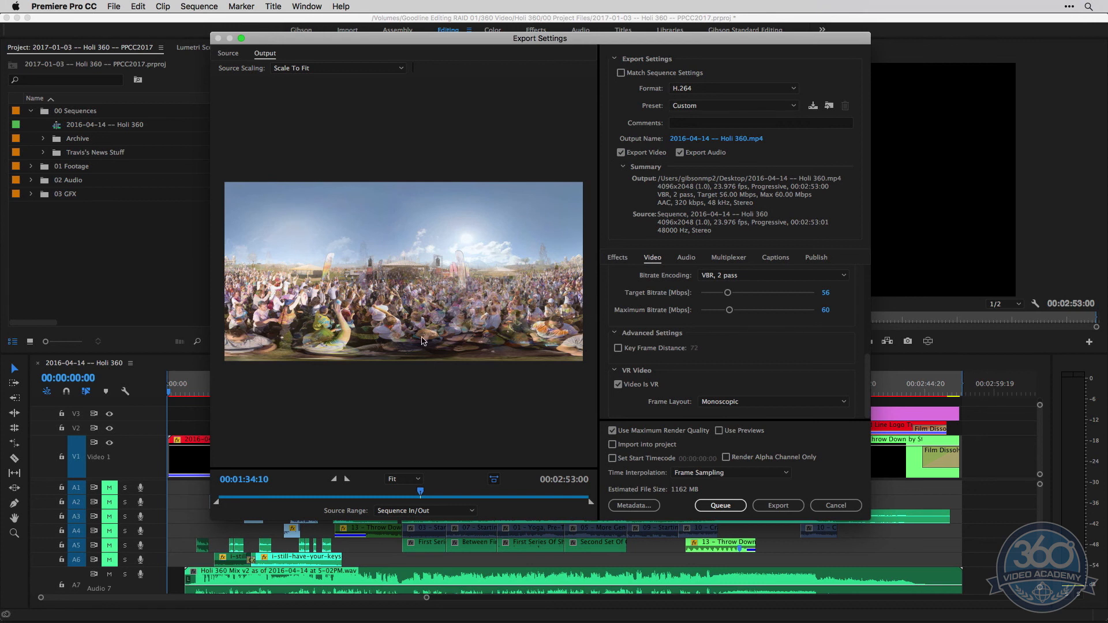
mouse_move(369, 225)
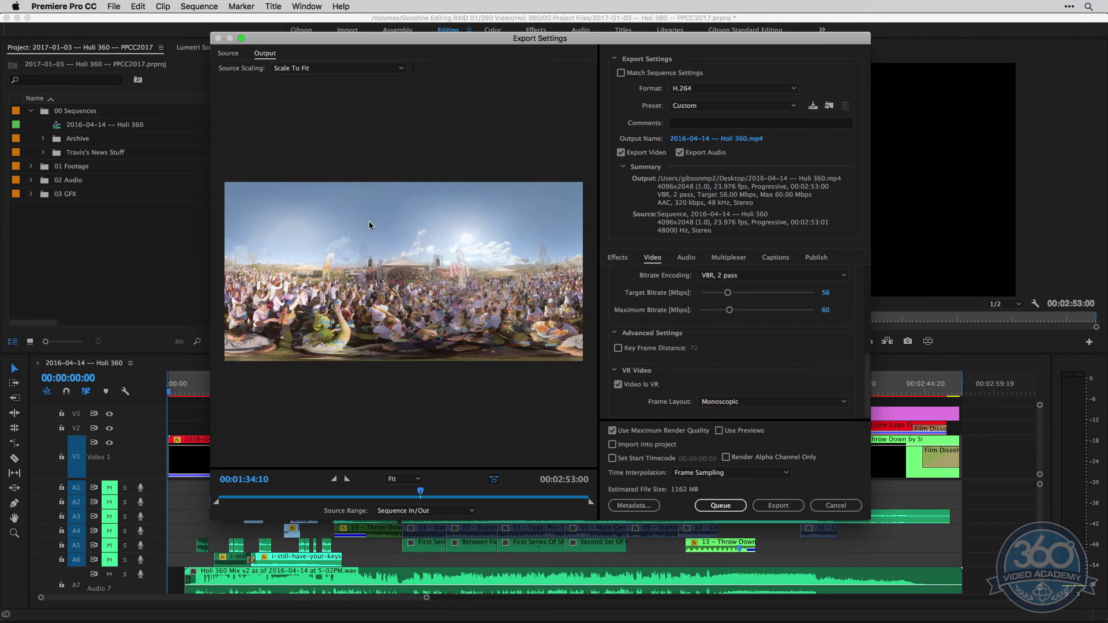
mouse_move(310, 329)
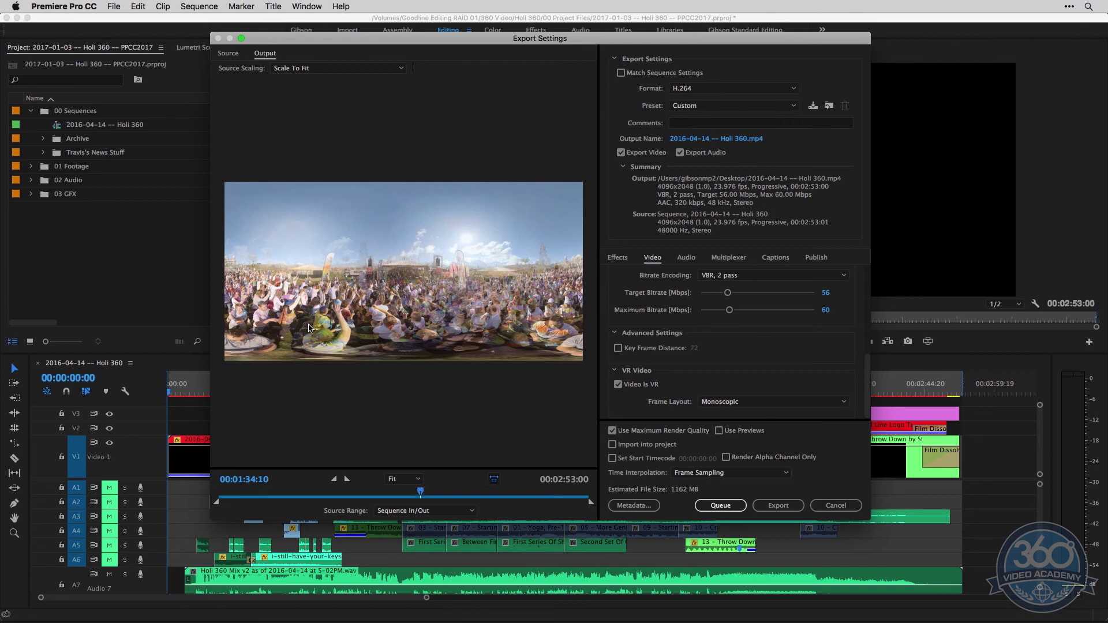
mouse_move(500, 339)
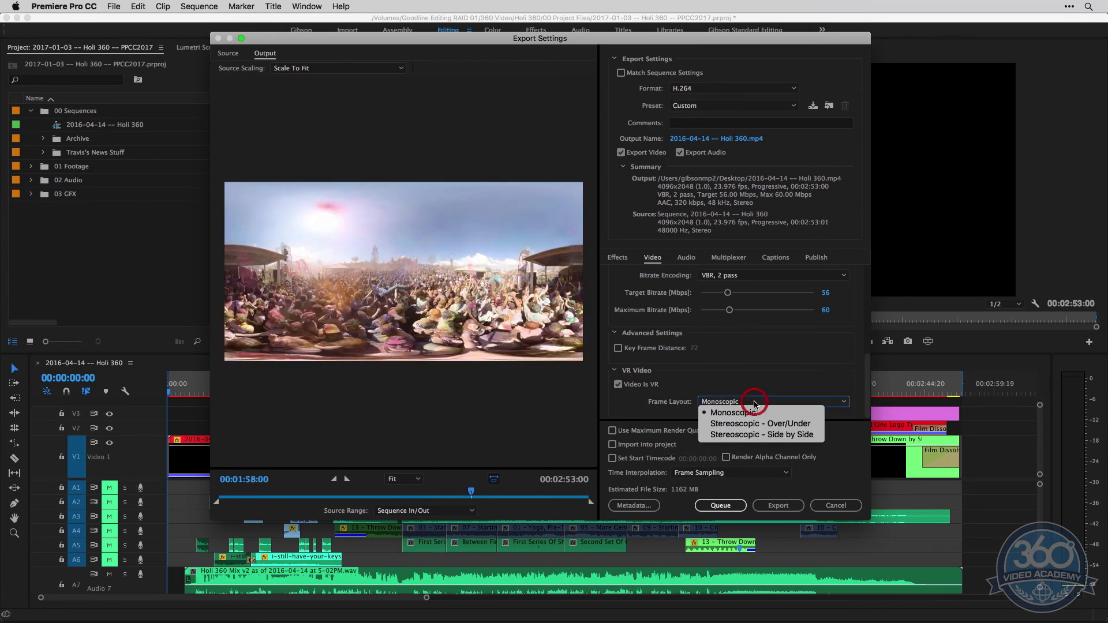
mouse_move(731, 412)
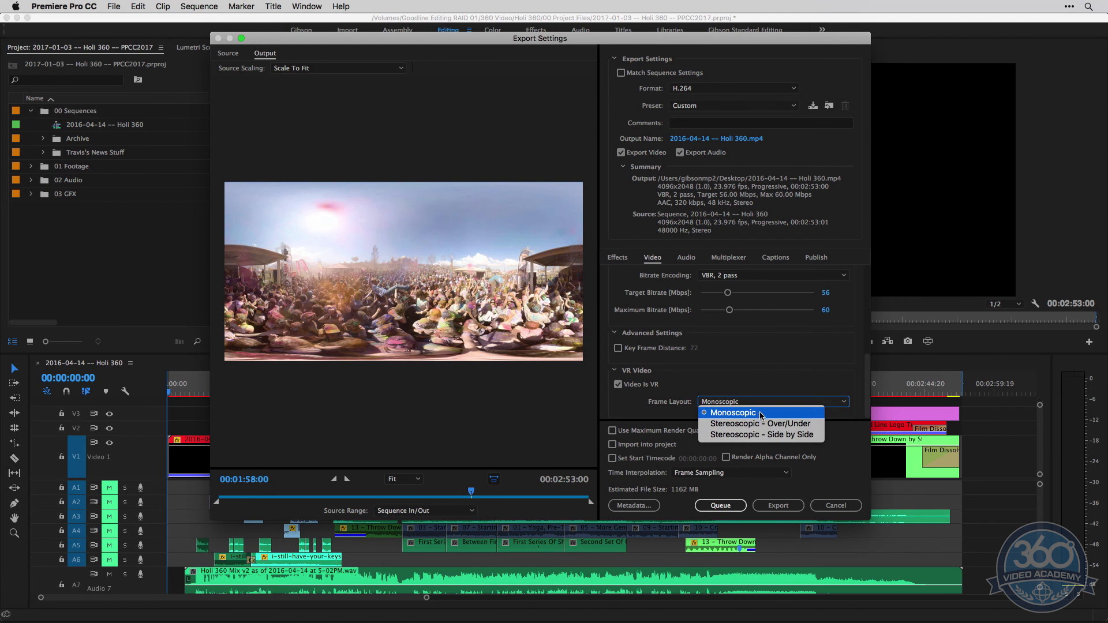
Step: Reopen the VR Frame Layout dropdown and confirm Monoscopic stays selected
click(731, 412)
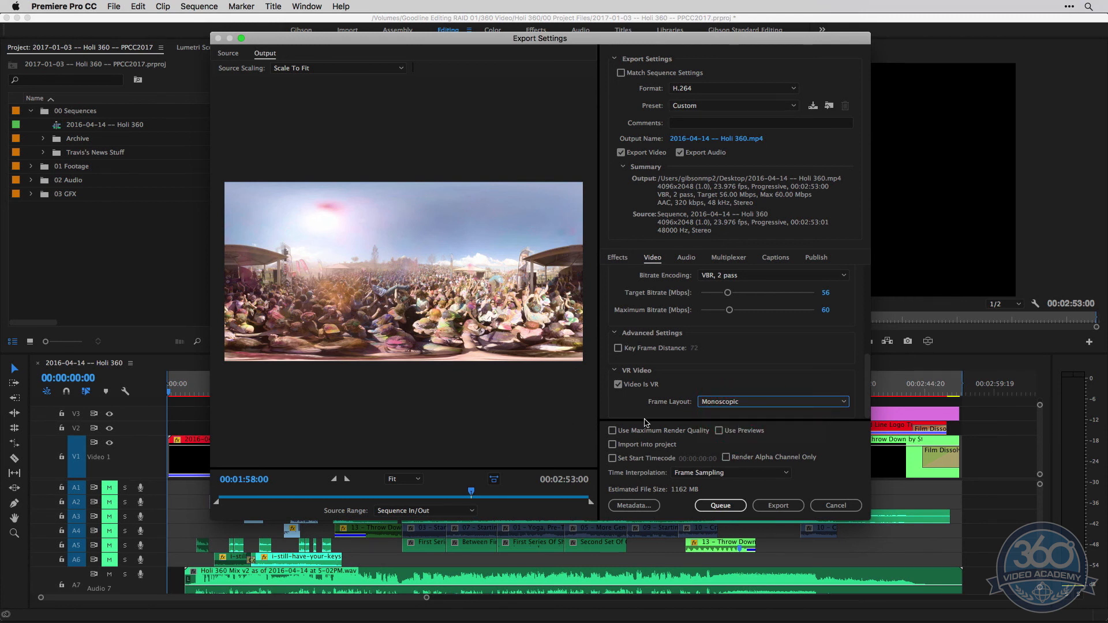
click(772, 401)
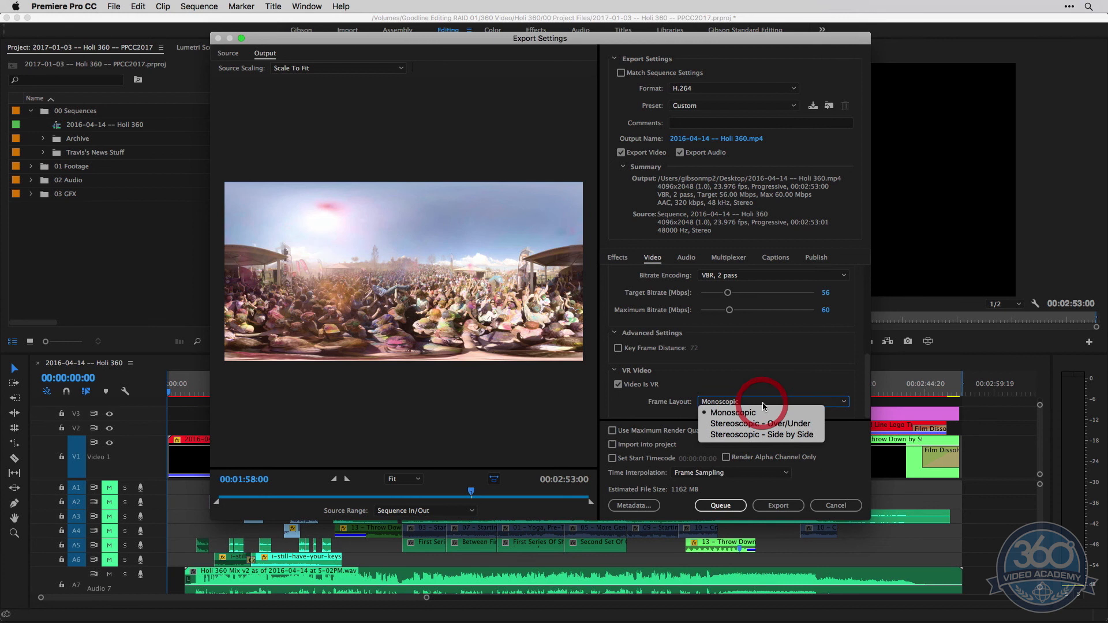
mouse_move(760, 423)
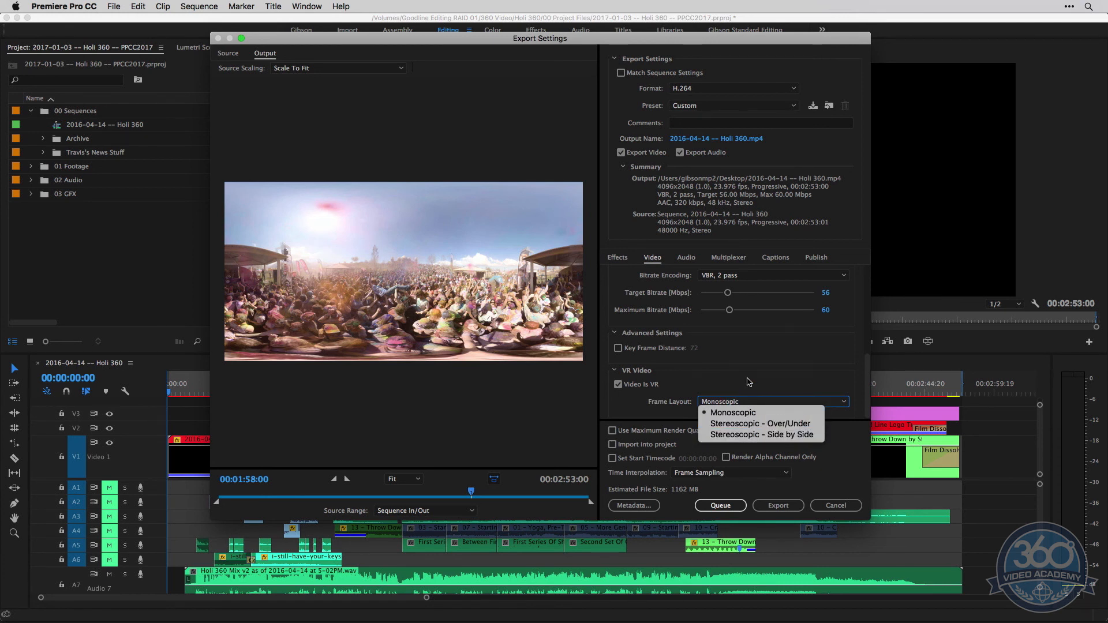
click(733, 412)
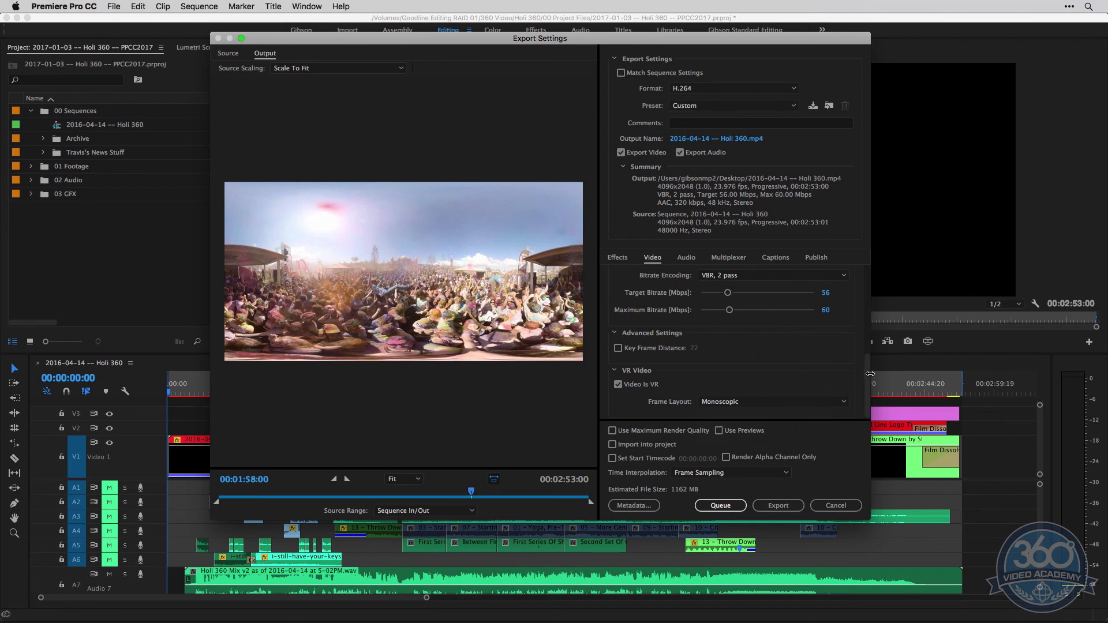
mouse_move(869, 381)
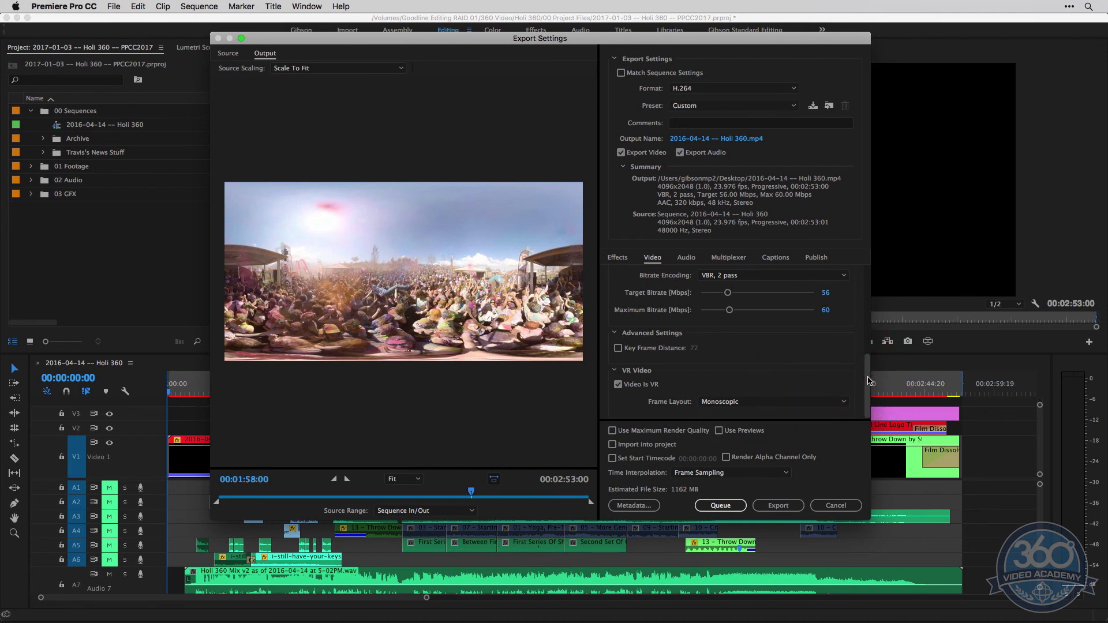
mouse_move(868, 375)
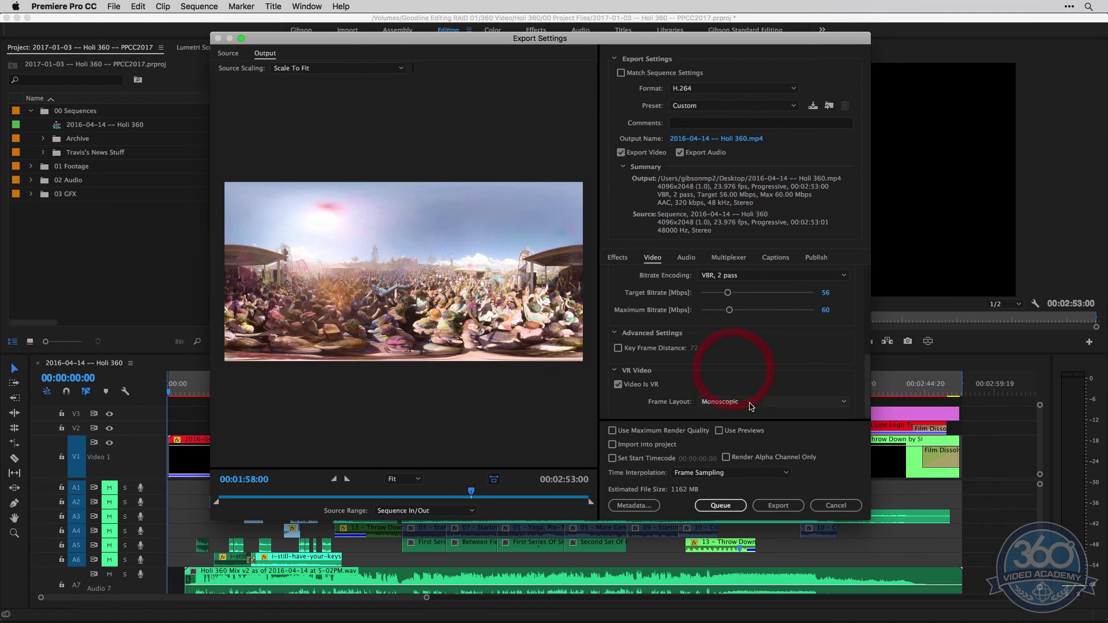
click(774, 401)
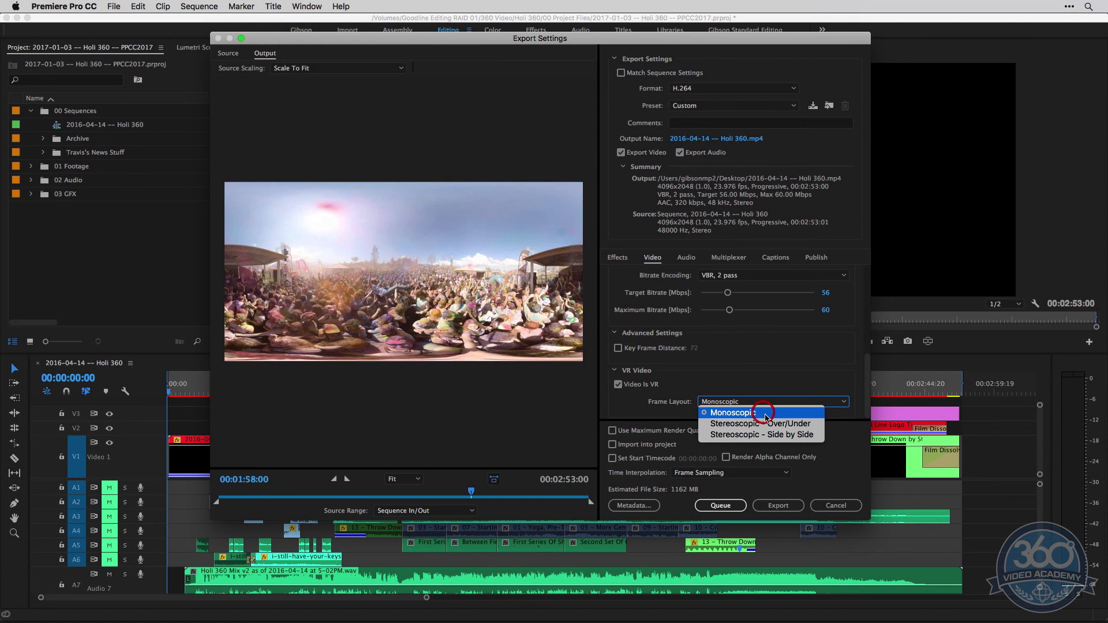
Step: Keep Monoscopic, turn on Use Maximum Render Quality, and review the AAC 48000 Hz audio settings
click(731, 413)
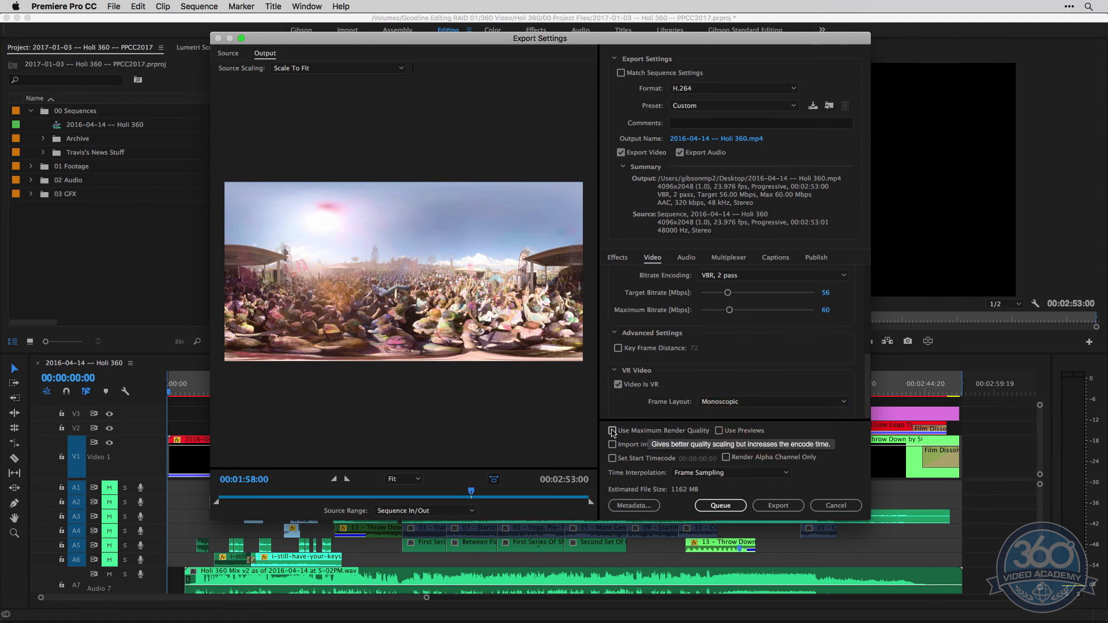
click(612, 430)
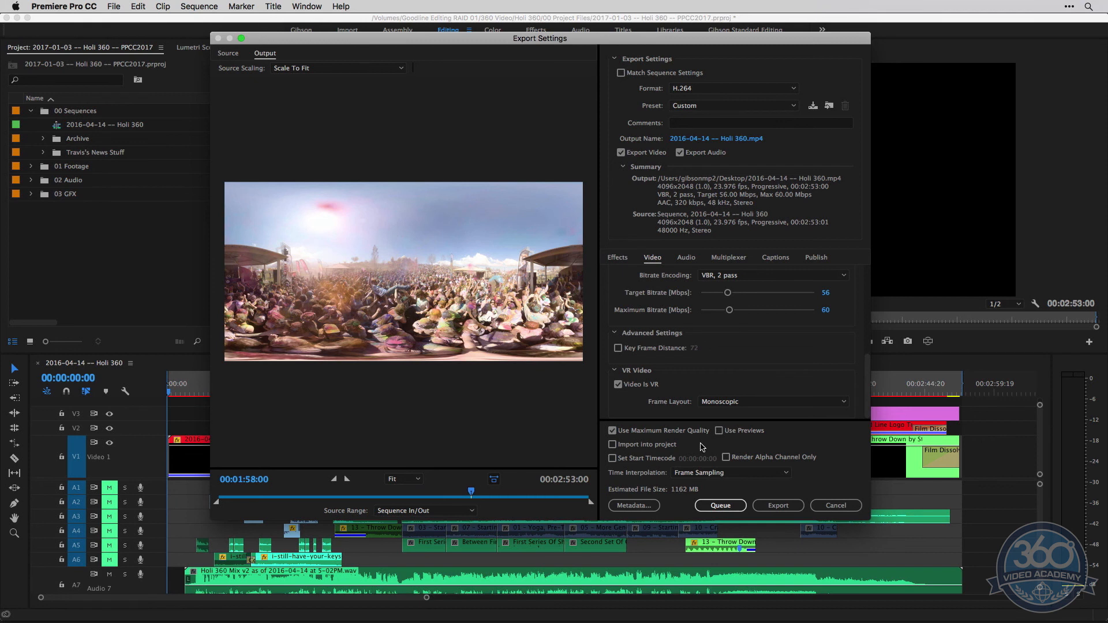
mouse_move(666, 433)
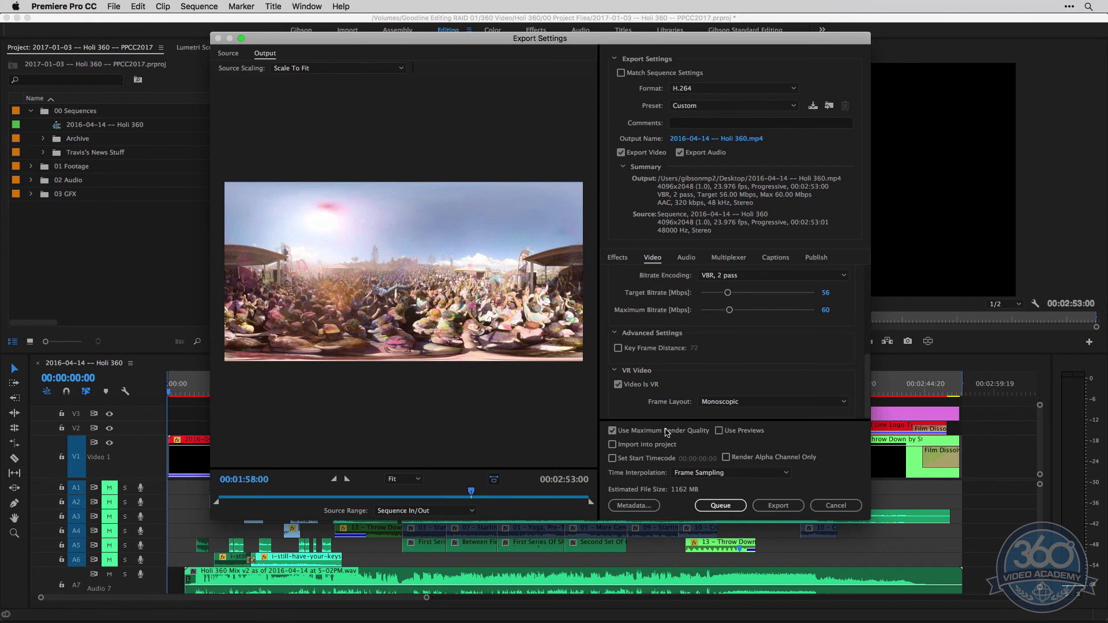
mouse_move(714, 452)
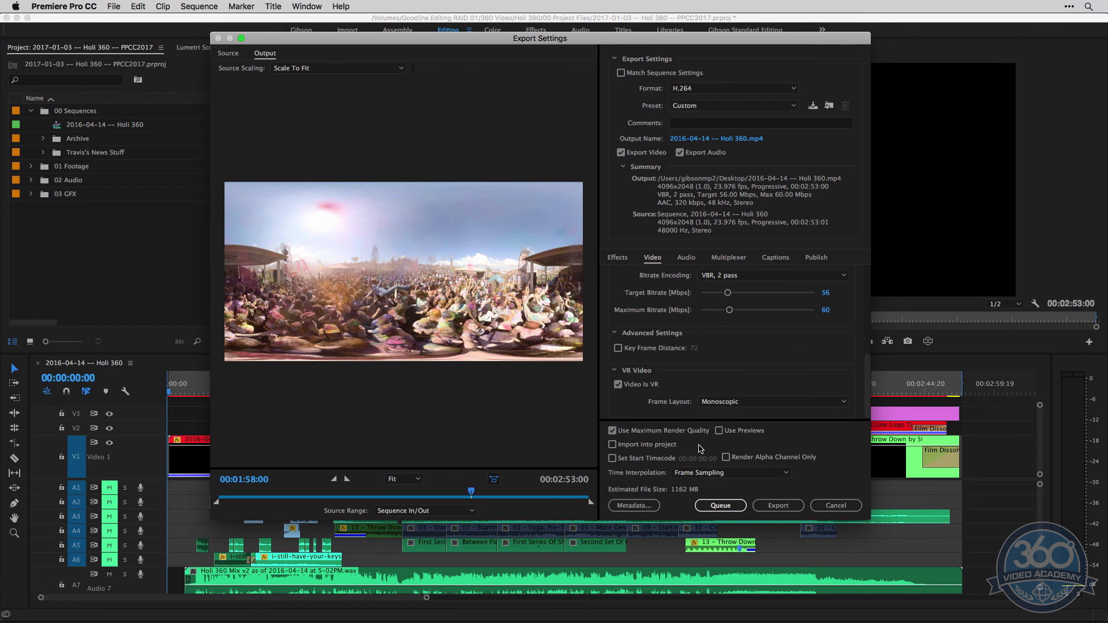
click(612, 431)
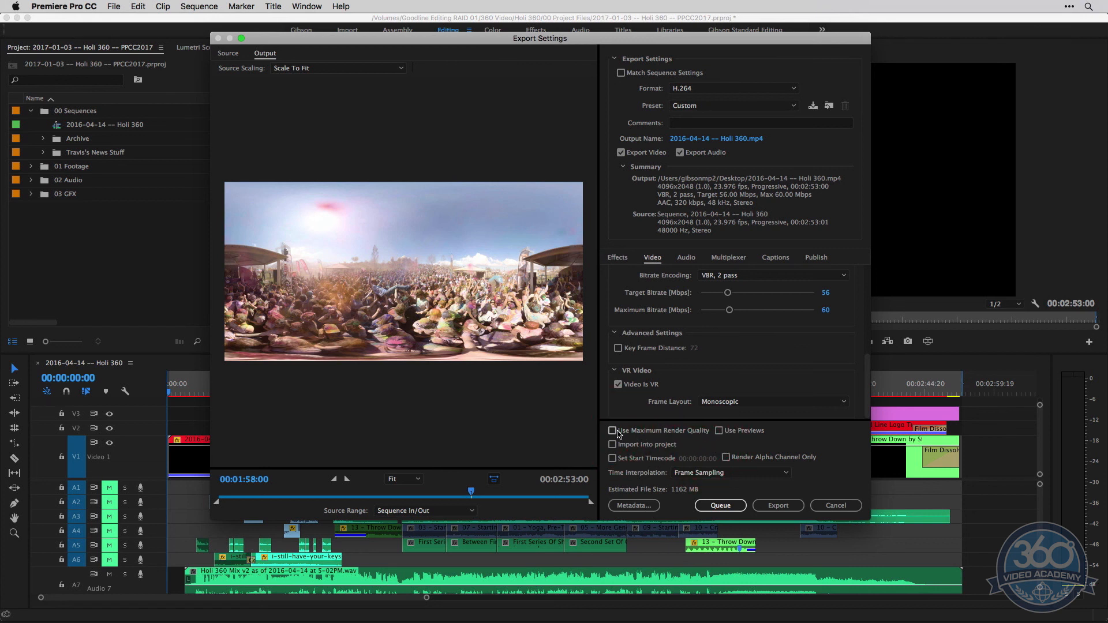
click(612, 430)
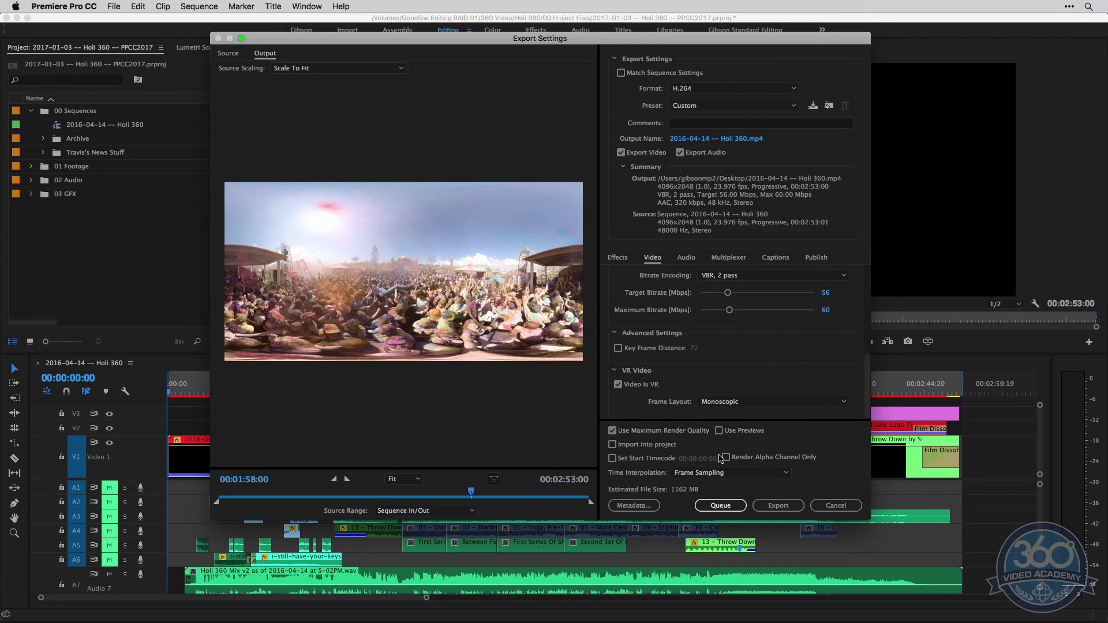
mouse_move(670, 492)
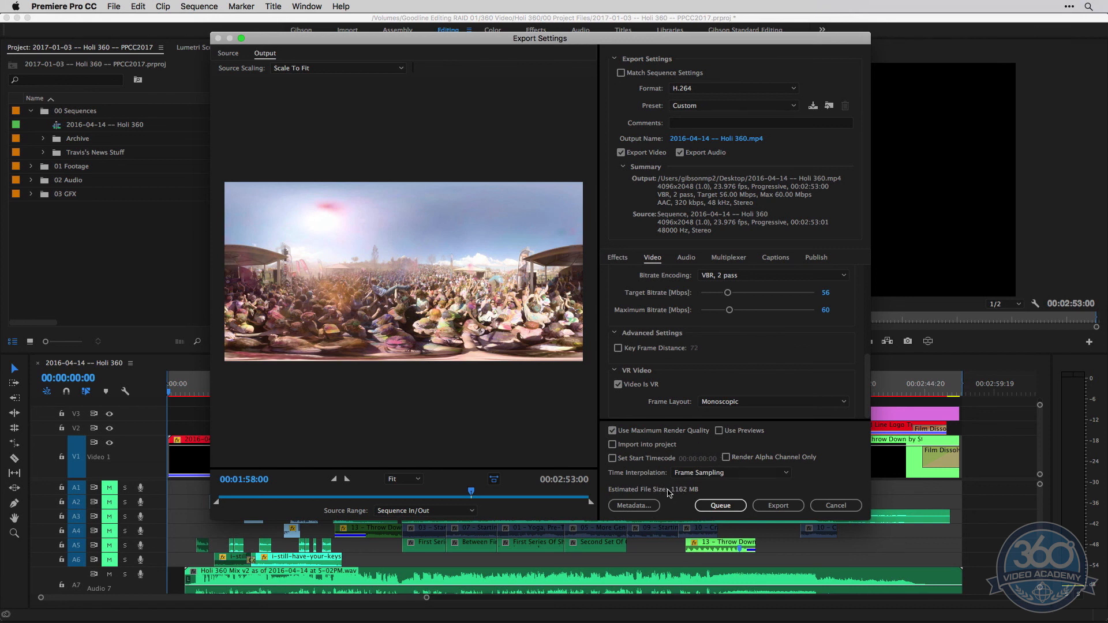
mouse_move(677, 506)
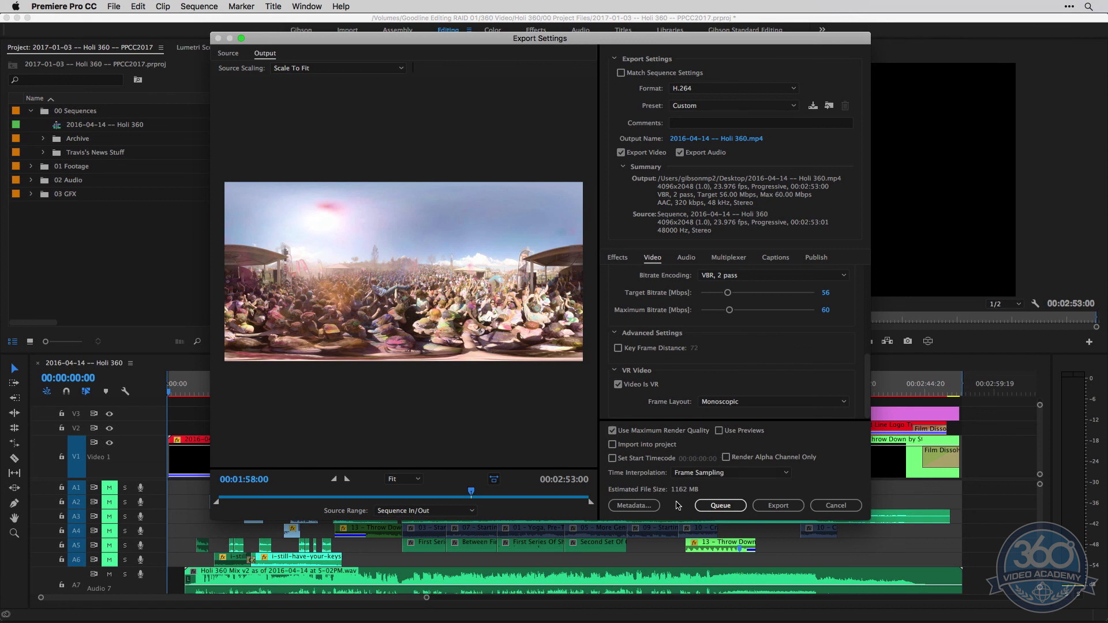
mouse_move(452, 429)
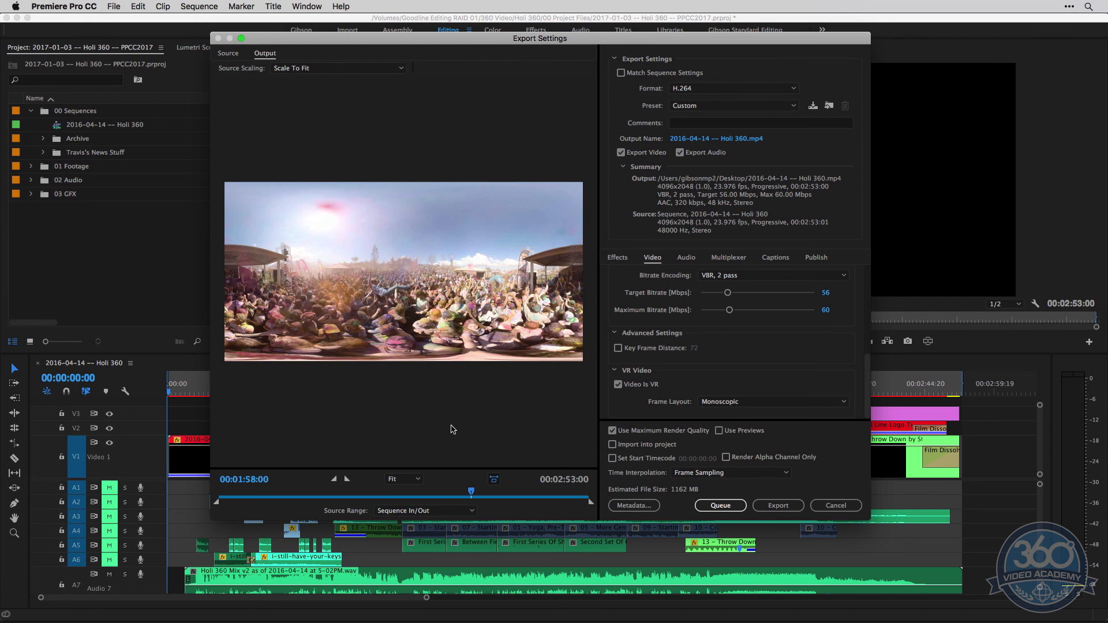
click(685, 256)
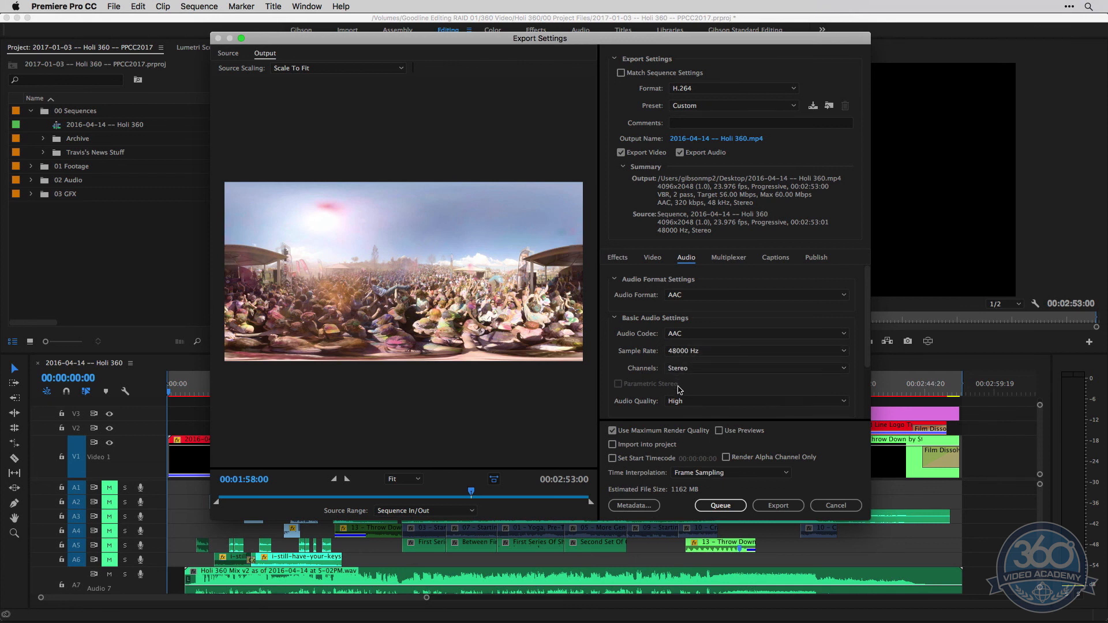
click(652, 256)
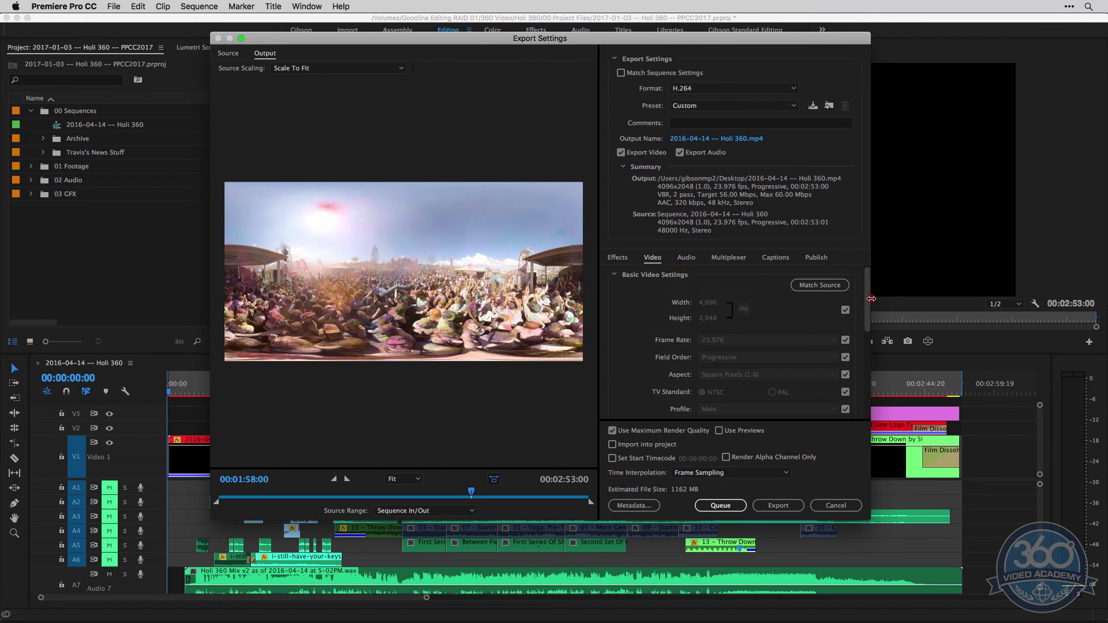
scroll(down, 3)
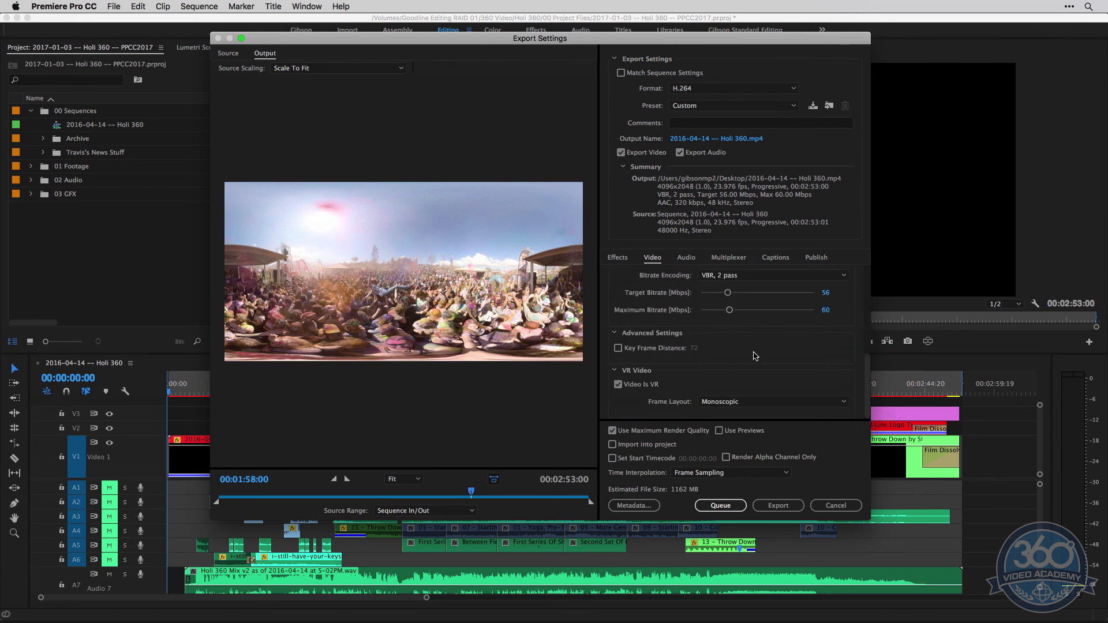
mouse_move(683, 502)
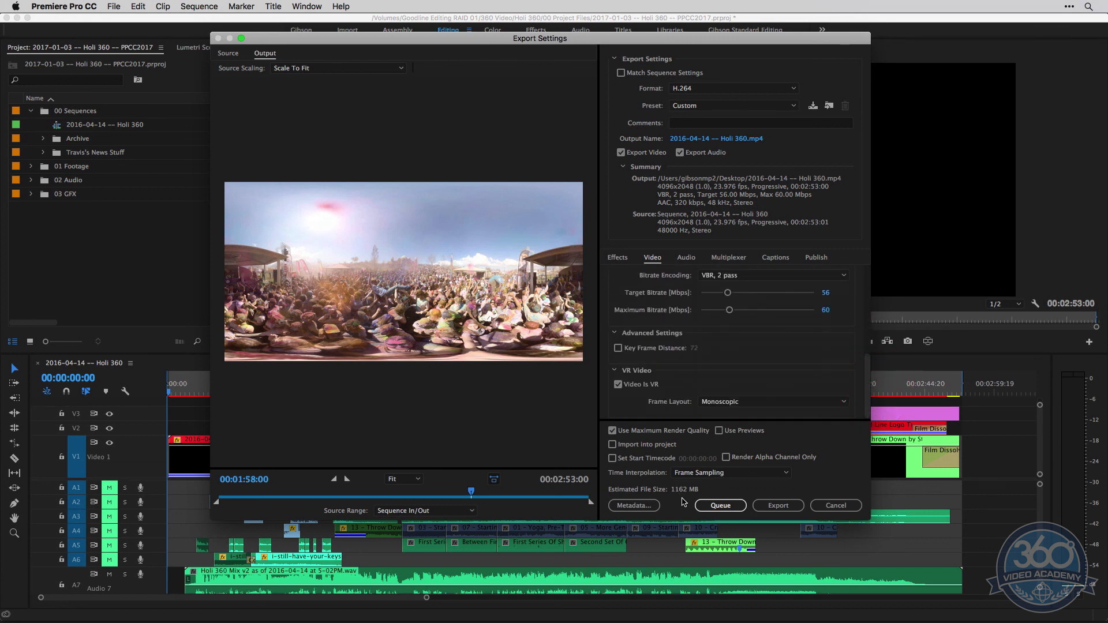
mouse_move(730, 486)
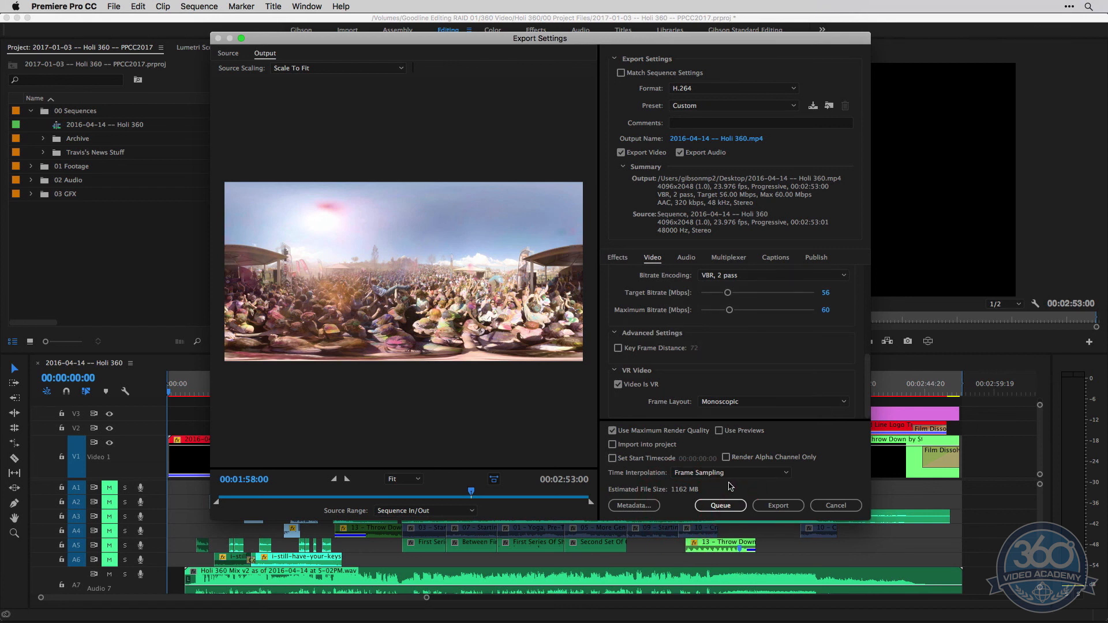
mouse_move(778, 505)
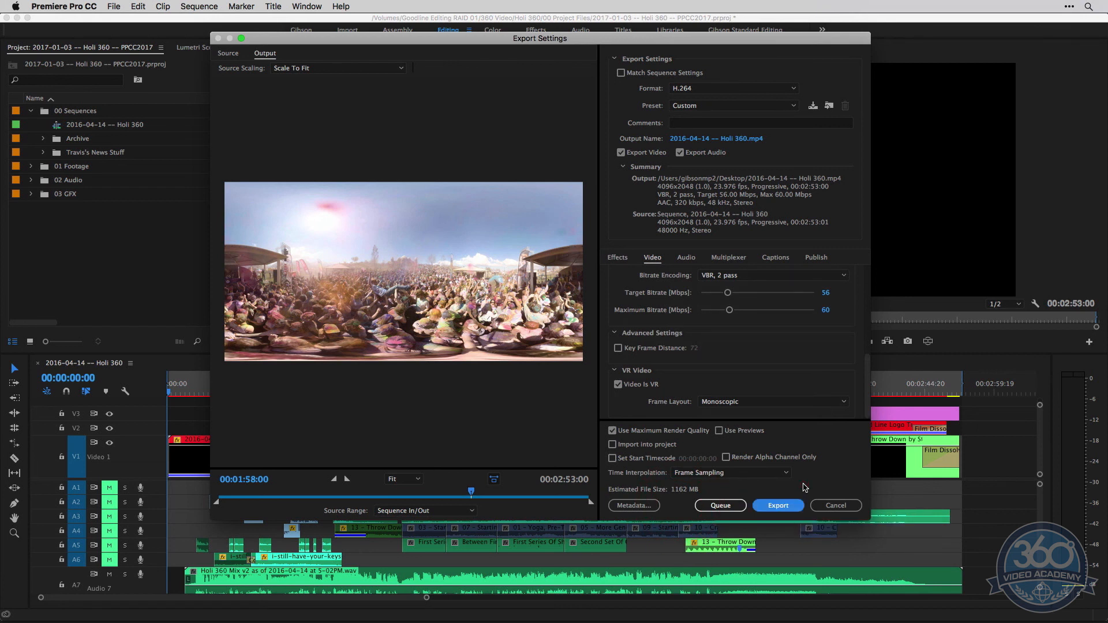
mouse_move(832, 477)
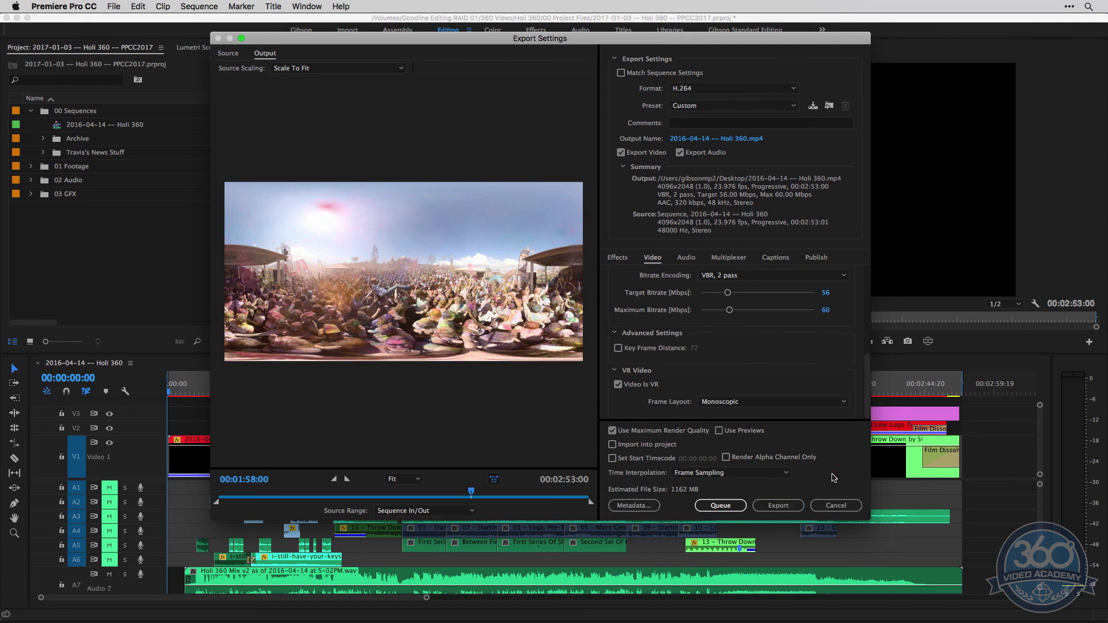
mouse_move(630, 489)
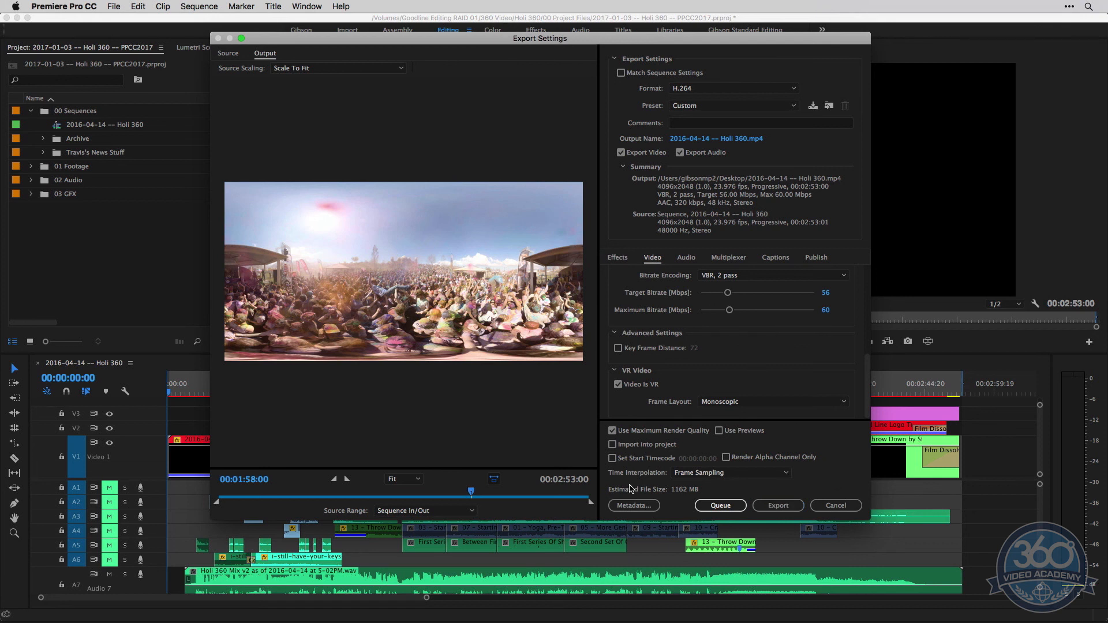
mouse_move(720, 506)
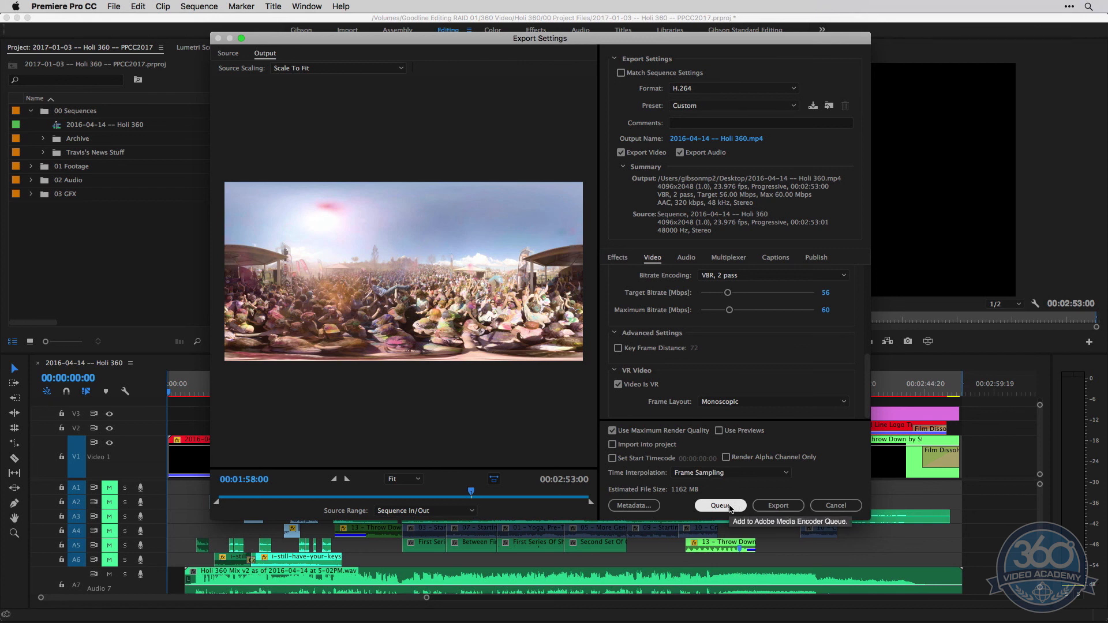
mouse_move(793, 507)
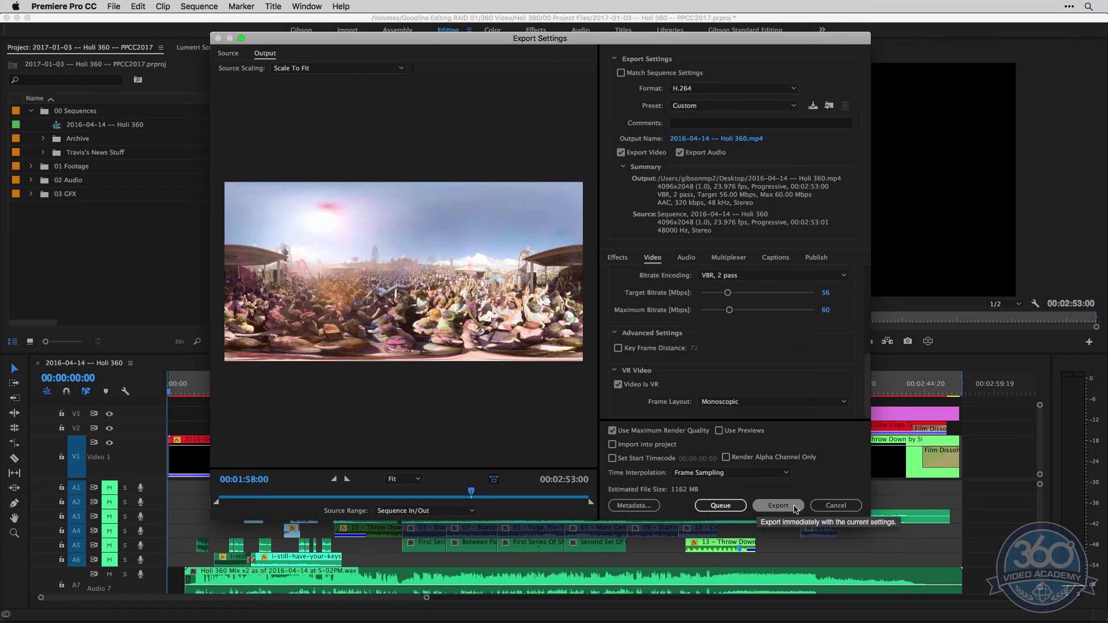
Step: Queue the Holi 360 VR export to Adobe Media Encoder
click(778, 506)
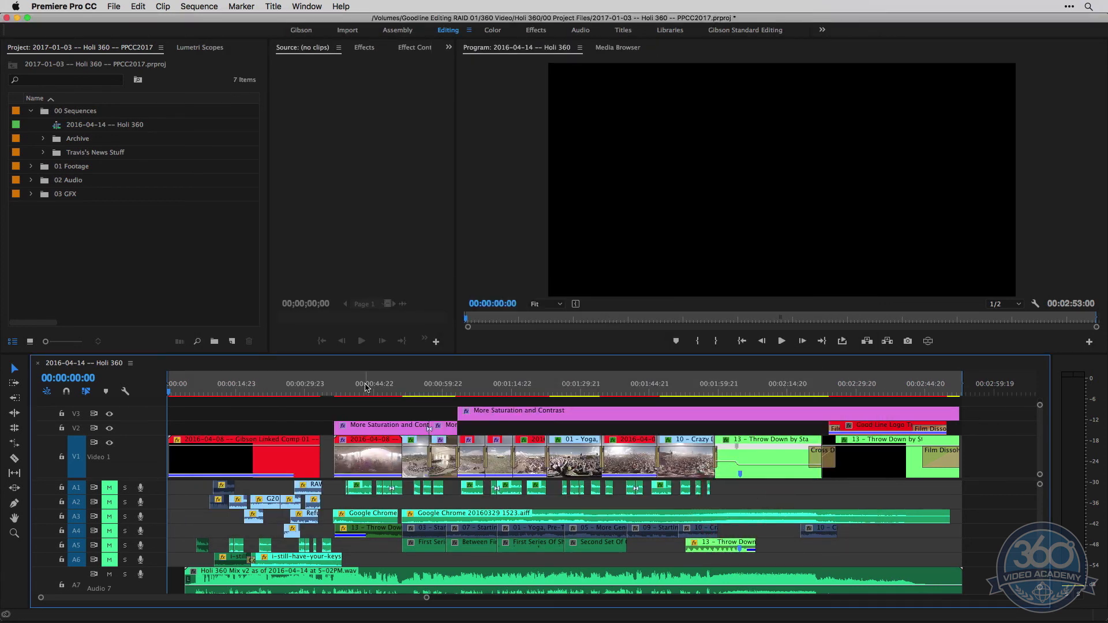
mouse_move(546, 390)
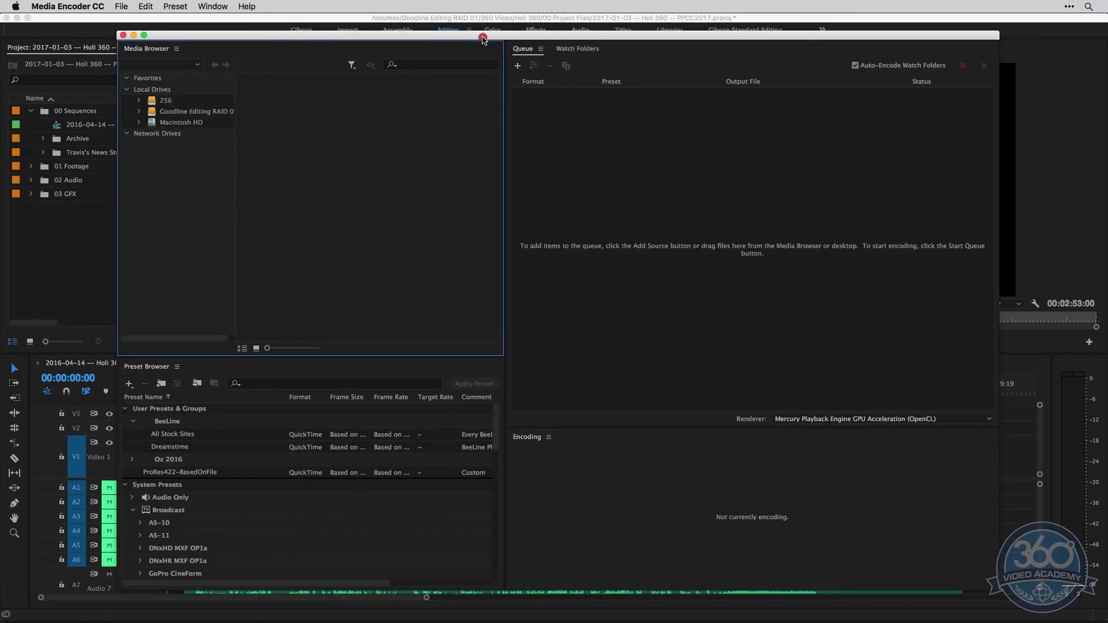
mouse_move(616, 182)
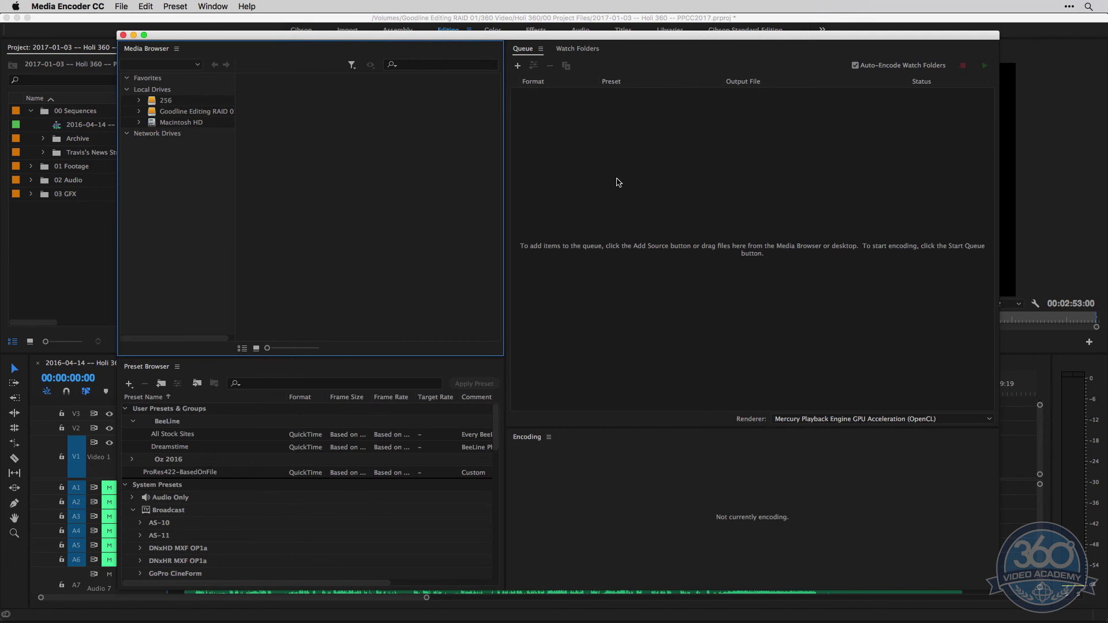
Step: Confirm the H.264 Custom job is Ready in the queue, then return to Premiere Pro
click(517, 65)
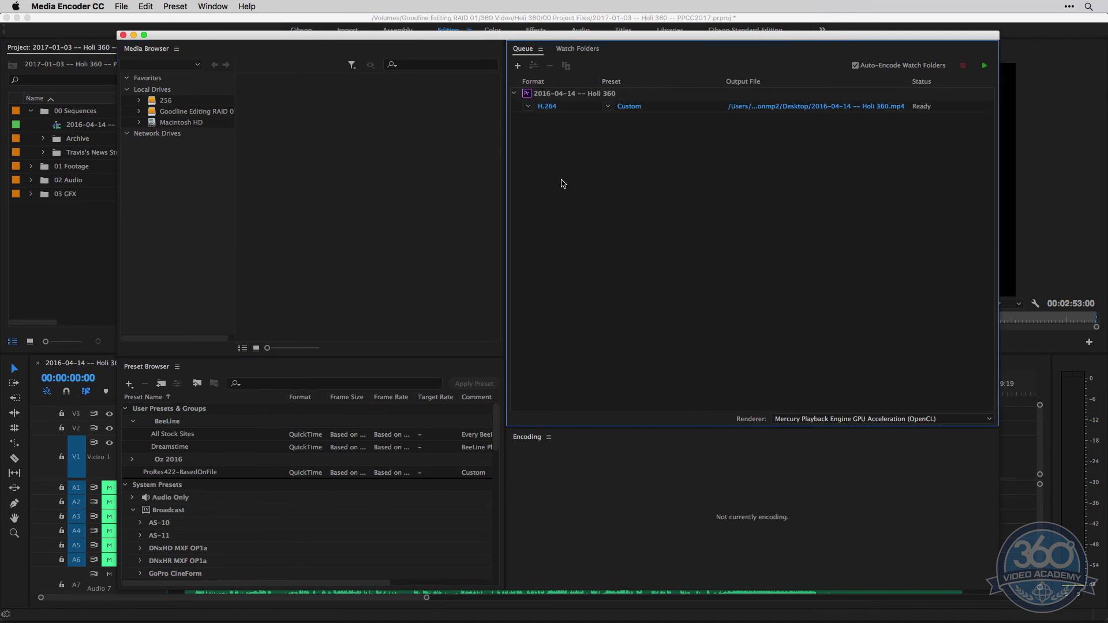
mouse_move(437, 175)
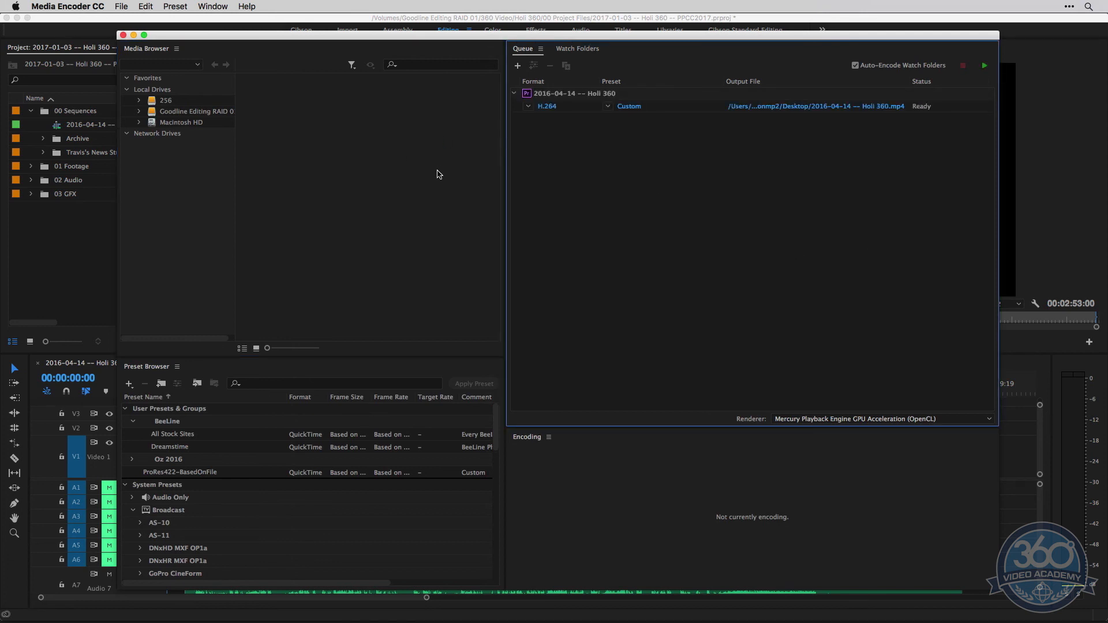
click(572, 93)
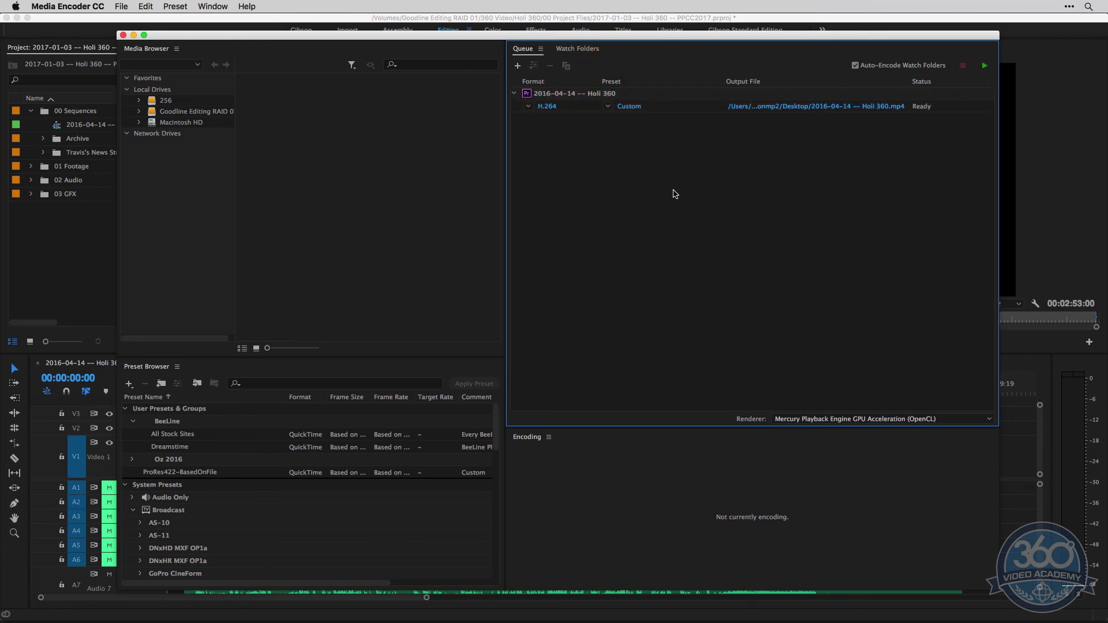
mouse_move(607, 180)
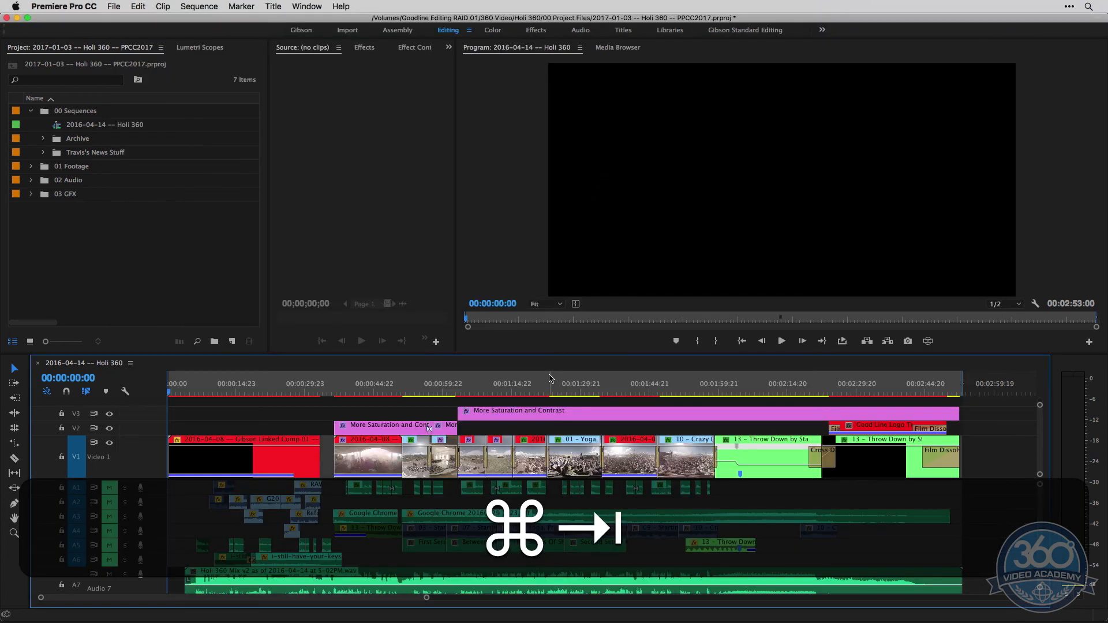
key(cmd+m)
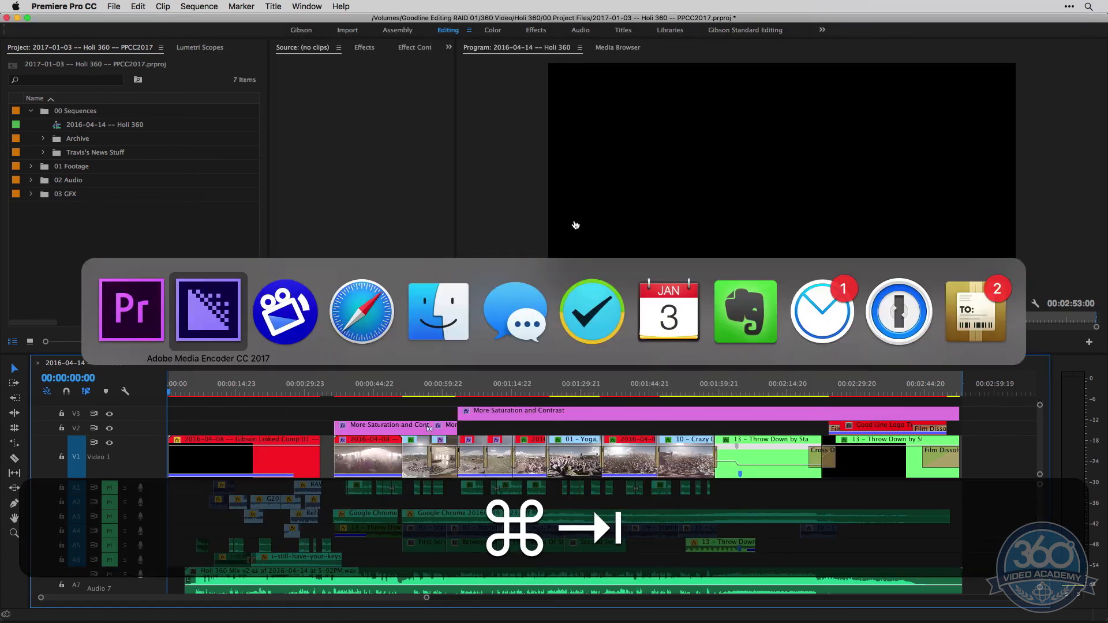
Step: Duplicate the H.264 Holi 360 job, creating Holi 360_1.mp4 on the Desktop
click(207, 312)
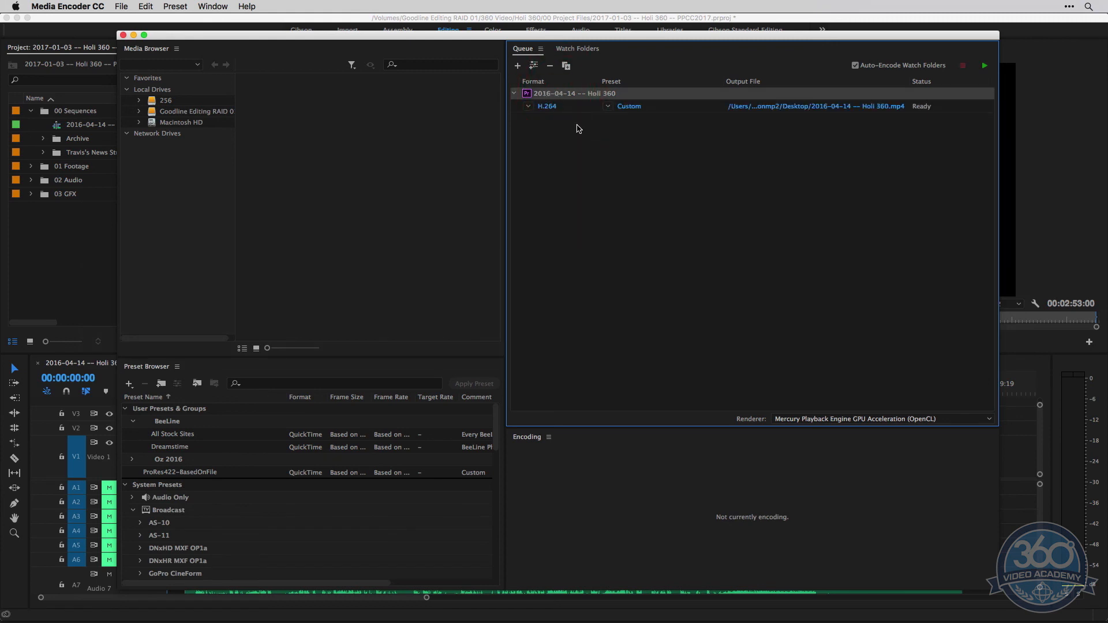
mouse_move(566, 66)
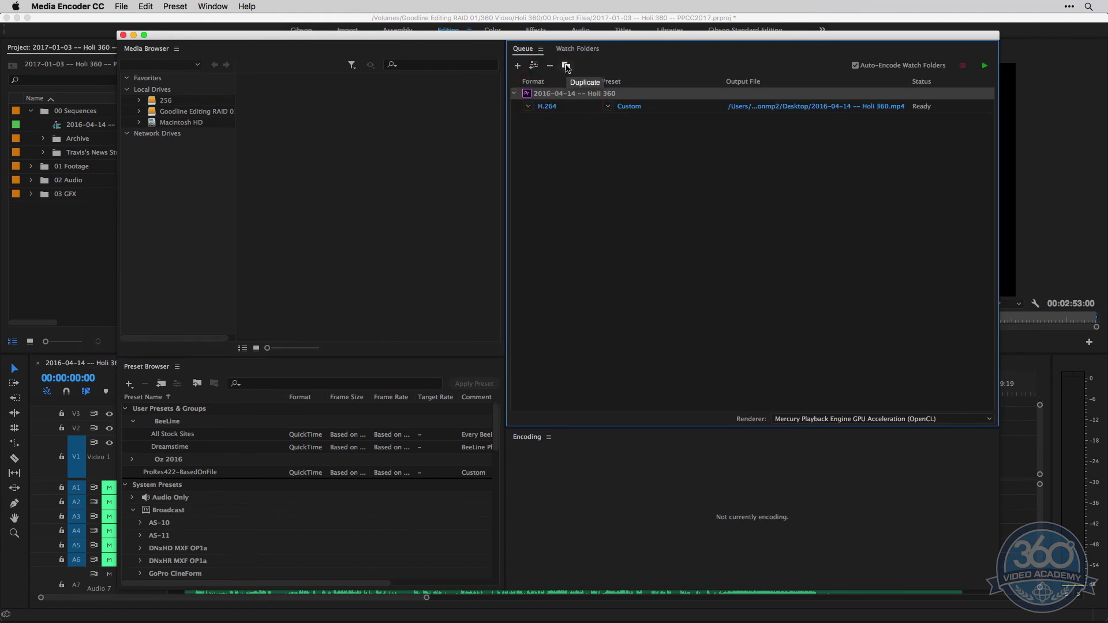
key(cmd+d)
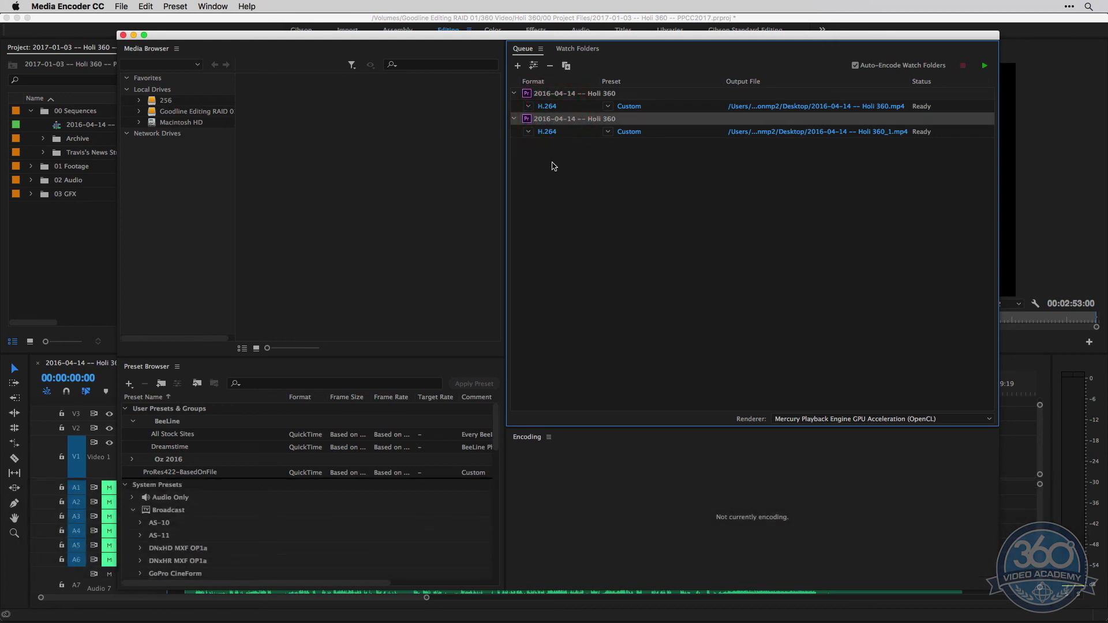
mouse_move(740, 196)
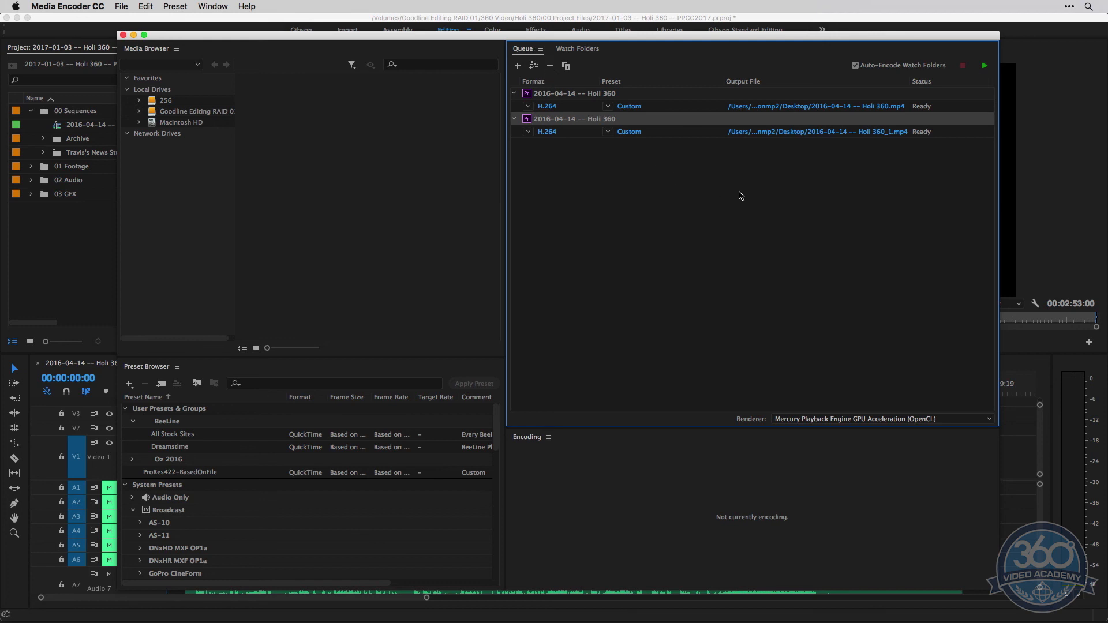
mouse_move(635, 136)
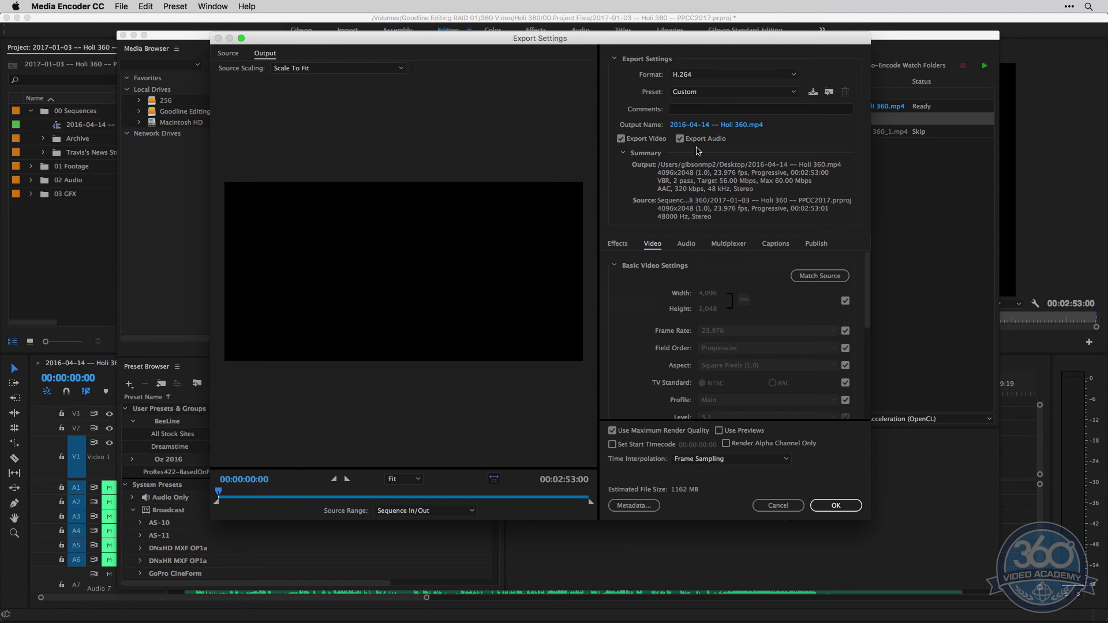
Step: Change the duplicate to QuickTime, Custom preset, matched field order, and Maximum Render Quality
click(731, 75)
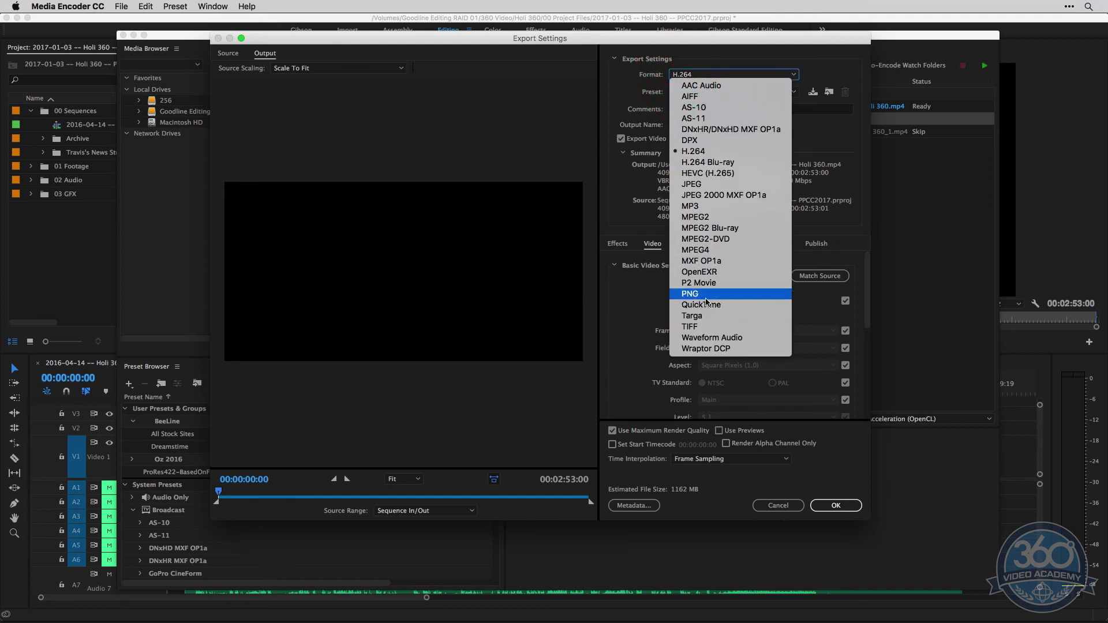
click(700, 305)
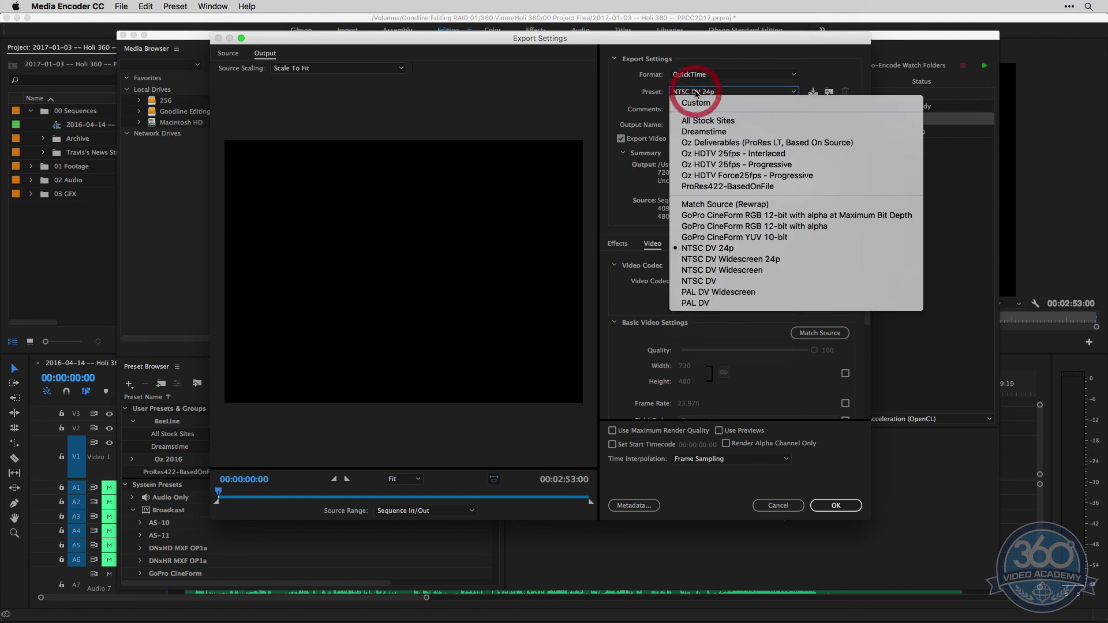
click(695, 103)
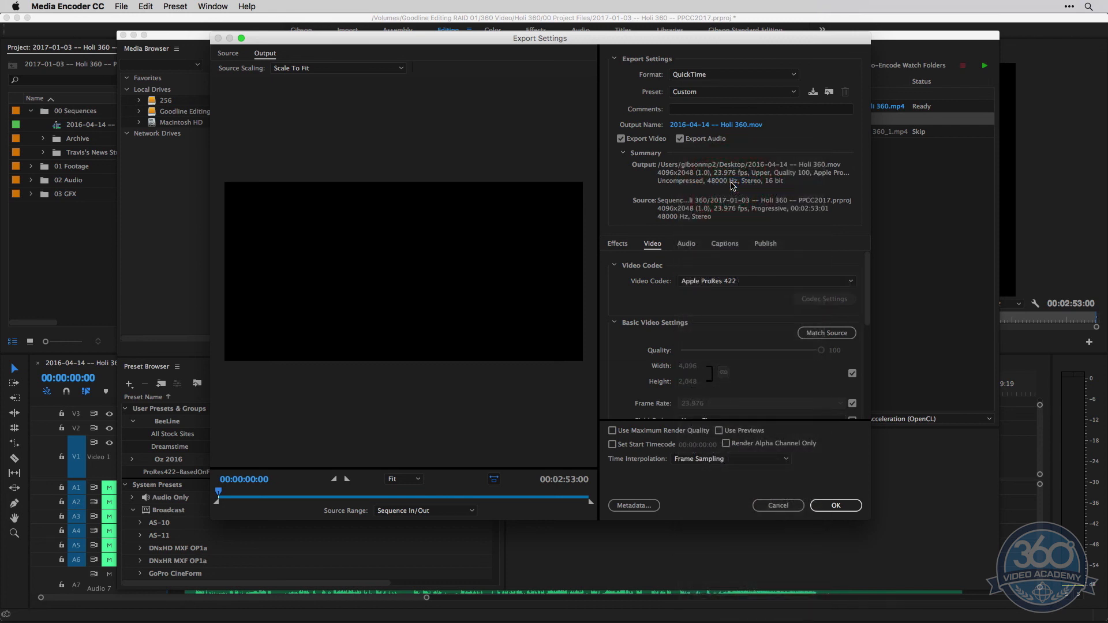
scroll(down, 3)
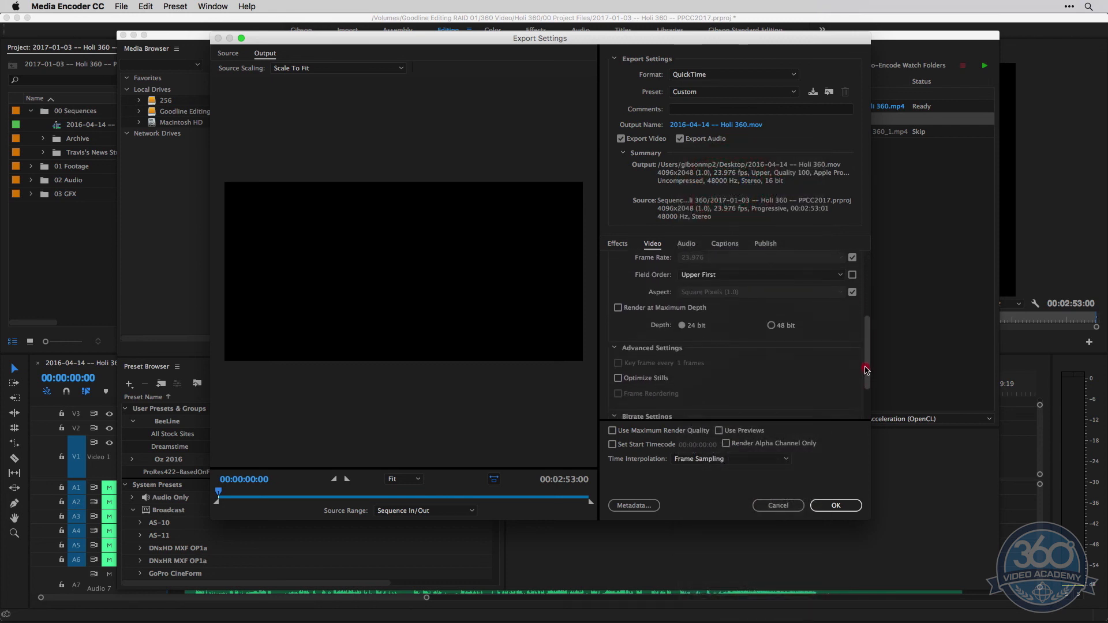
scroll(up, 3)
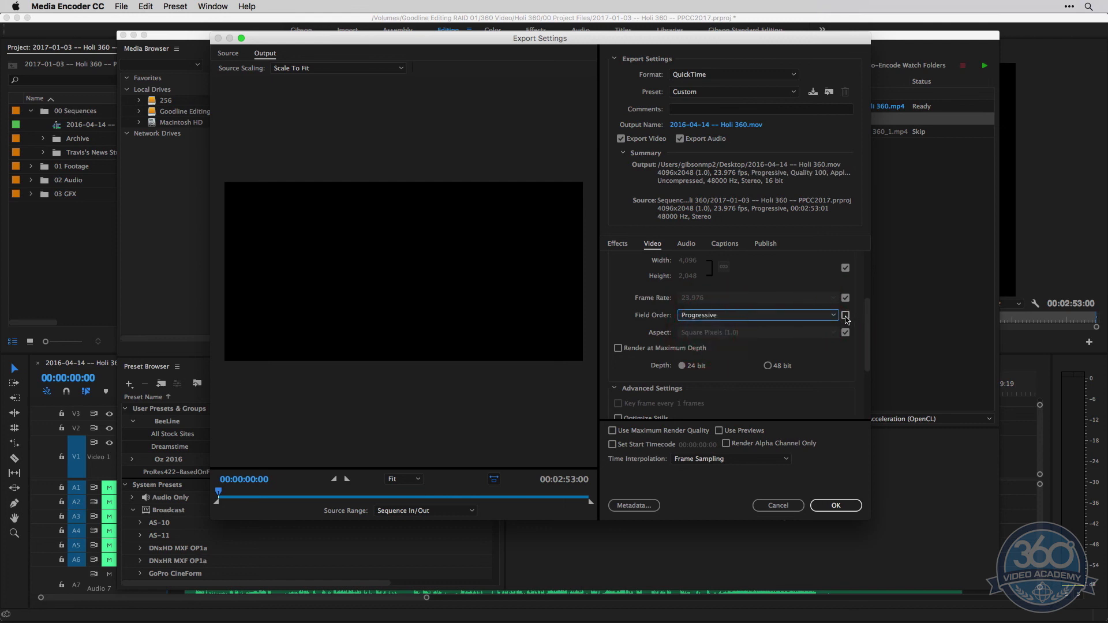
click(845, 315)
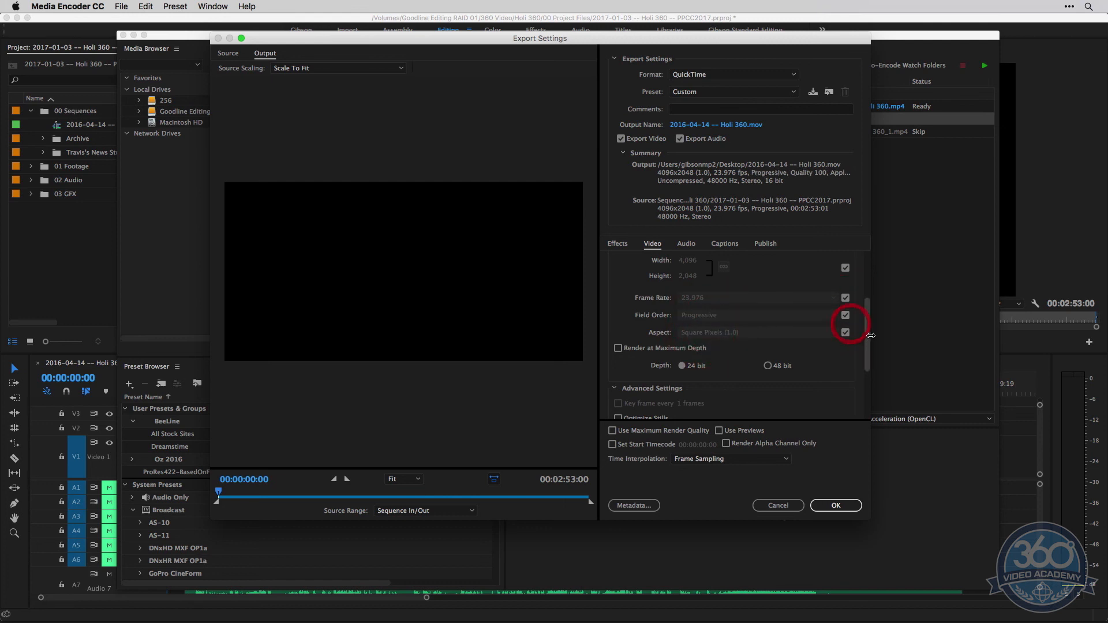
scroll(down, 3)
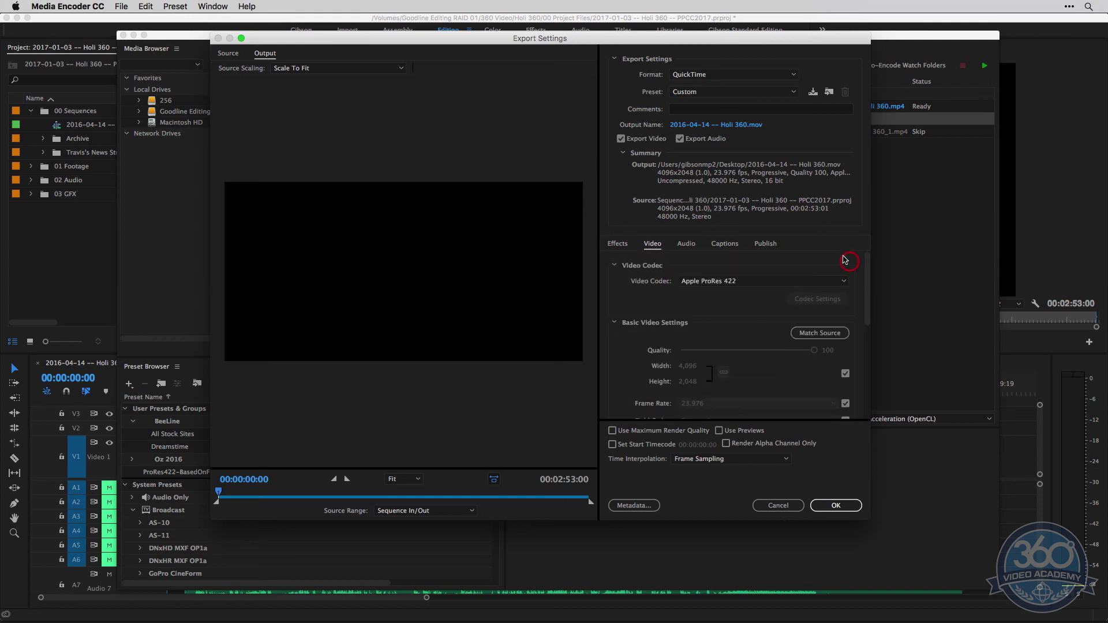
click(613, 430)
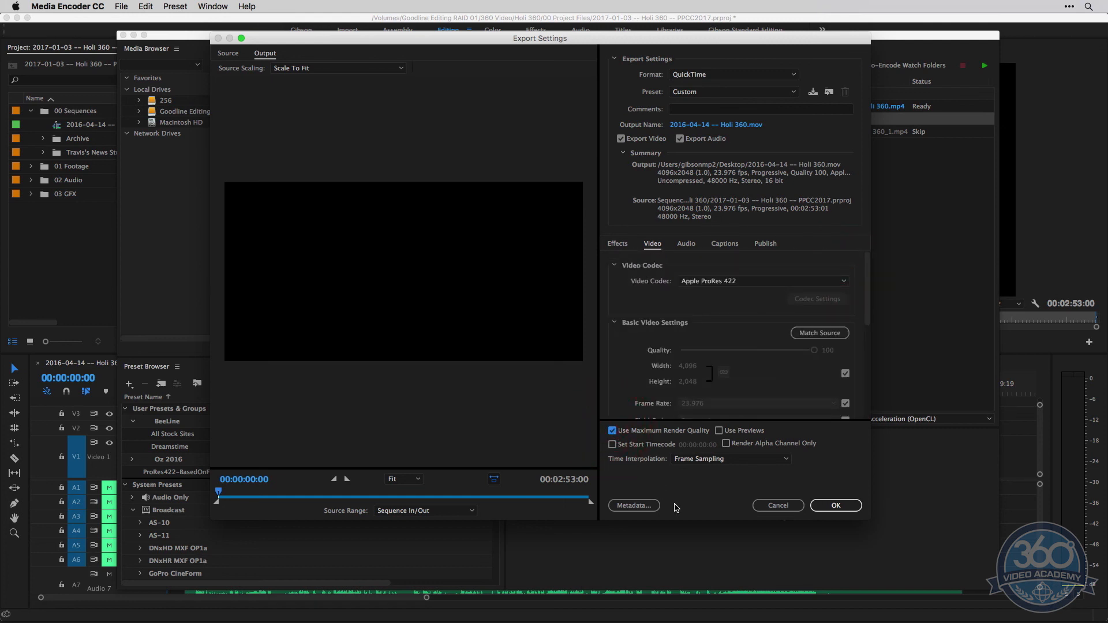
mouse_move(779, 430)
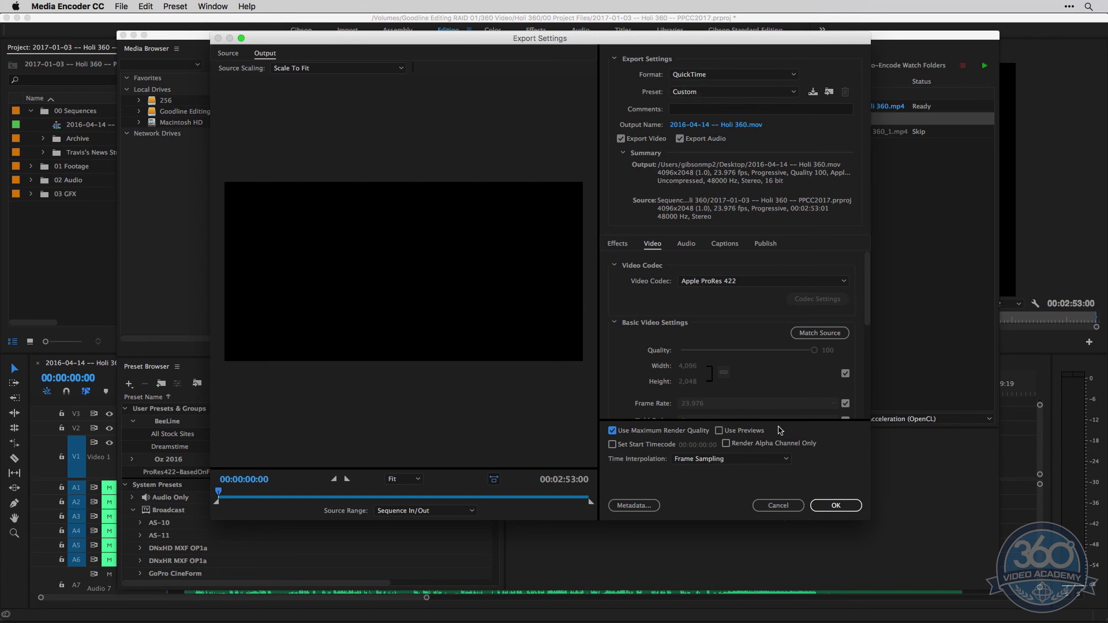
click(835, 506)
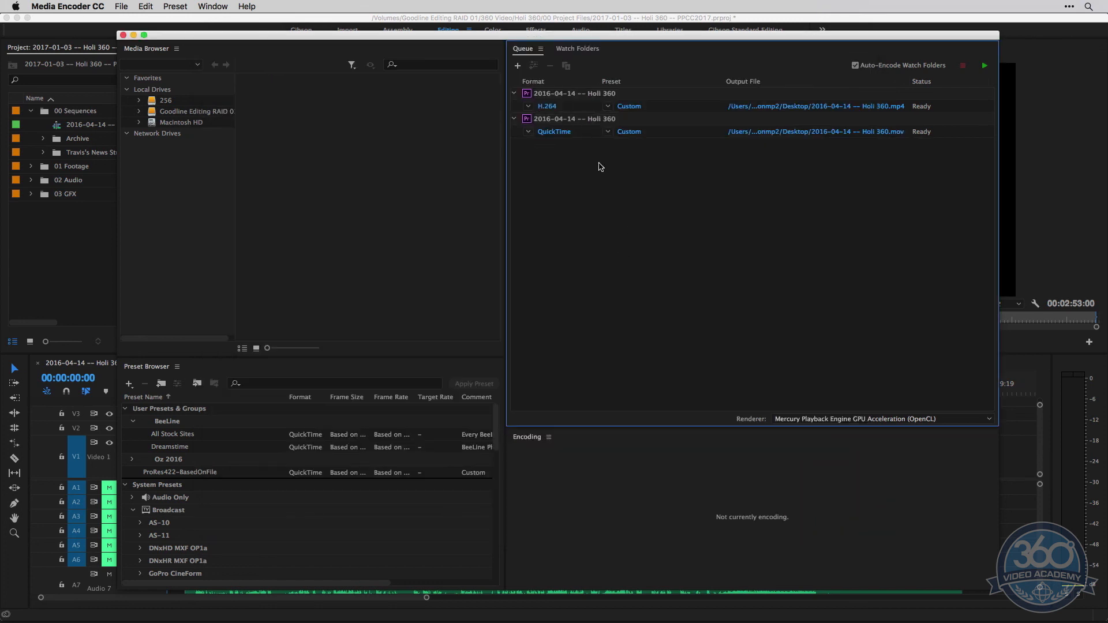
Step: Duplicate the QuickTime job twice and confirm 1920×960 export settings for one copy
click(651, 107)
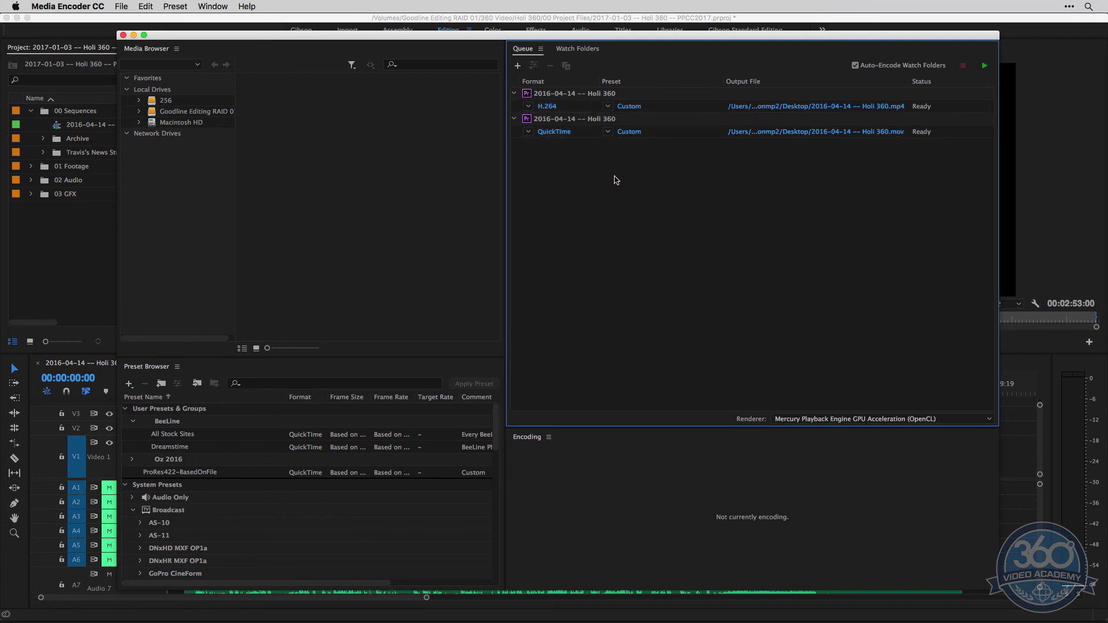
key(cmd+d)
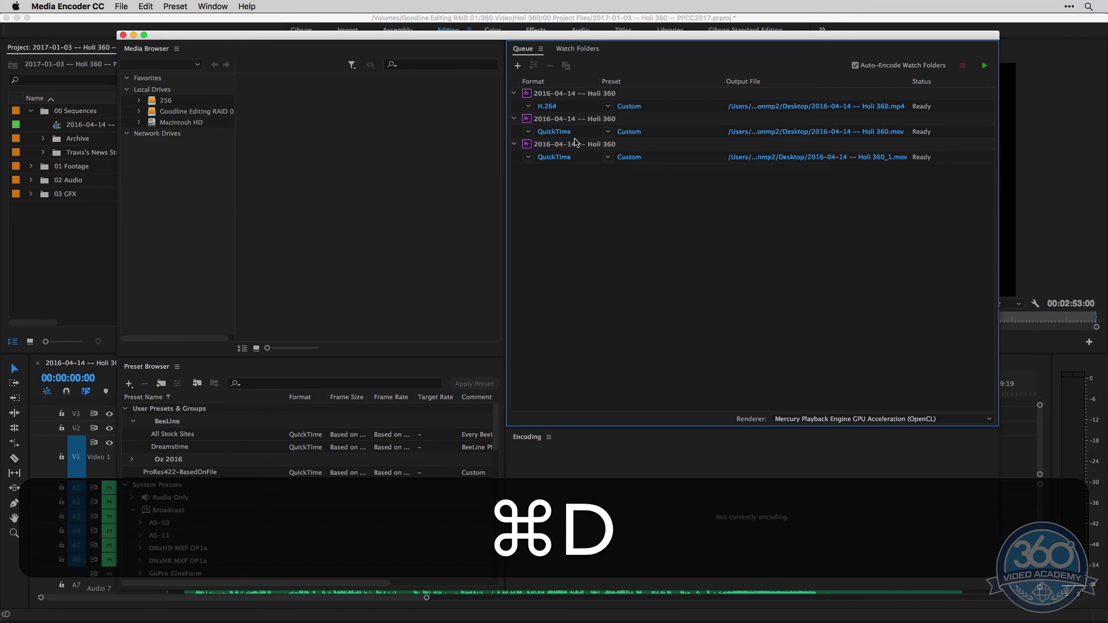
key(cmd+d)
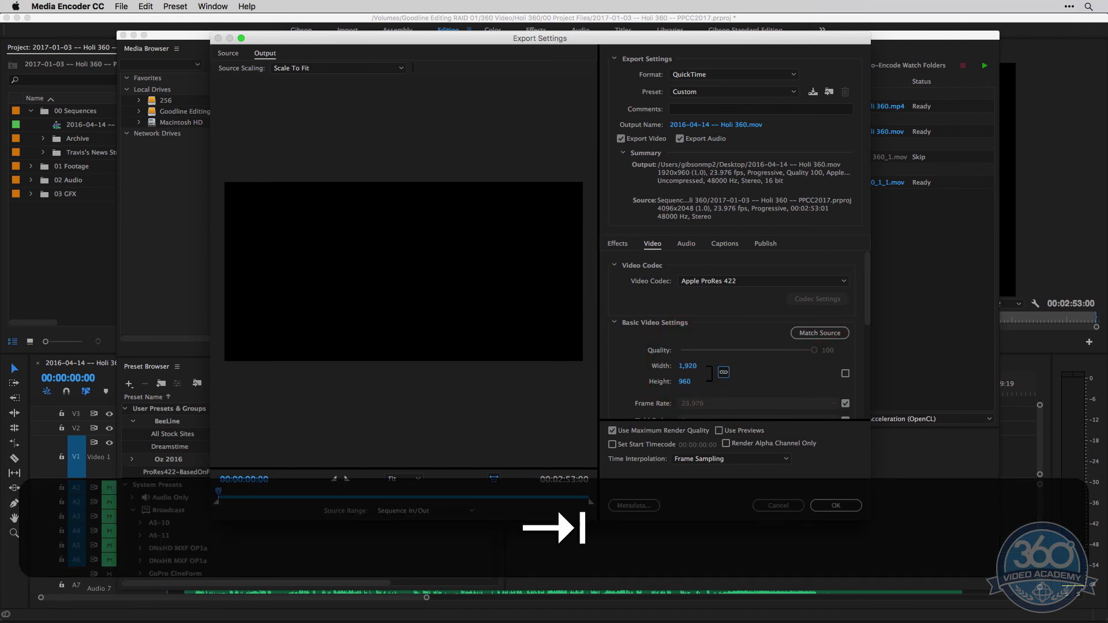
click(834, 505)
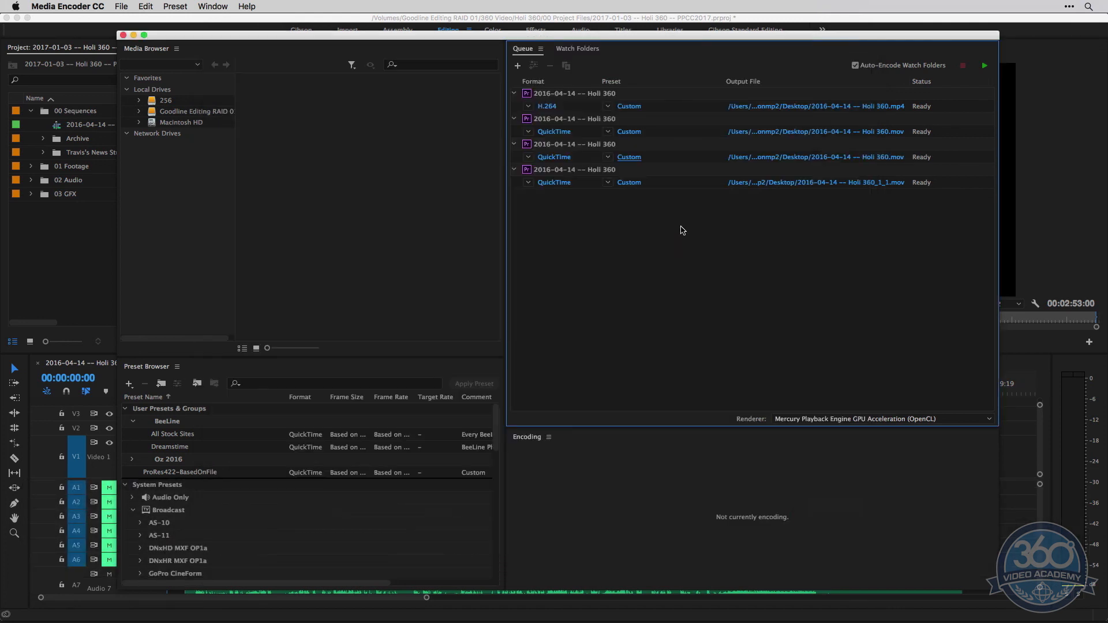
mouse_move(635, 226)
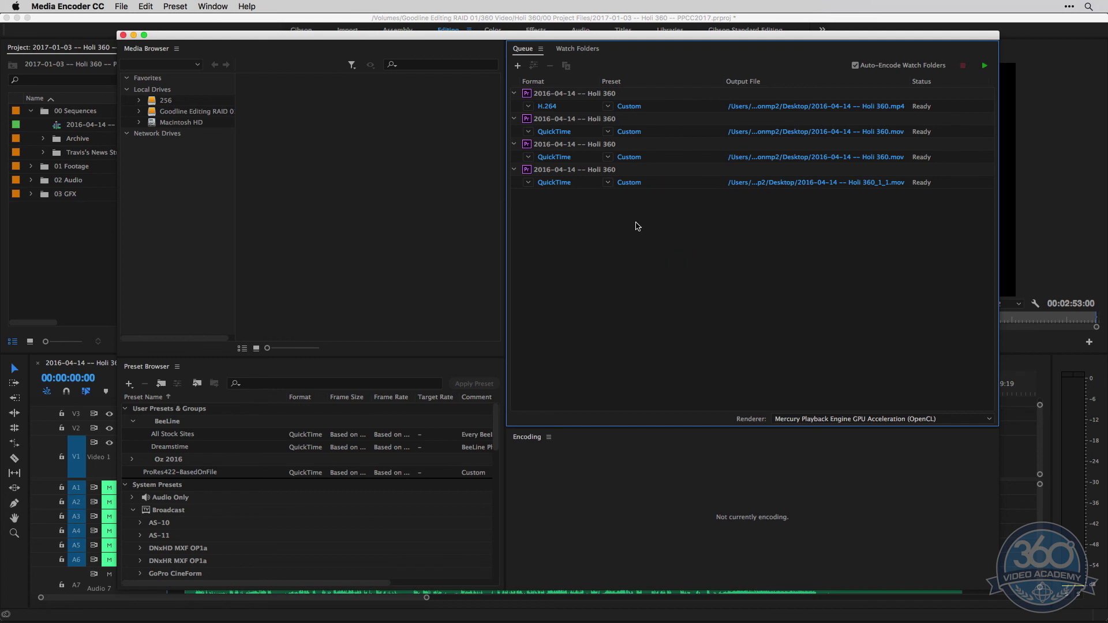
mouse_move(695, 208)
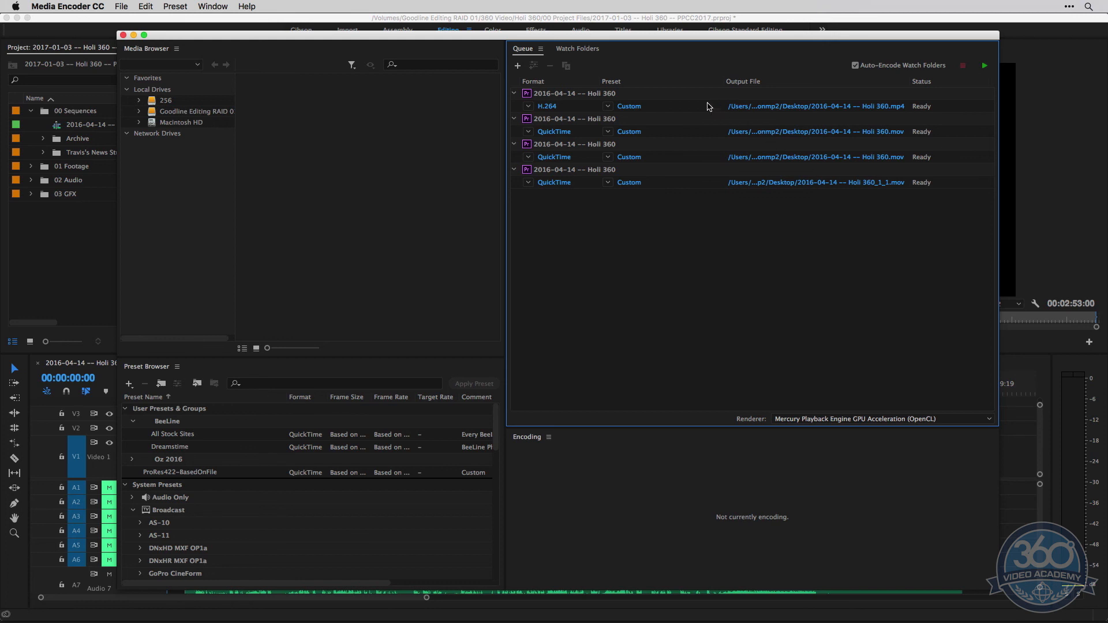
mouse_move(791, 222)
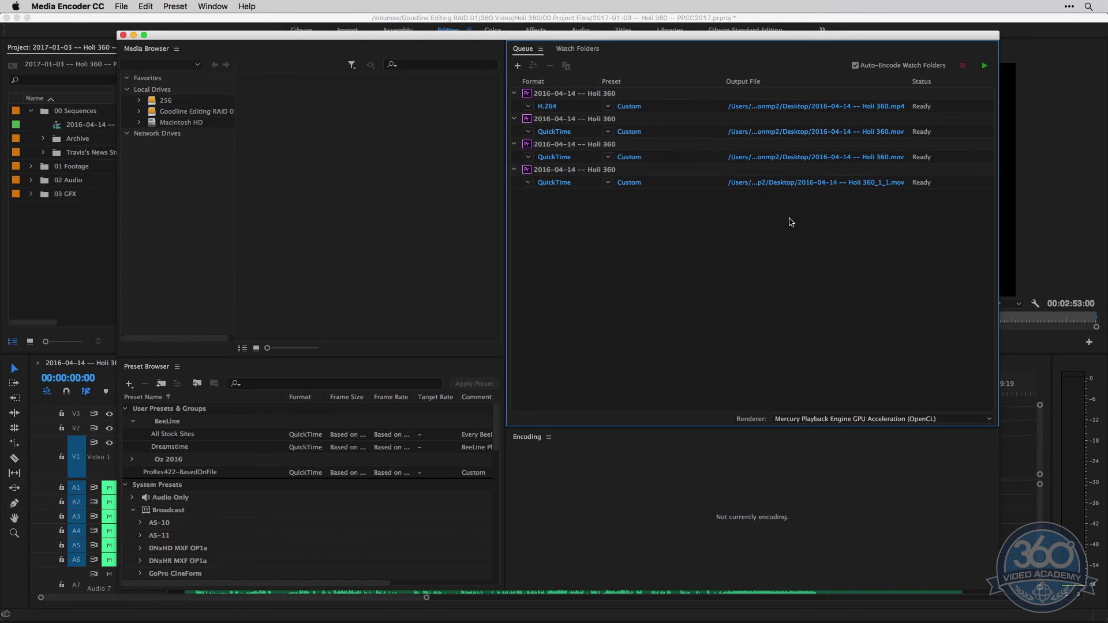
mouse_move(623, 223)
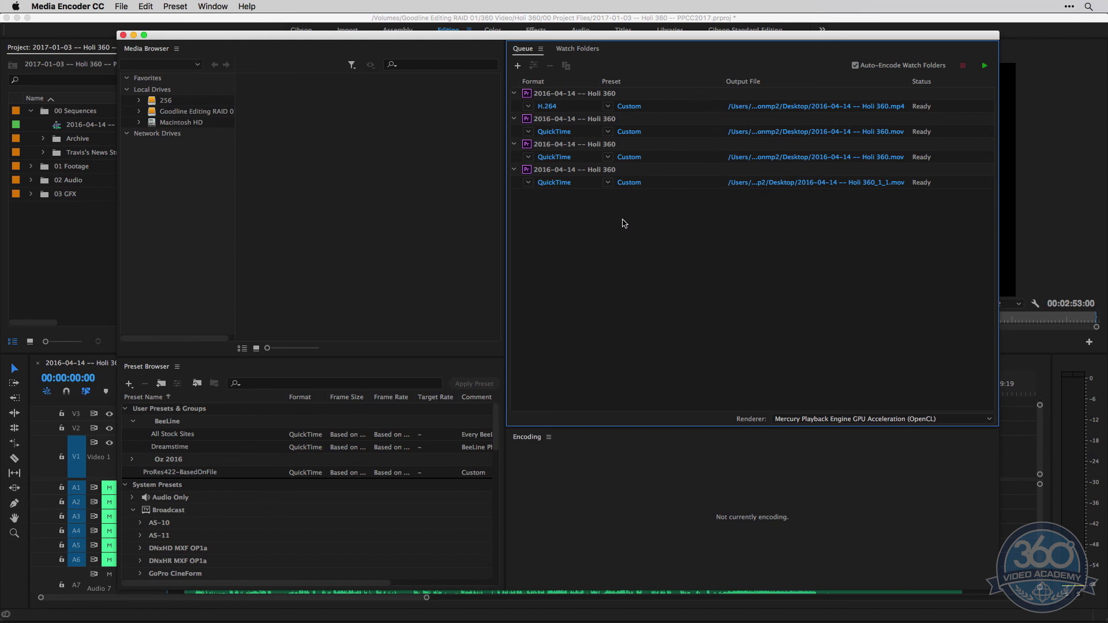
mouse_move(642, 226)
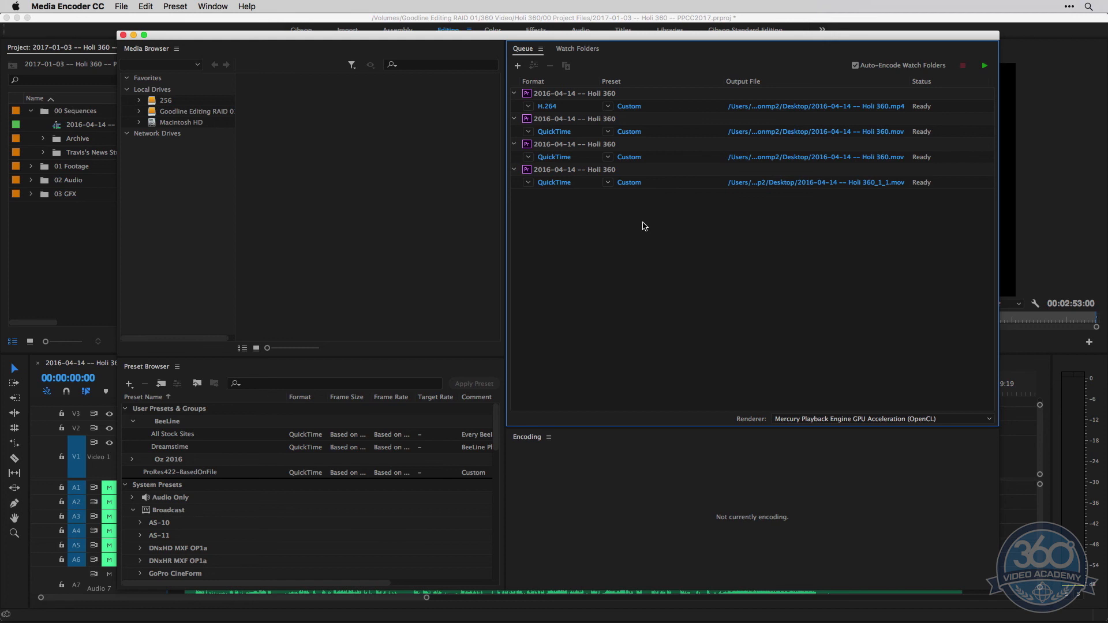
mouse_move(720, 254)
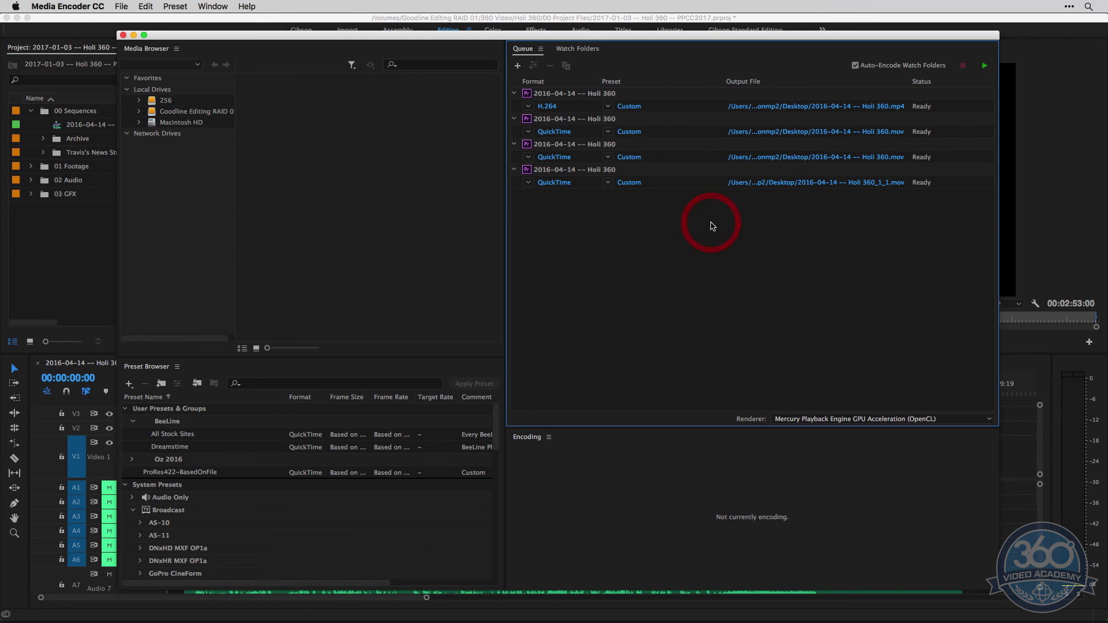
mouse_move(248, 146)
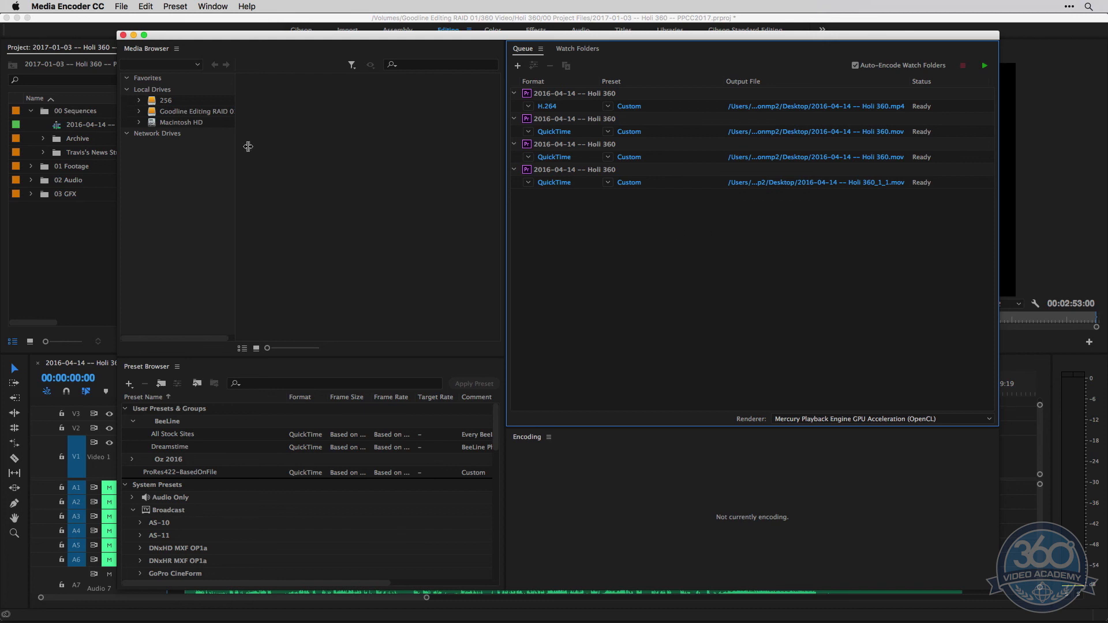
mouse_move(632, 261)
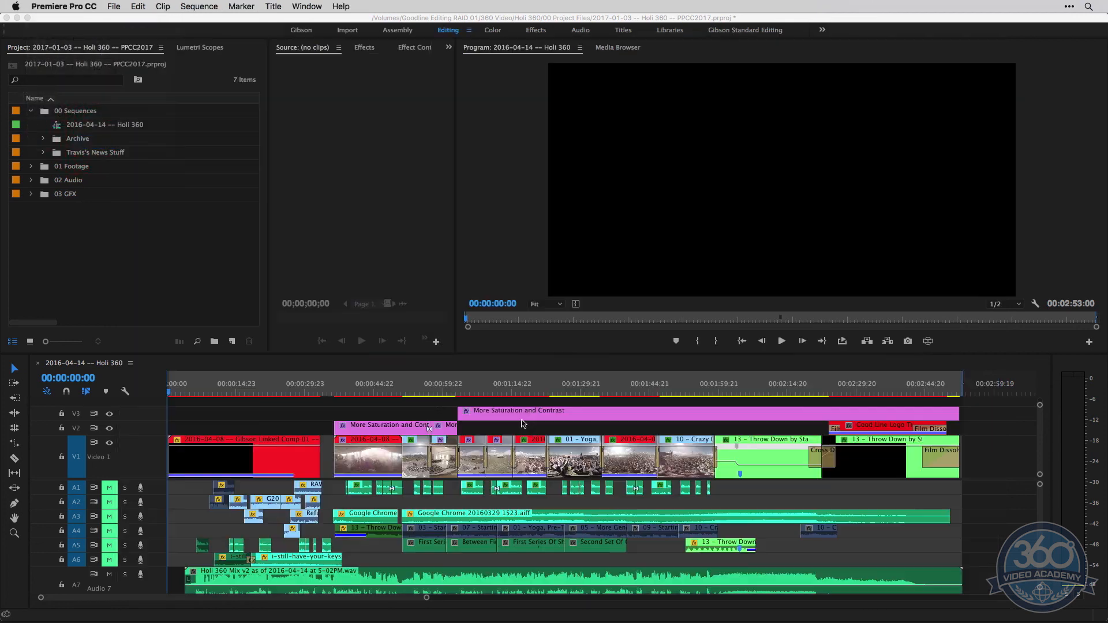
Step: Open and close the sequence's Export Settings, then move the playhead to about 1:27:23
key(cmd+m)
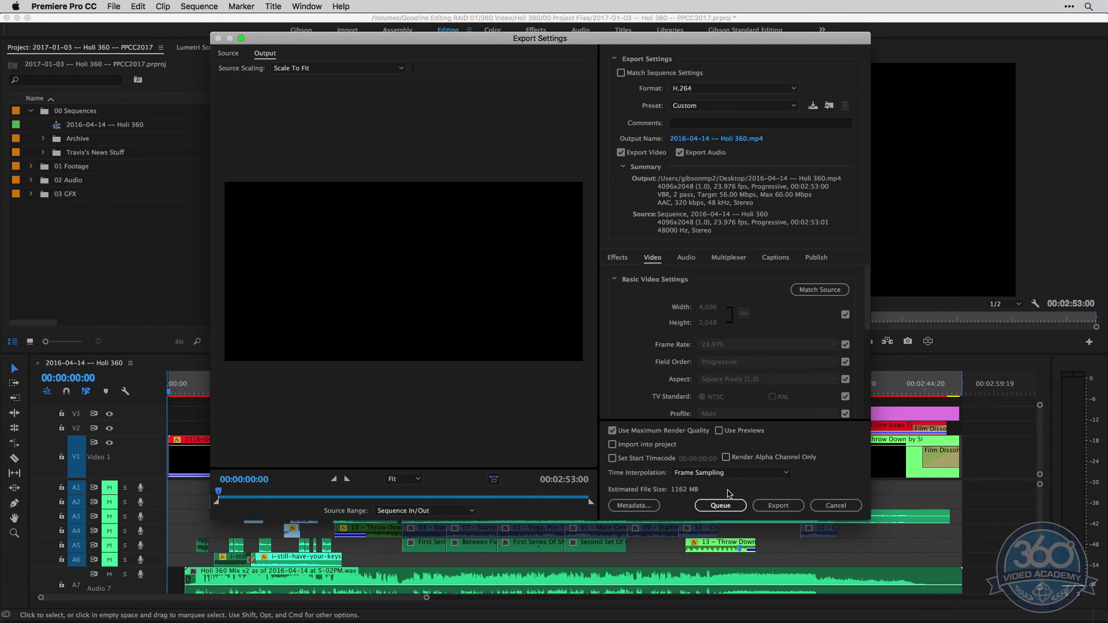
mouse_move(762, 488)
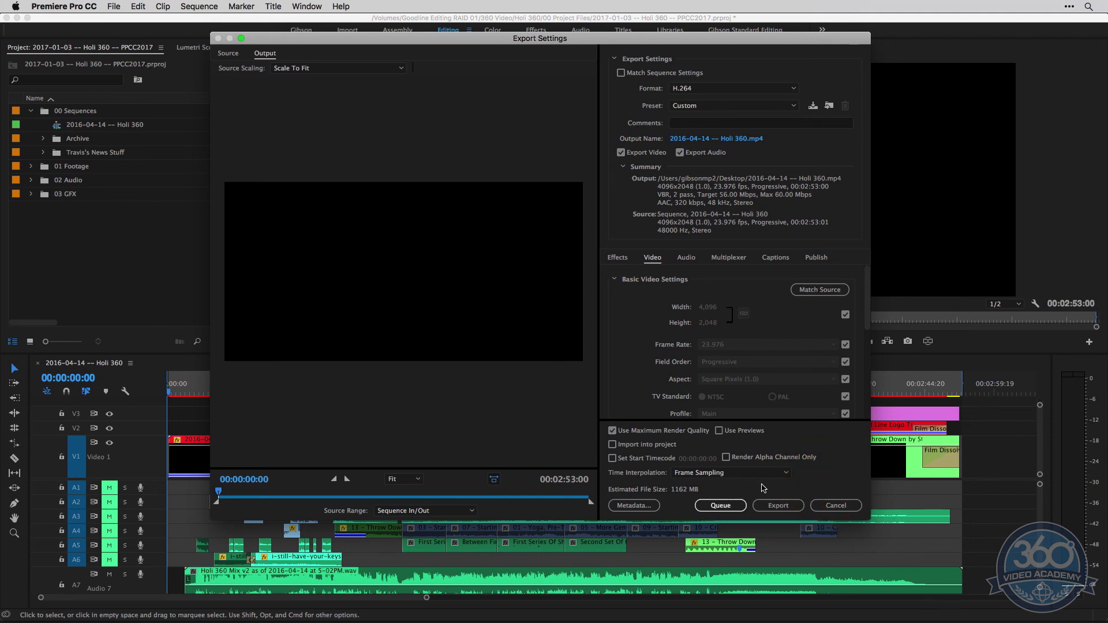
click(834, 505)
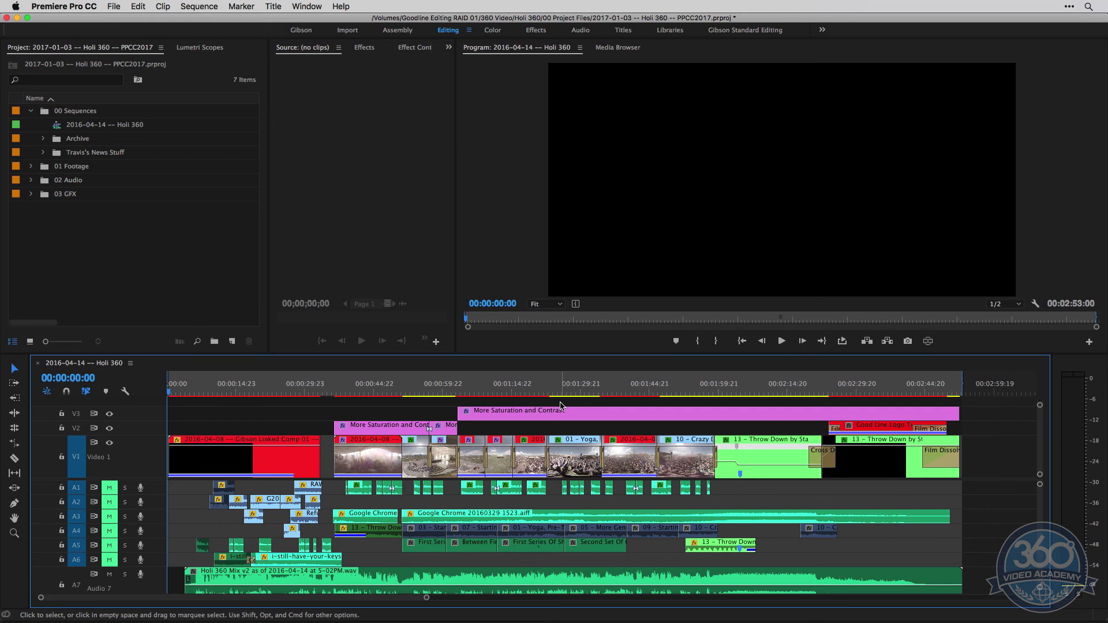
click(571, 393)
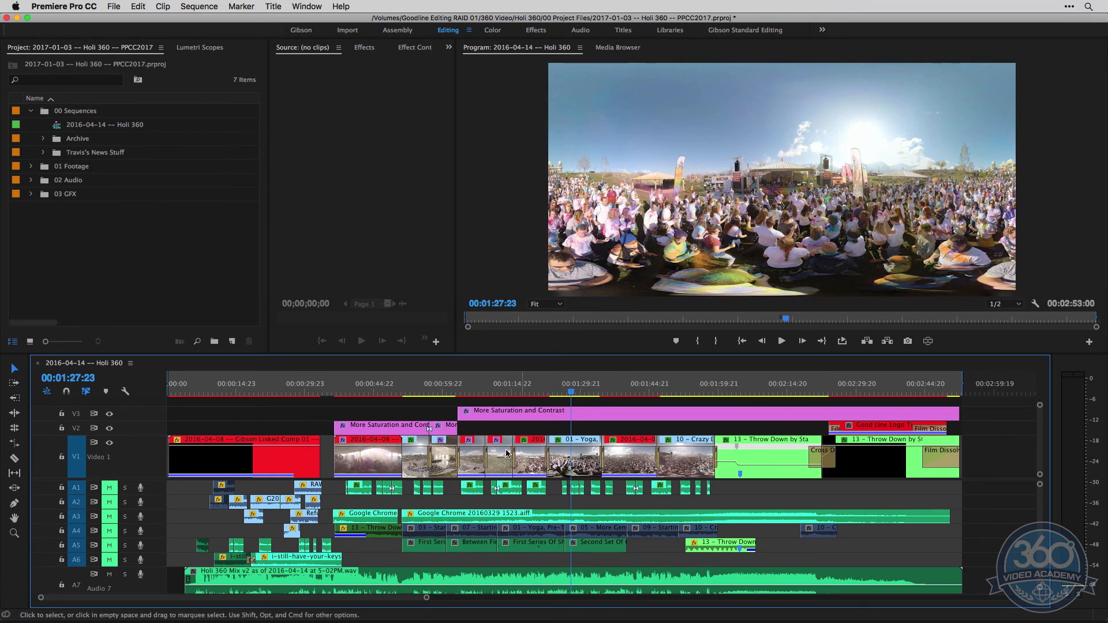